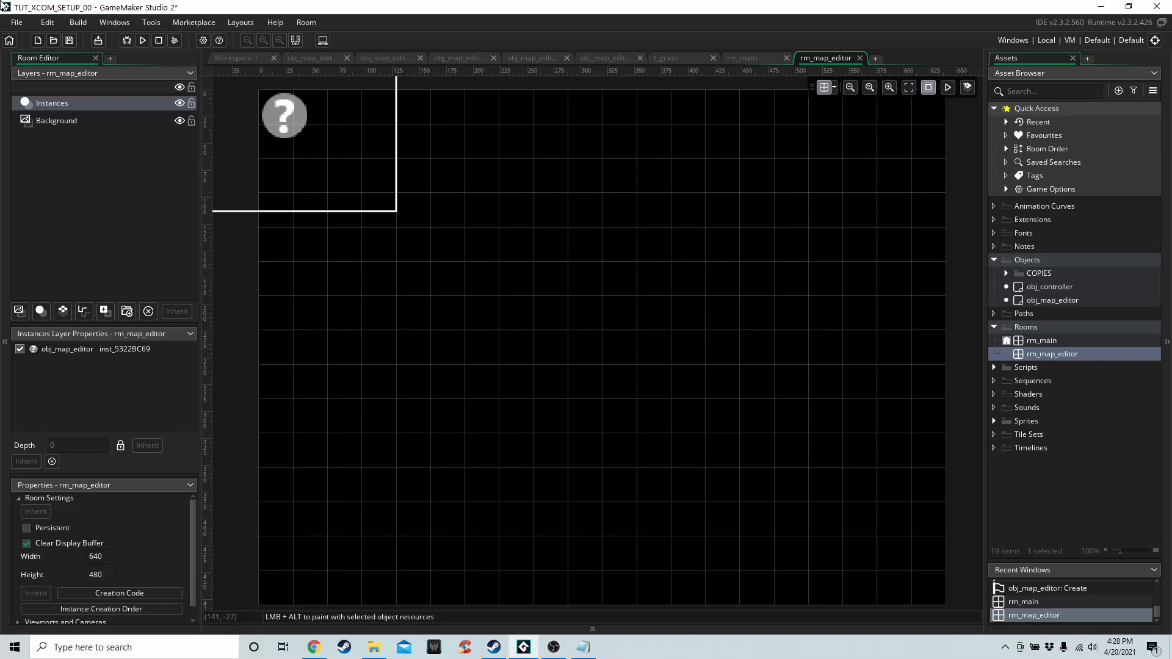
pyautogui.moveTo(1049, 306)
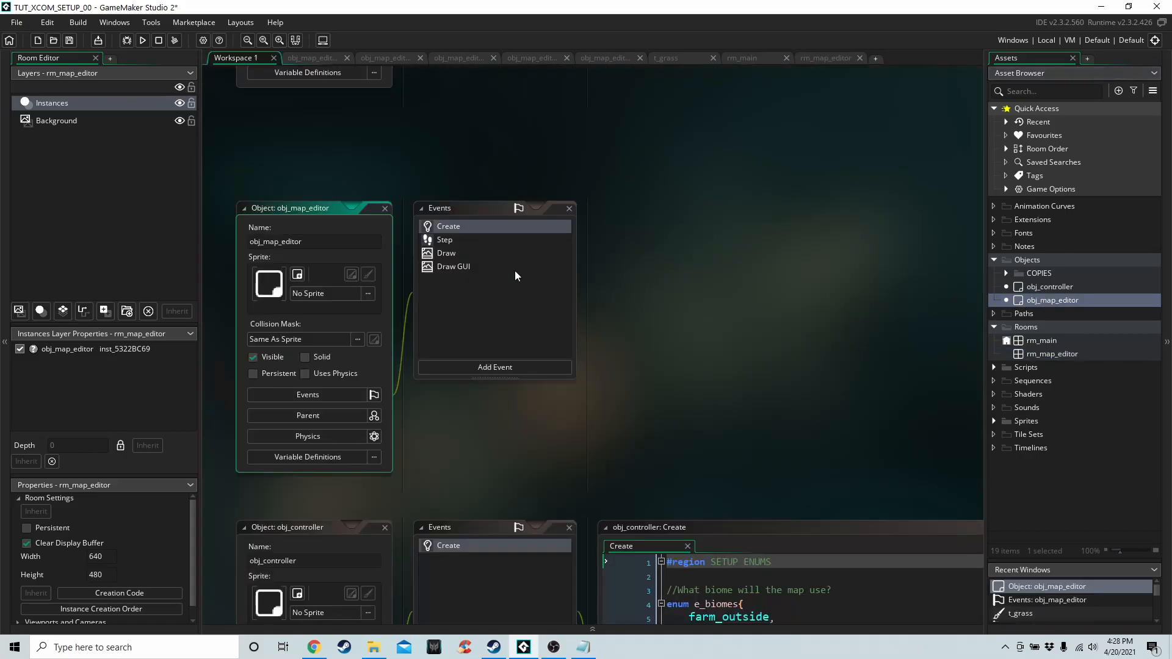
pyautogui.moveTo(462, 229)
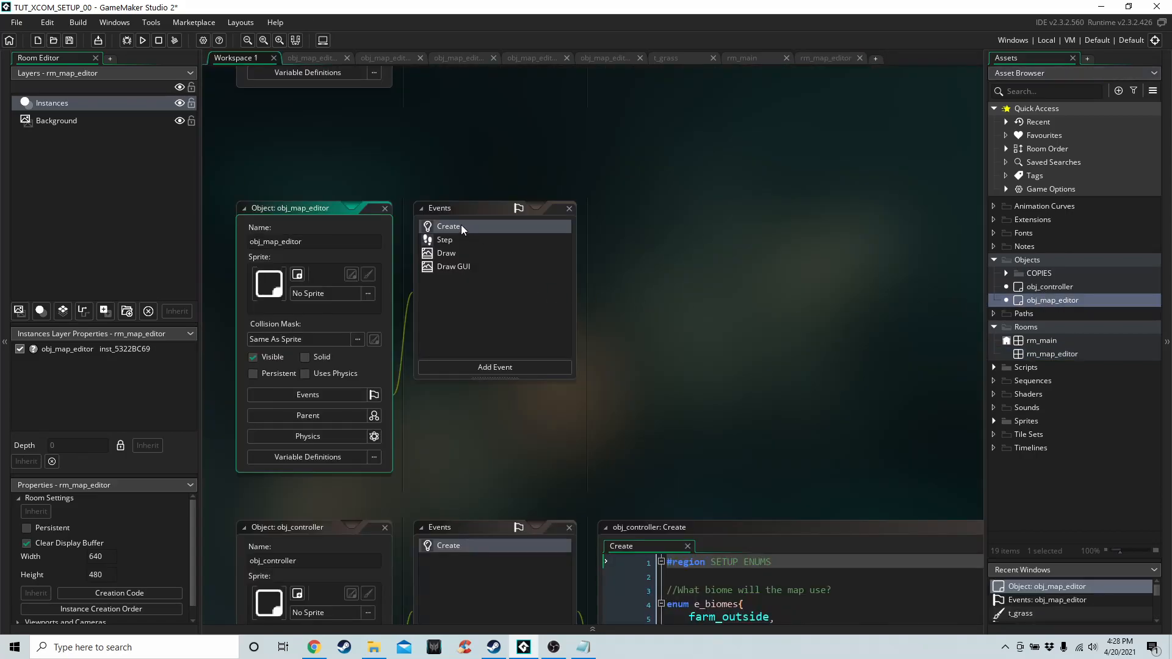
# Open obj_map_editor's Create event and walk through the loop giving each floor_grid cell a list
pyautogui.doubleClick(448, 226)
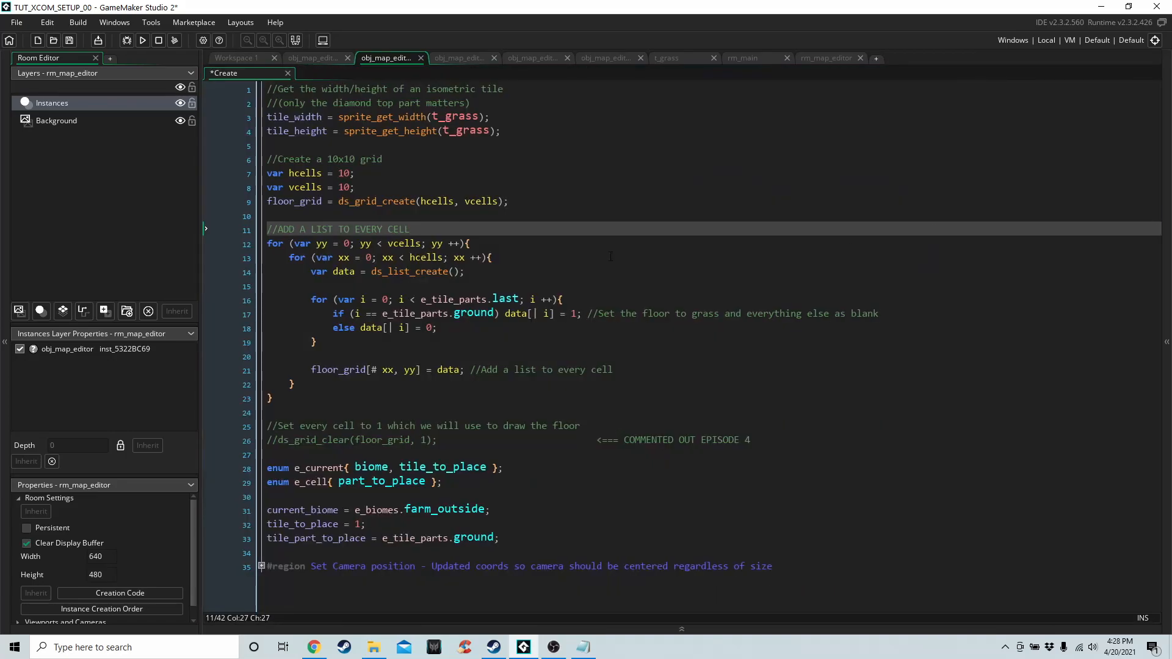
pyautogui.click(313, 440)
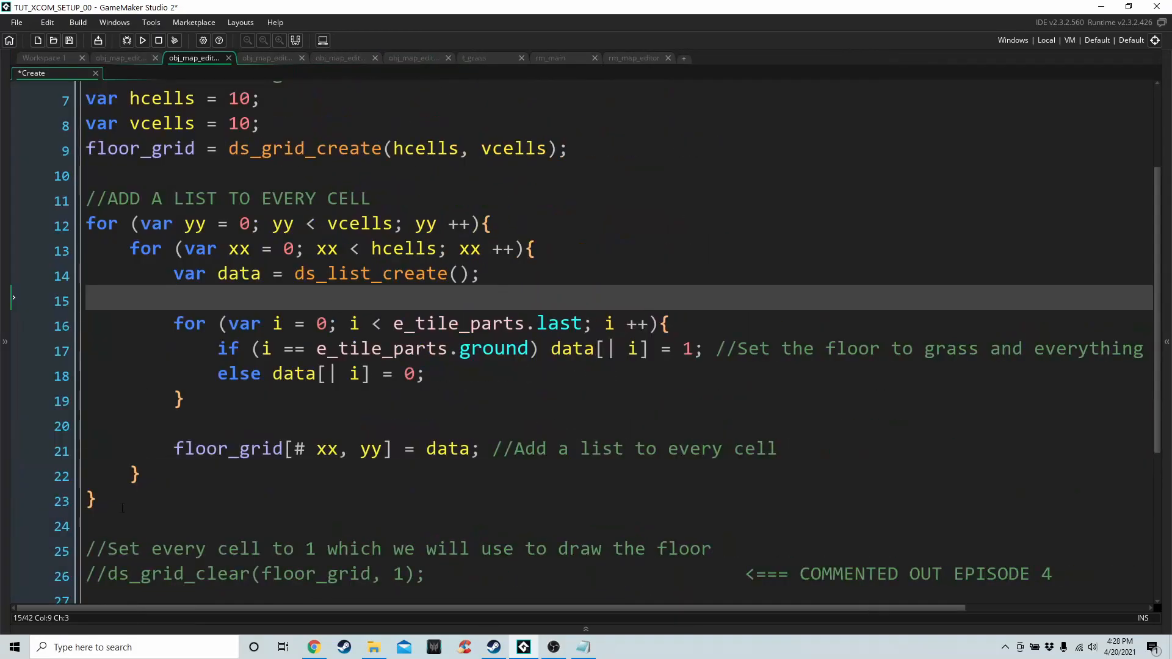
pyautogui.click(263, 273)
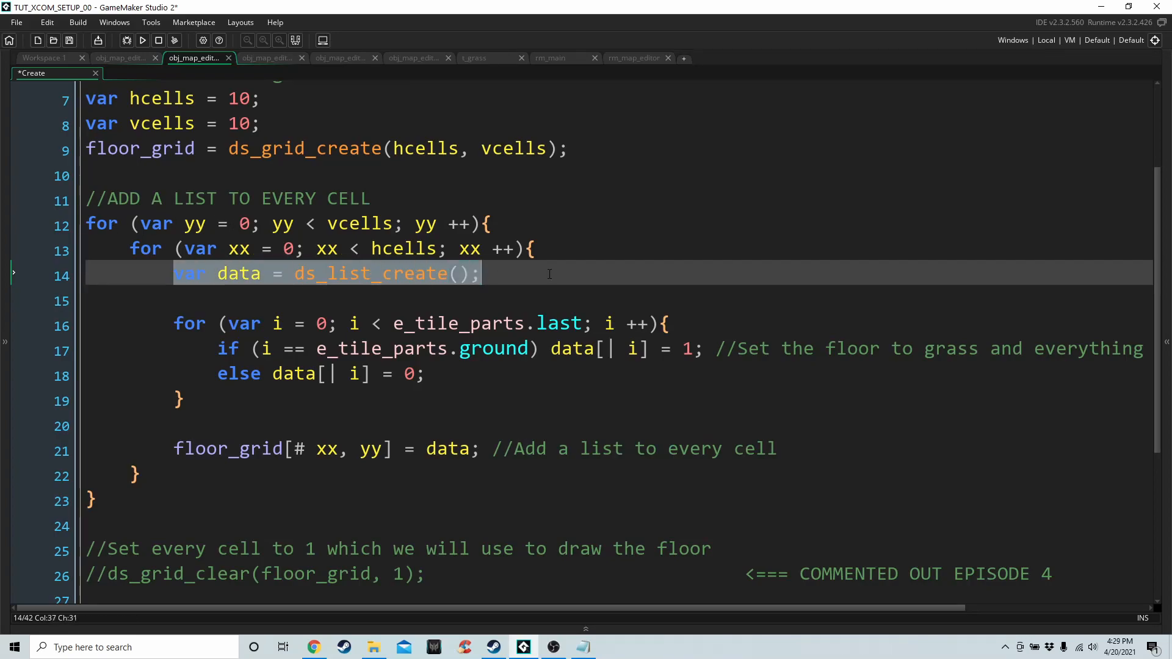
pyautogui.click(232, 323)
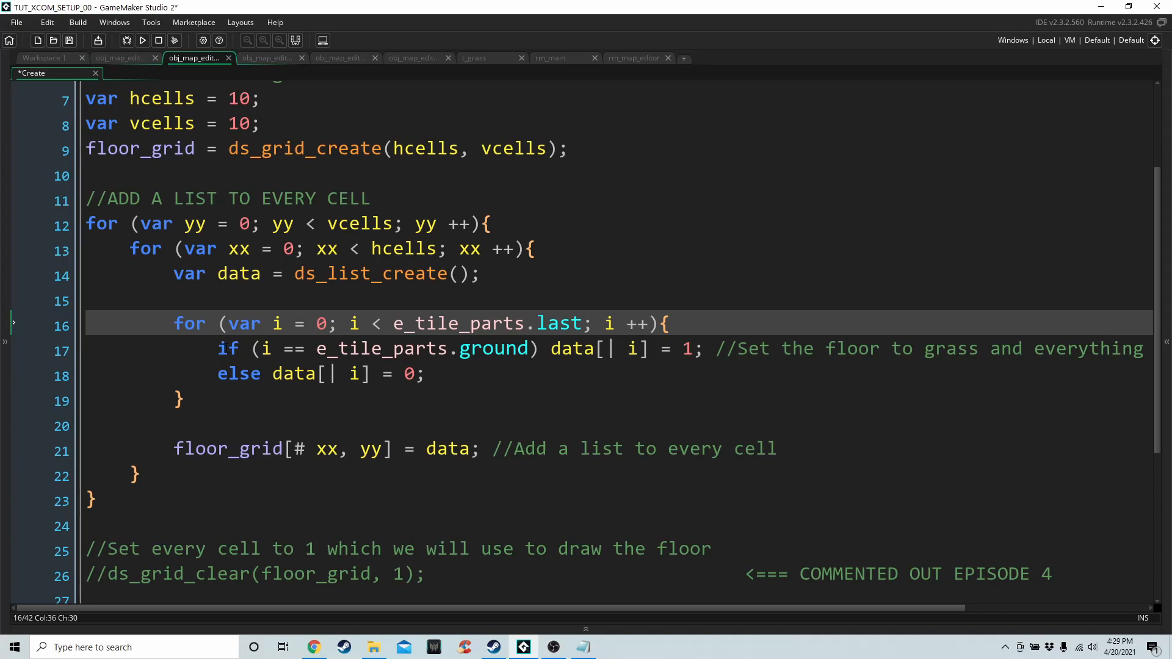
pyautogui.click(566, 348)
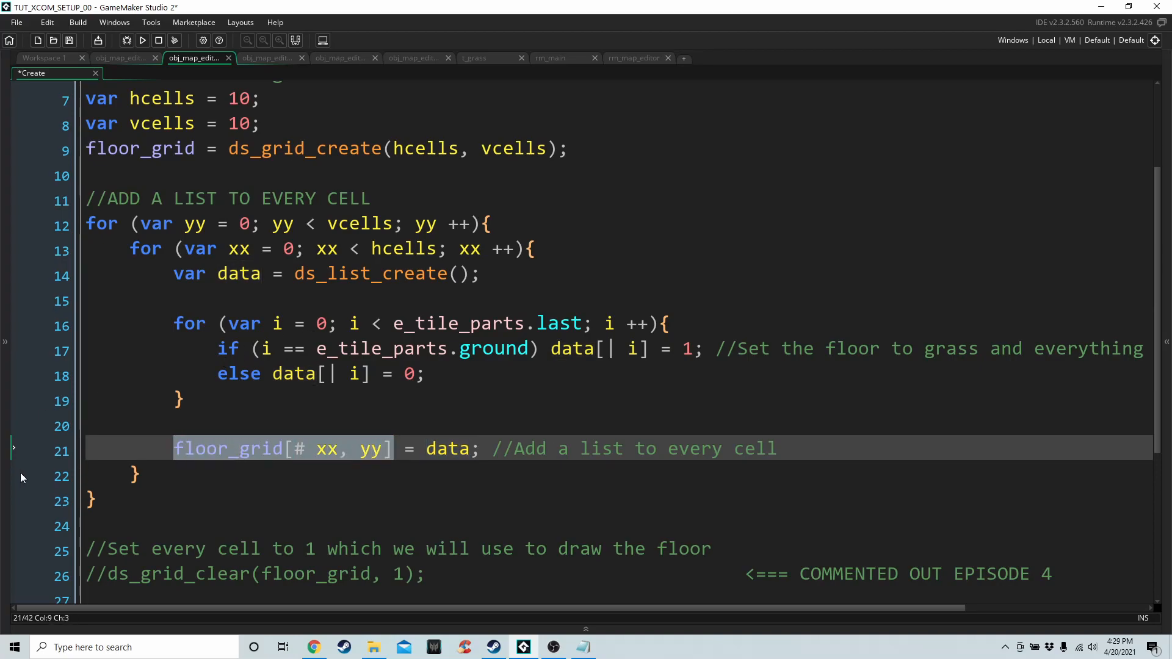
pyautogui.click(686, 297)
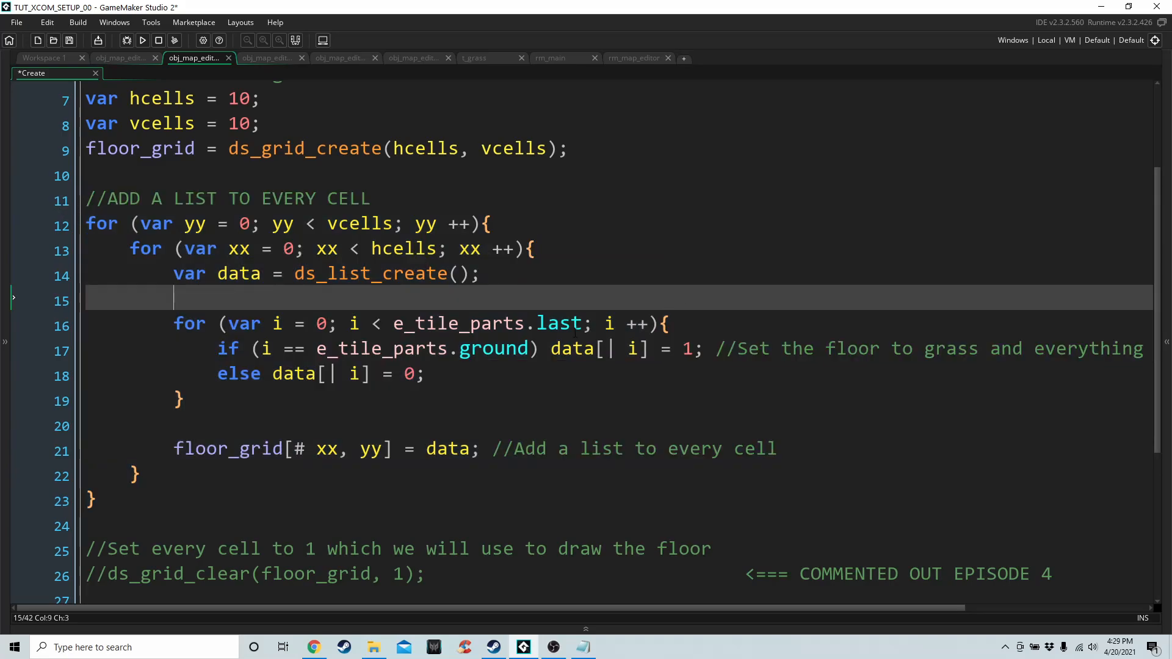
pyautogui.scroll(-3)
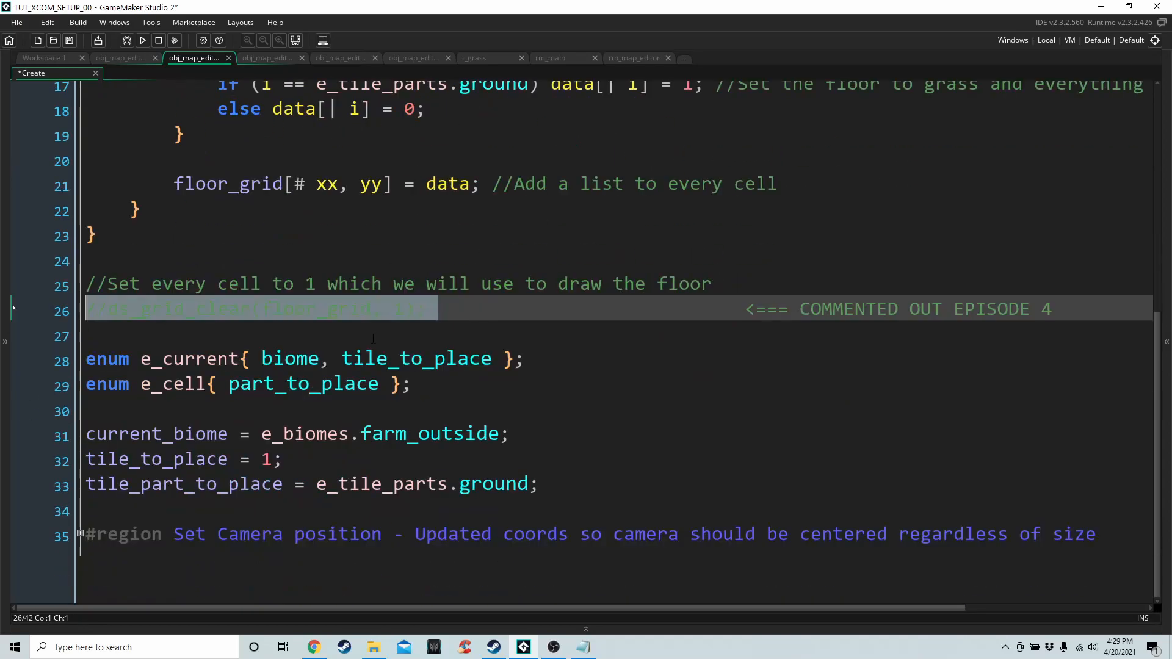
pyautogui.scroll(3)
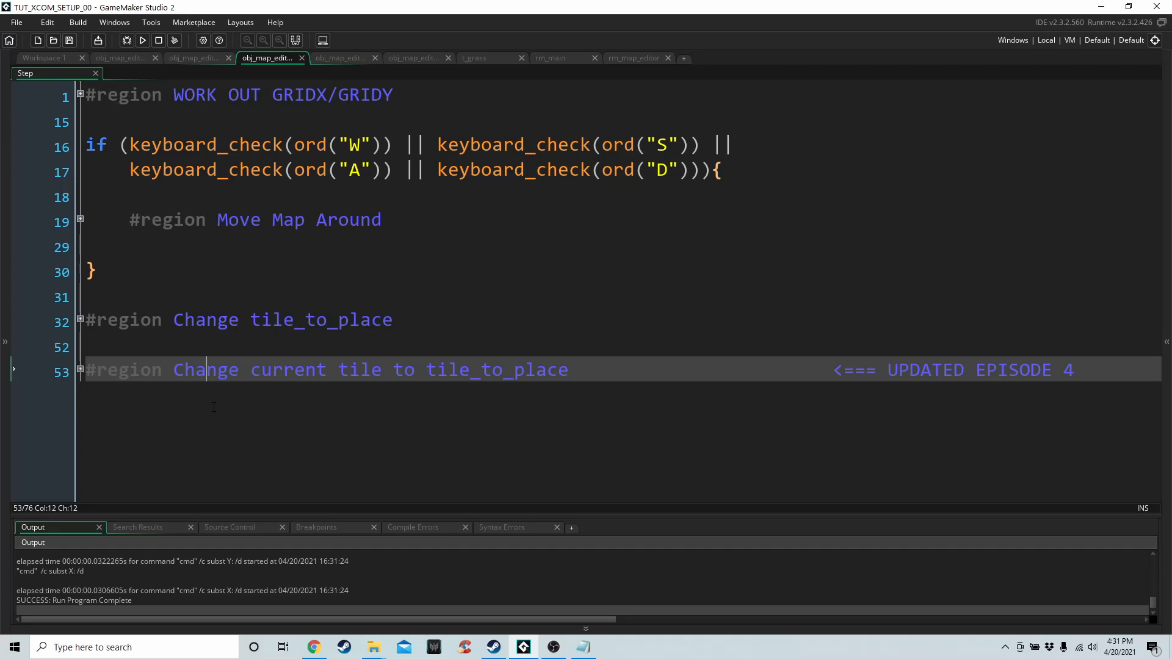
# Expand the 'Change current tile' region and highlight tile_to_place and tile_part_to_place uses
pyautogui.click(80, 372)
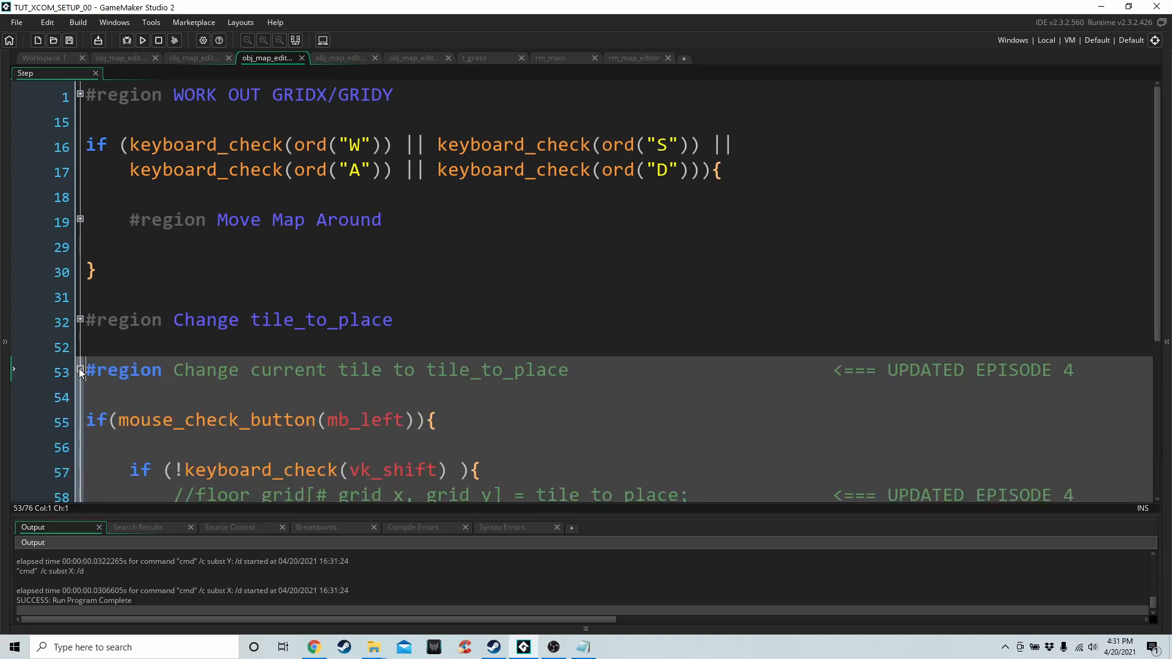
pyautogui.scroll(-3)
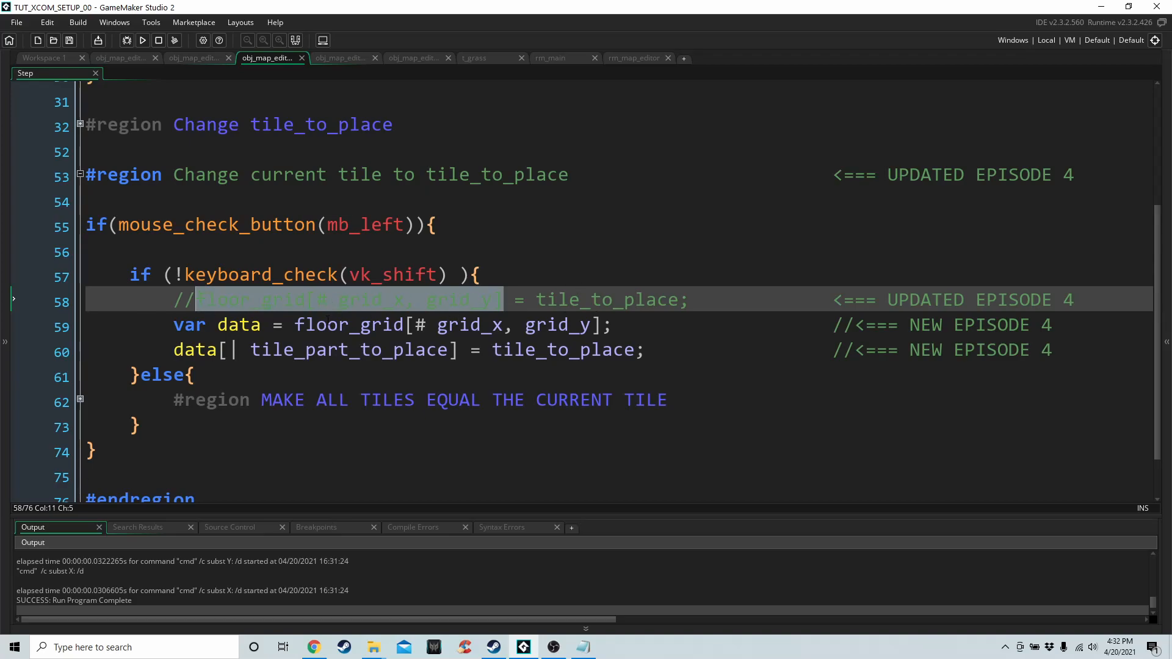
pyautogui.click(593, 324)
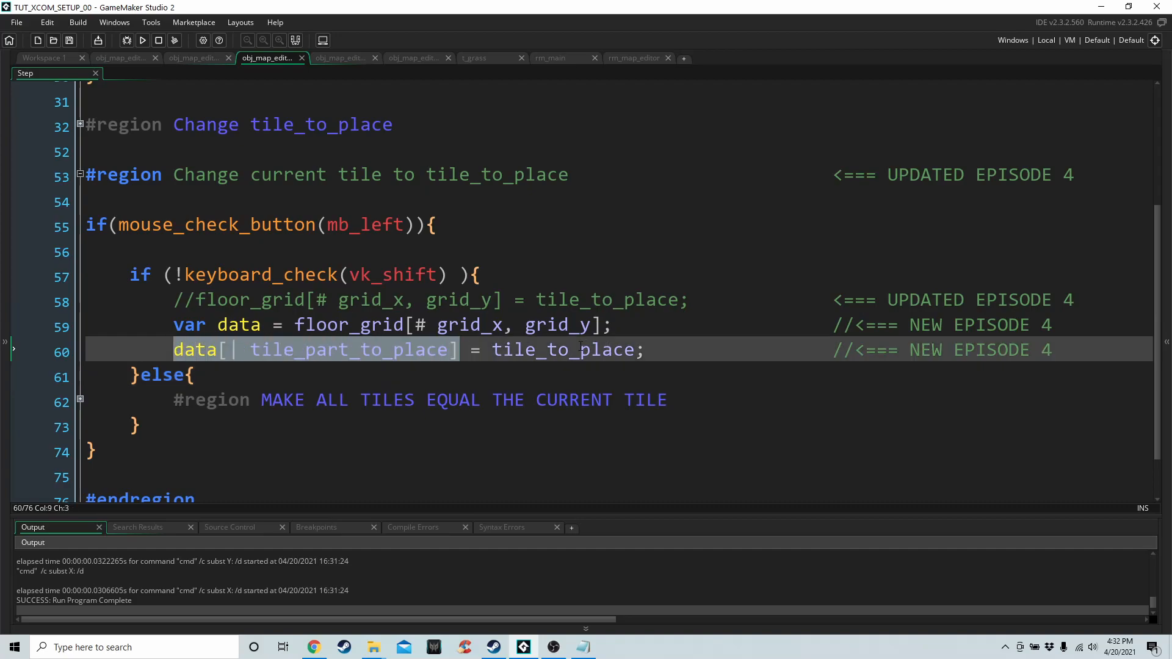
pyautogui.doubleClick(563, 349)
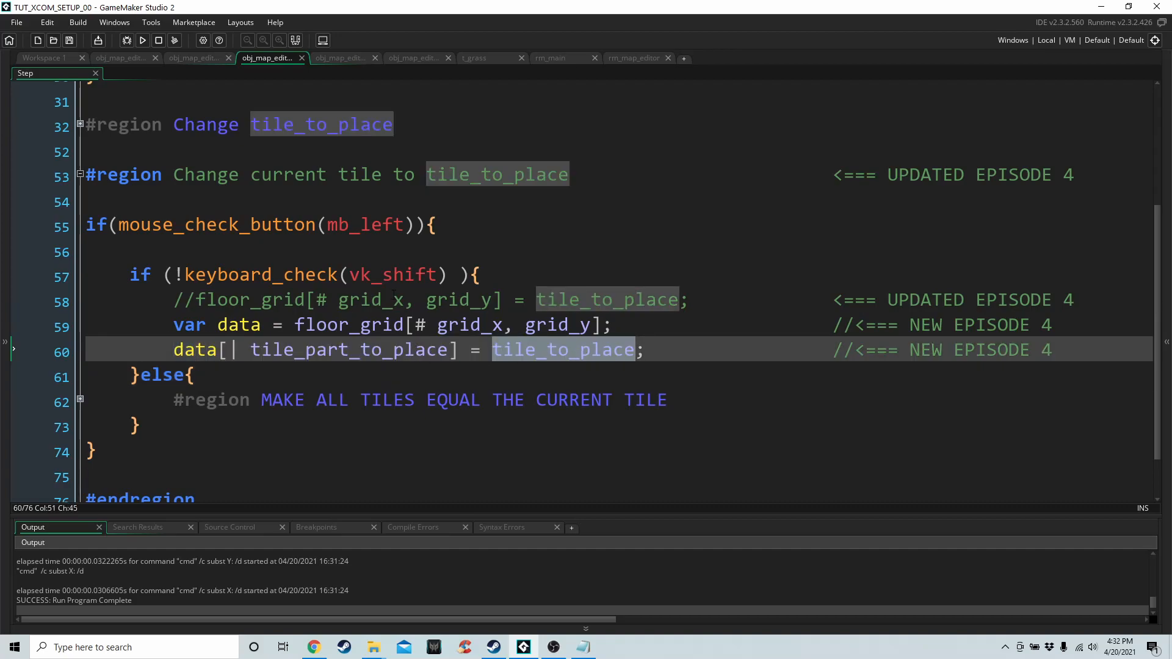
pyautogui.doubleClick(352, 349)
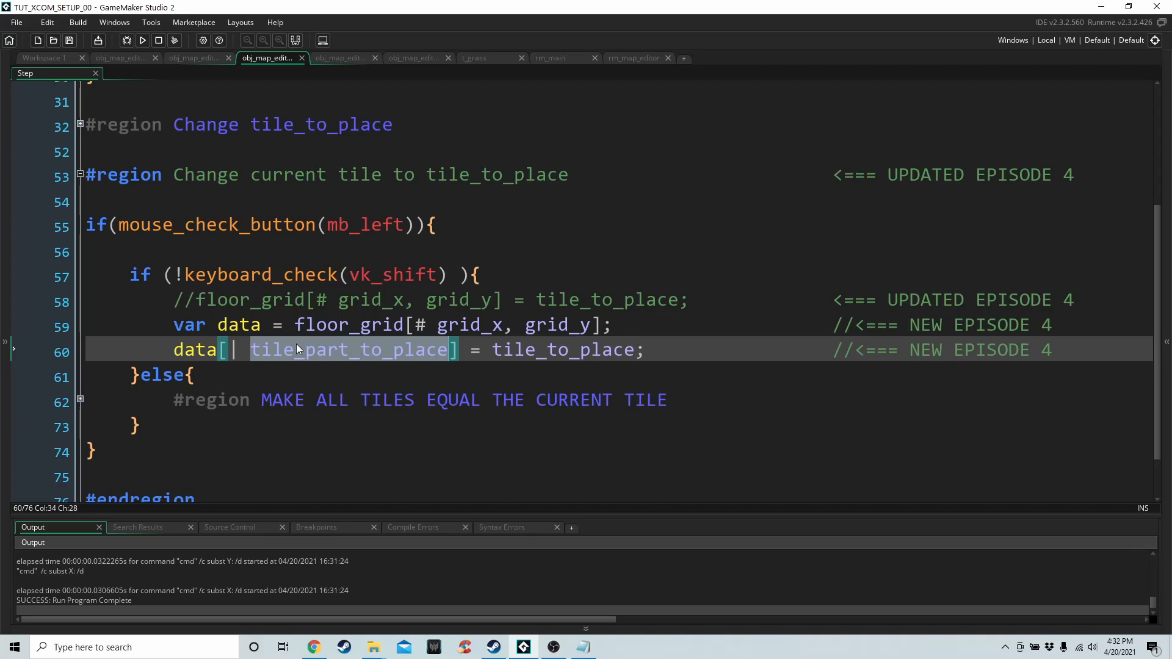
pyautogui.moveTo(379, 358)
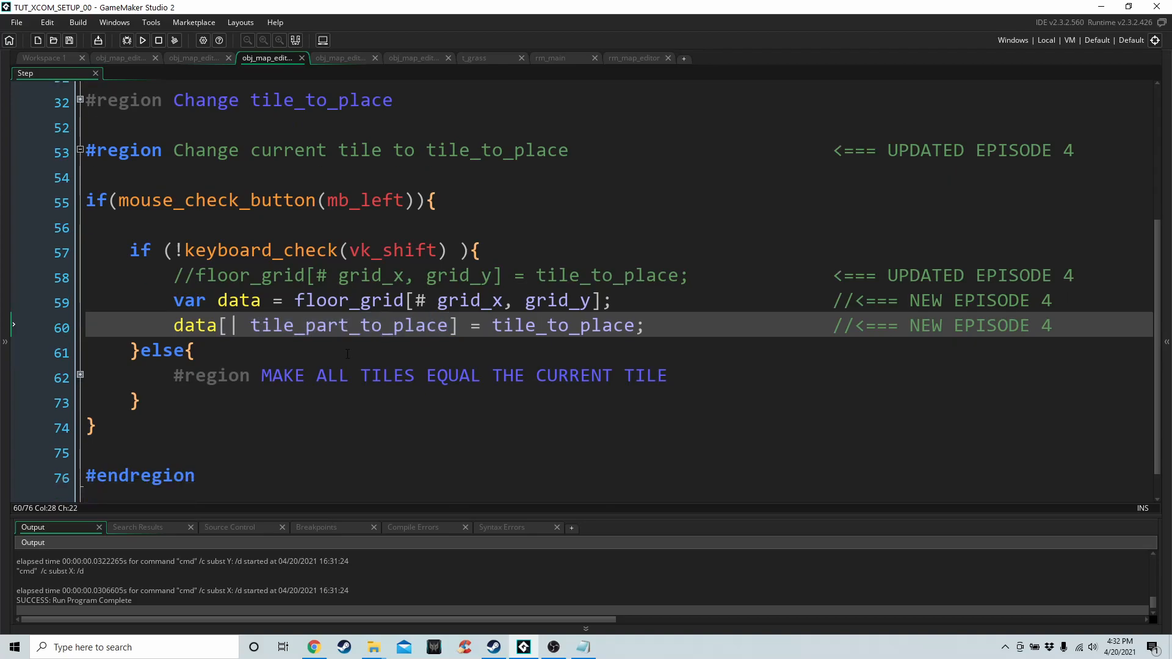
# Expand the 'MAKE ALL TILES EQUAL THE CURRENT TILE' region and review its loop
pyautogui.scroll(3)
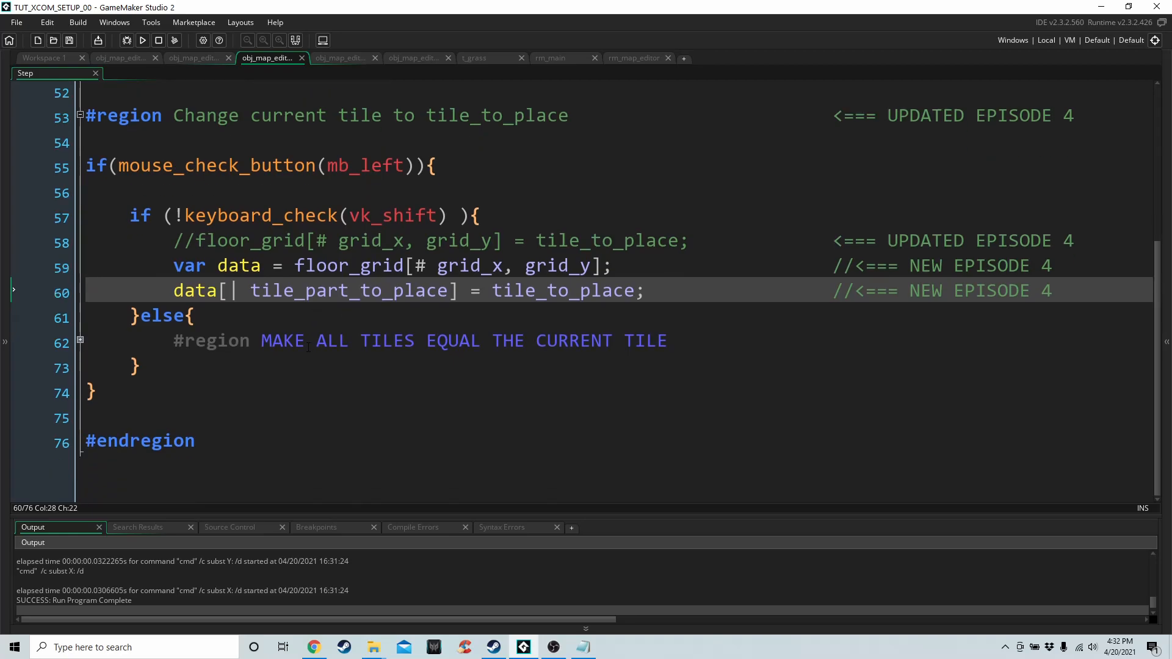
pyautogui.click(79, 340)
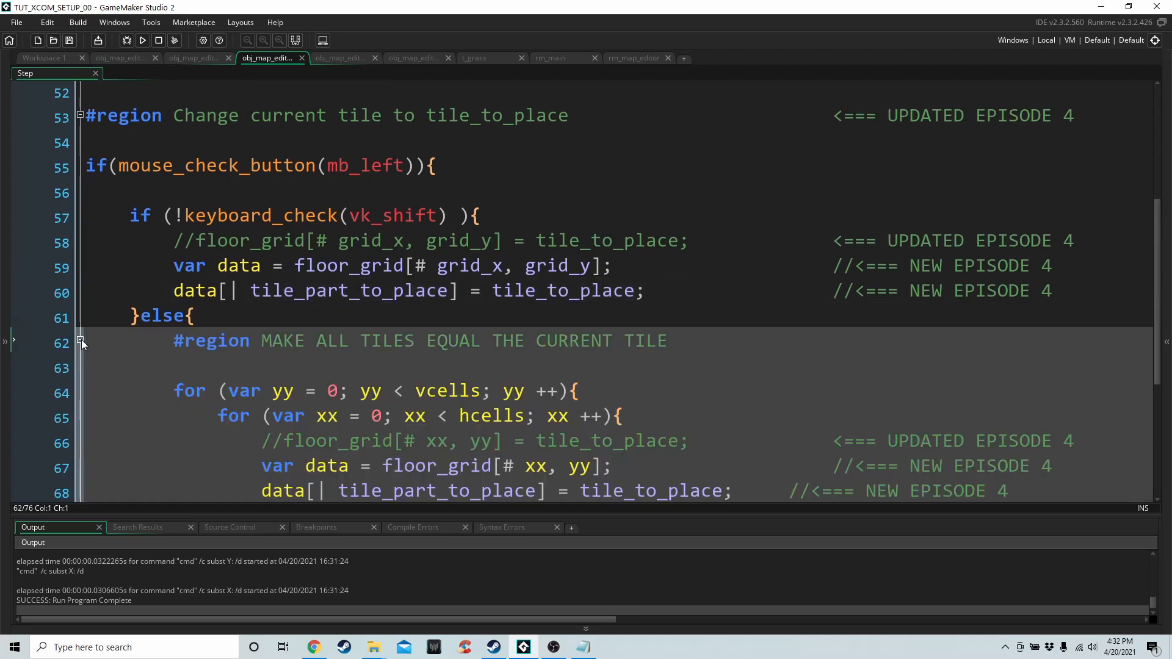
pyautogui.scroll(-3)
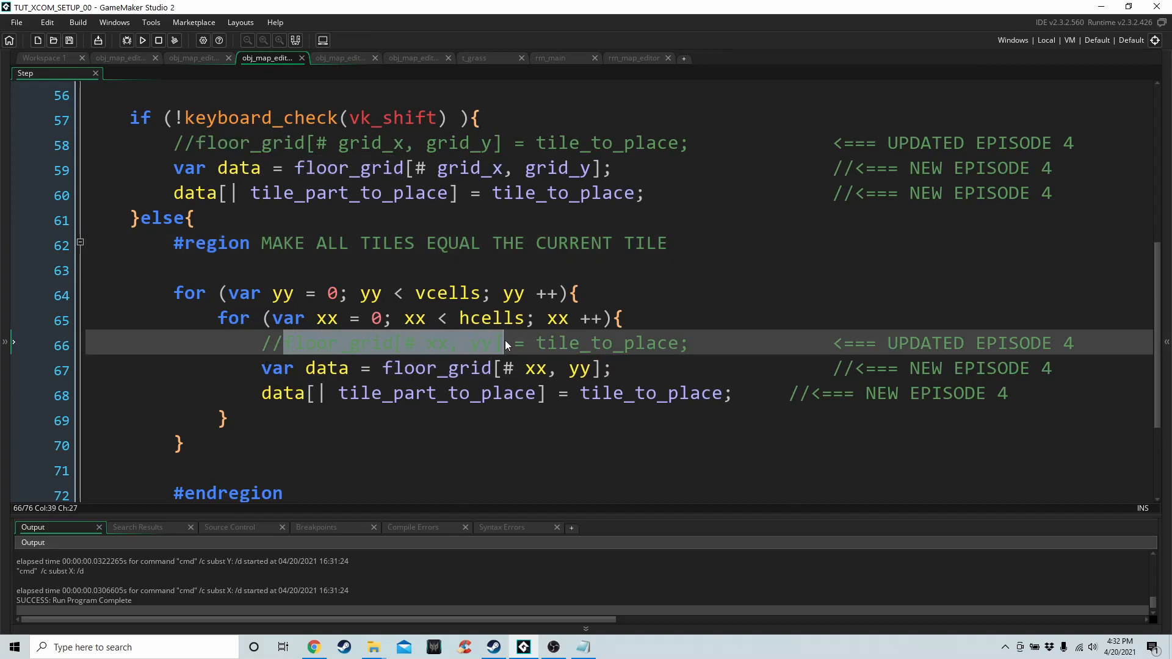
pyautogui.click(227, 420)
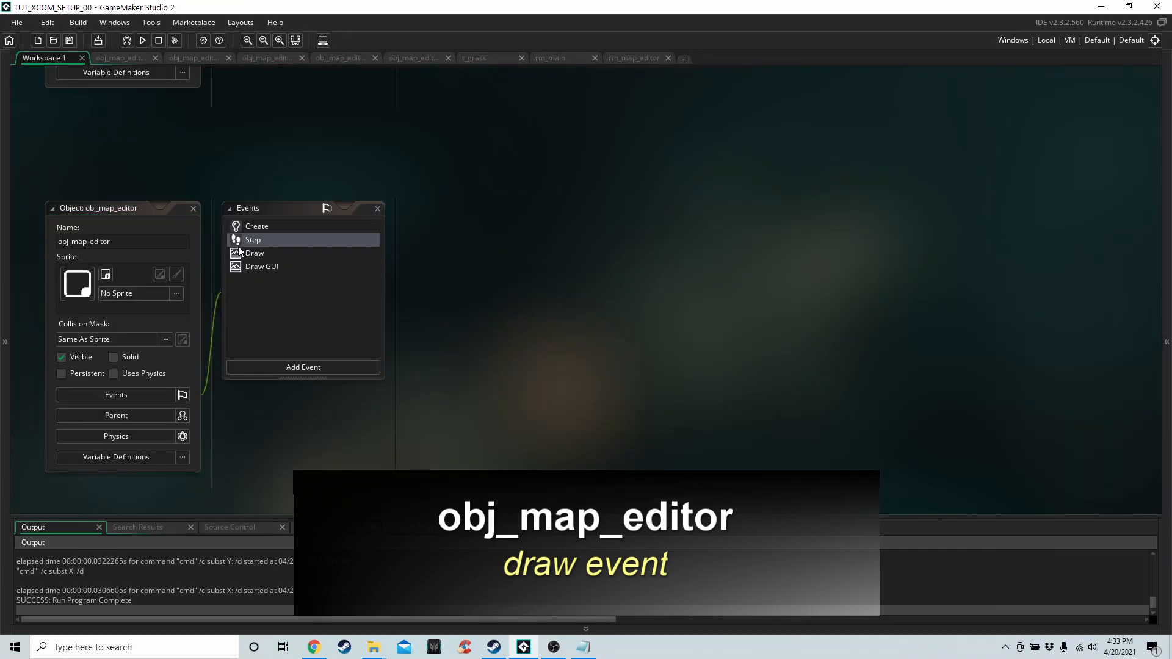
pyautogui.doubleClick(255, 253)
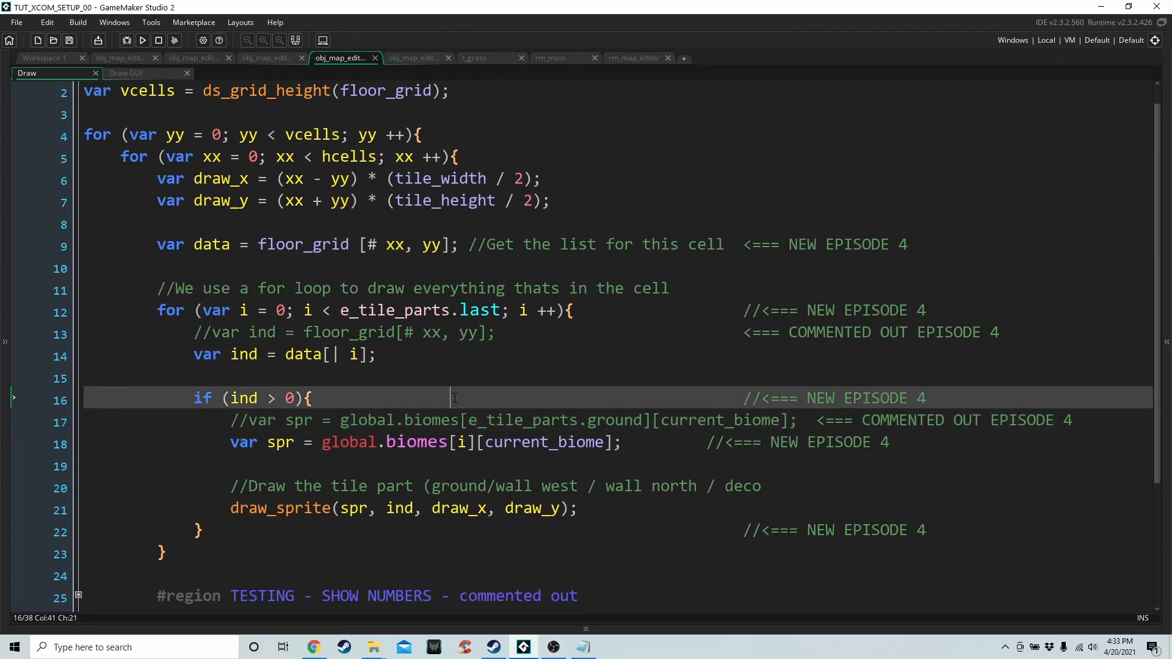
pyautogui.scroll(-3)
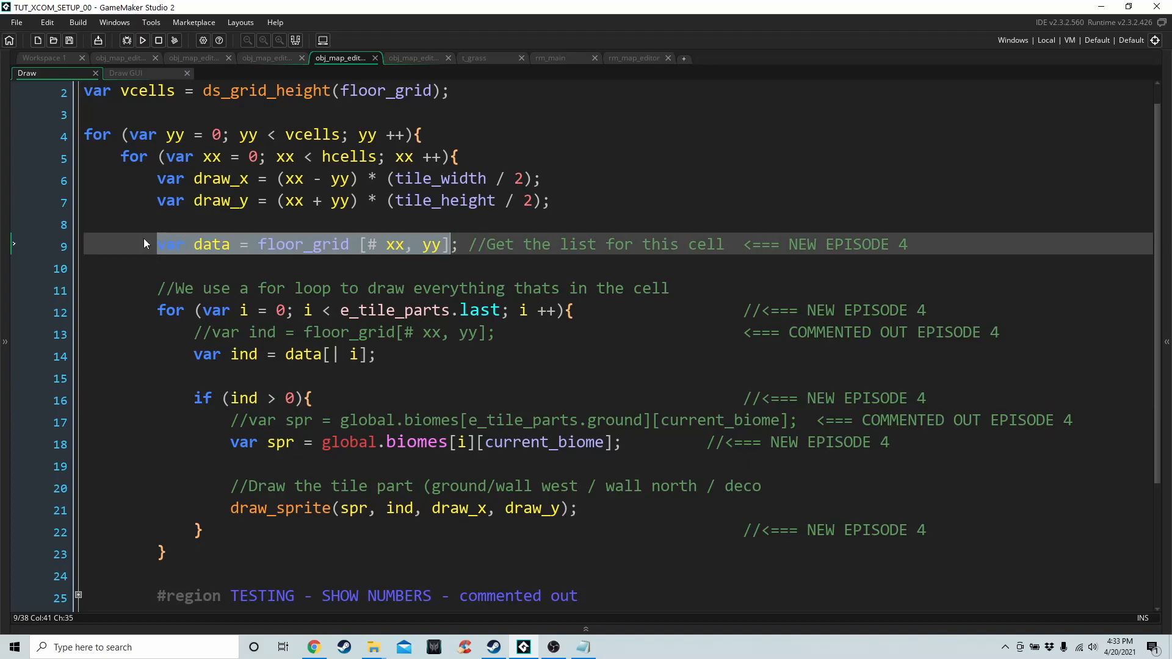
pyautogui.scroll(-3)
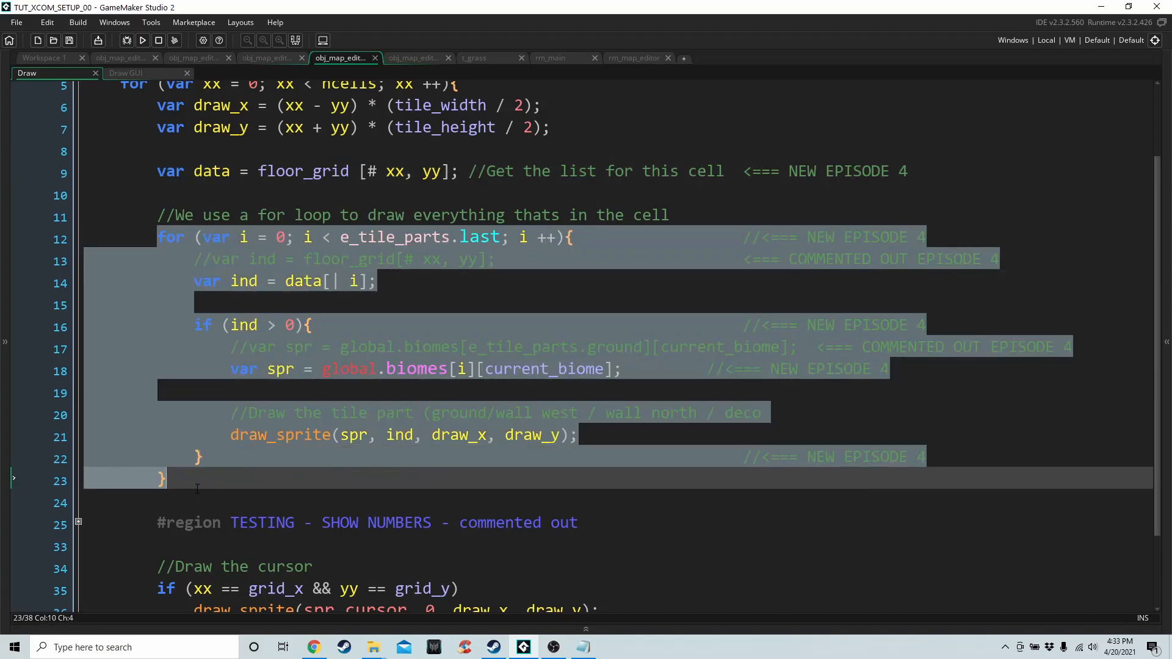
pyautogui.click(196, 480)
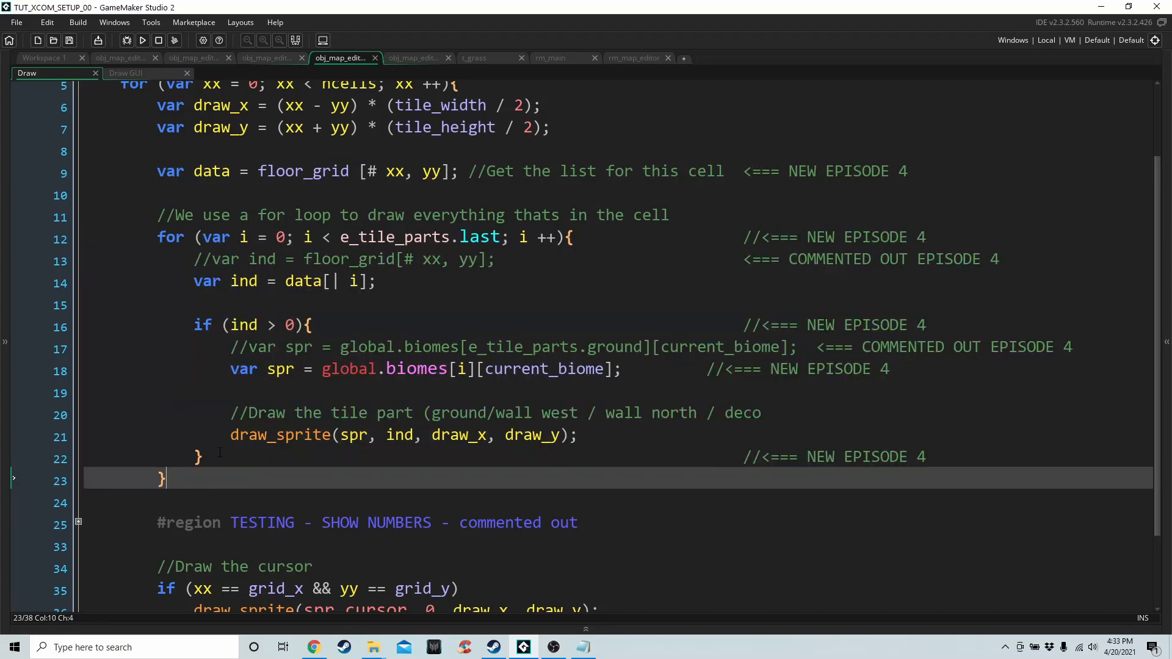
pyautogui.click(172, 170)
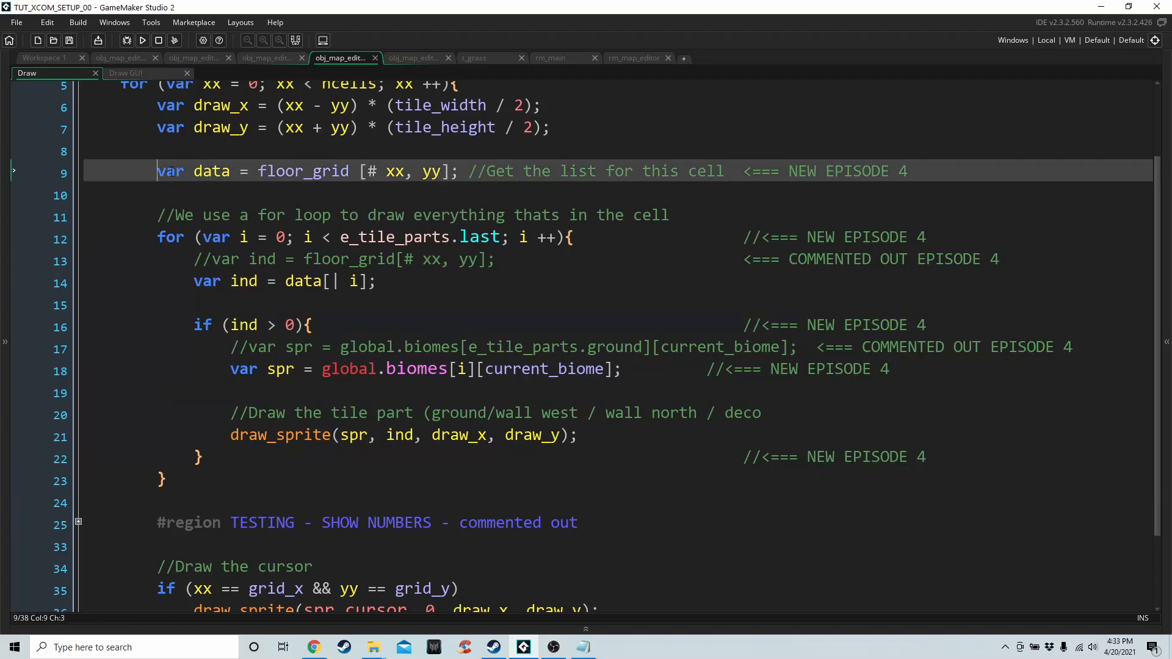
pyautogui.click(342, 196)
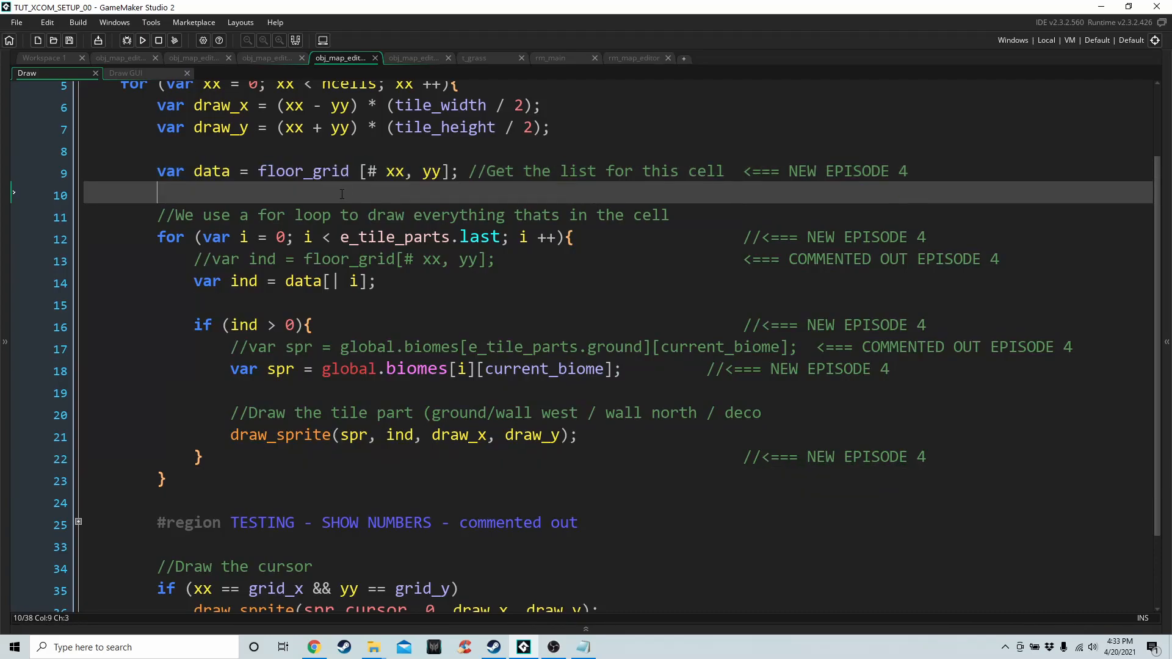
pyautogui.click(340, 281)
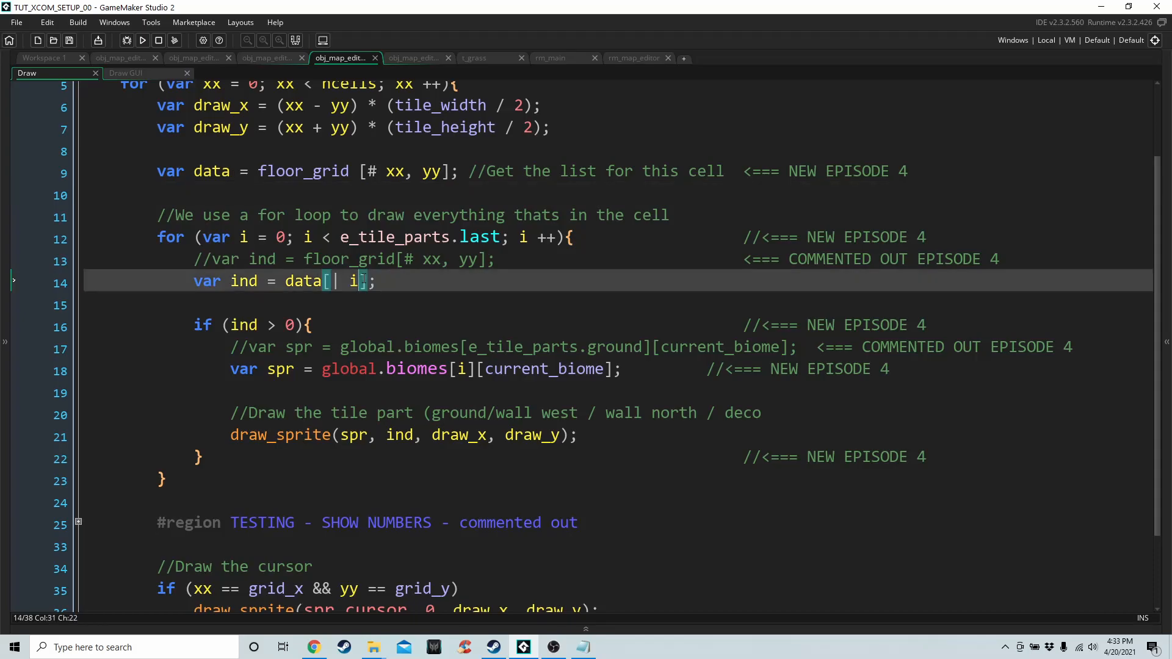
pyautogui.click(287, 324)
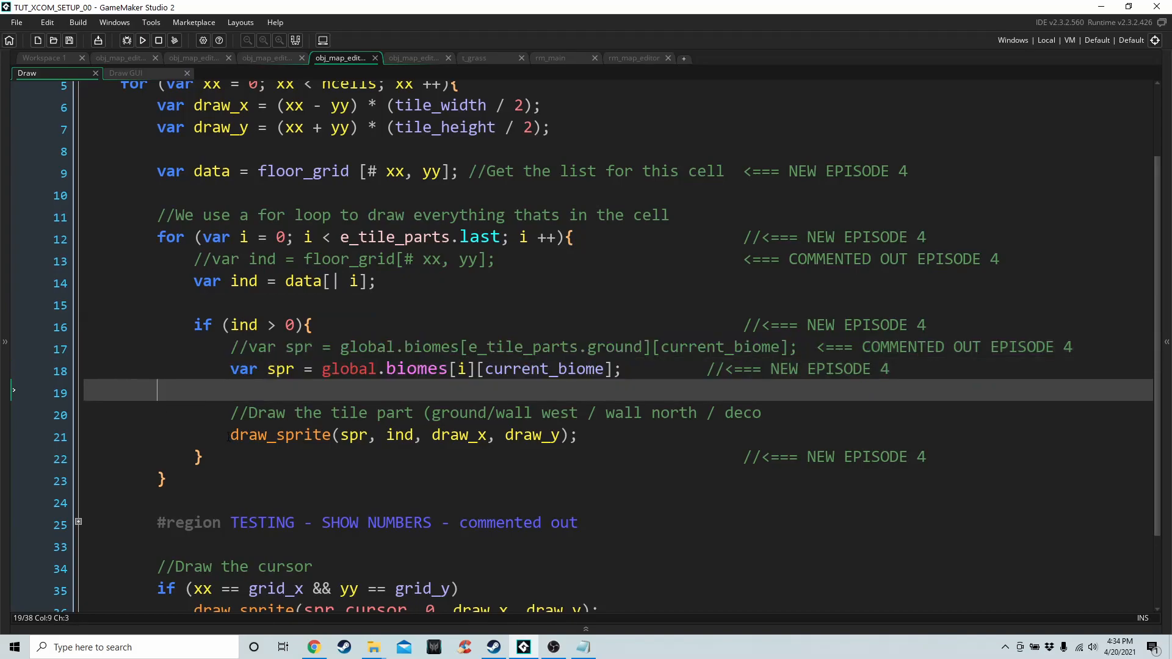
pyautogui.click(635, 434)
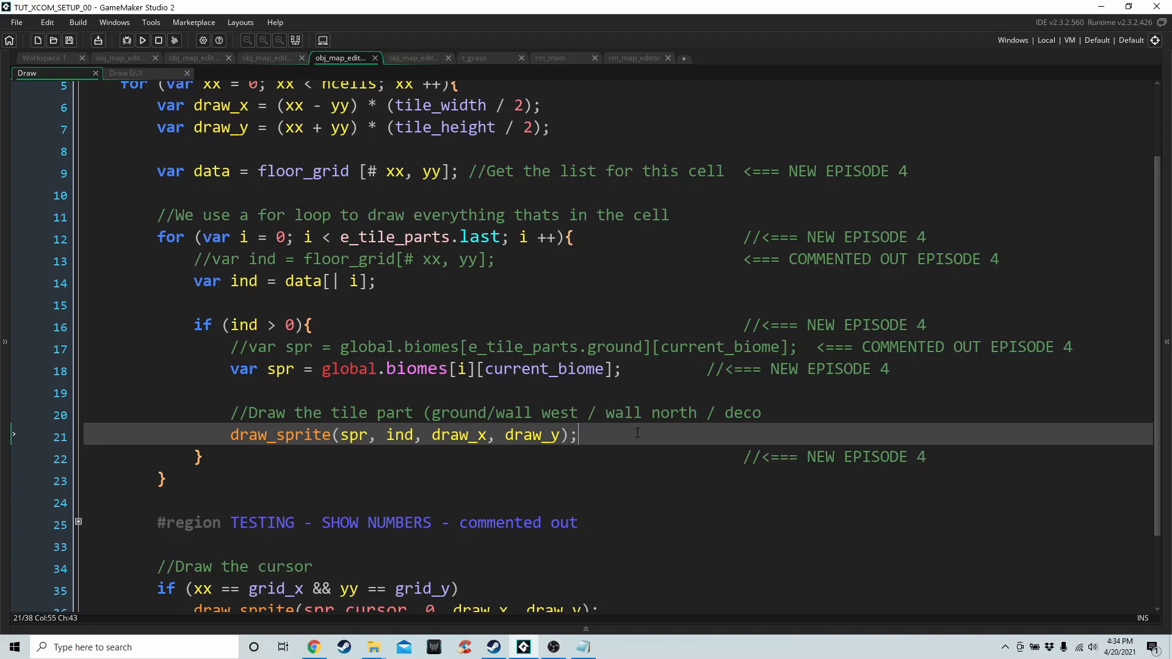
pyautogui.click(198, 456)
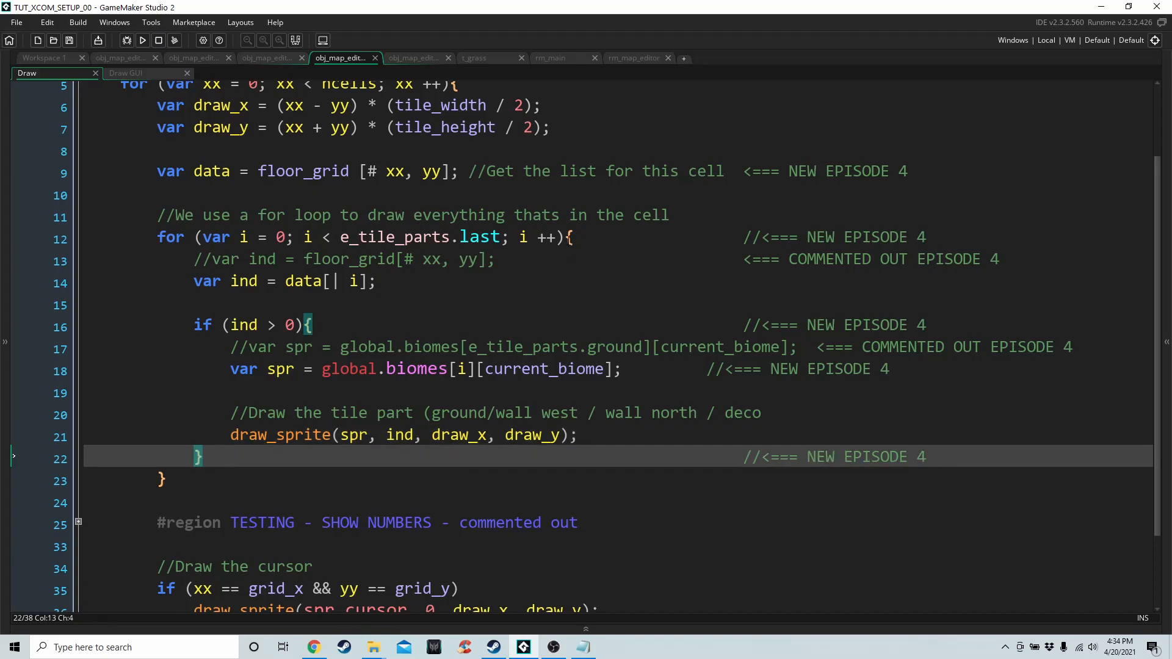
pyautogui.scroll(3)
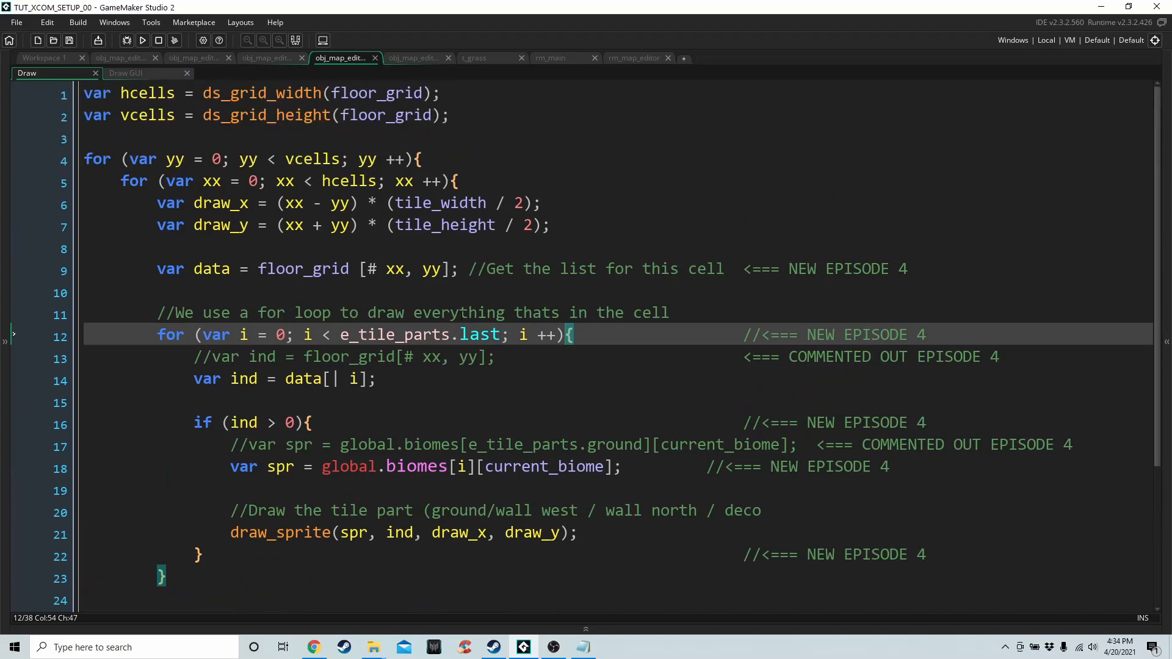
# Expand the TESTING region, remove its /* */ markers, and test-run the game
pyautogui.scroll(-3)
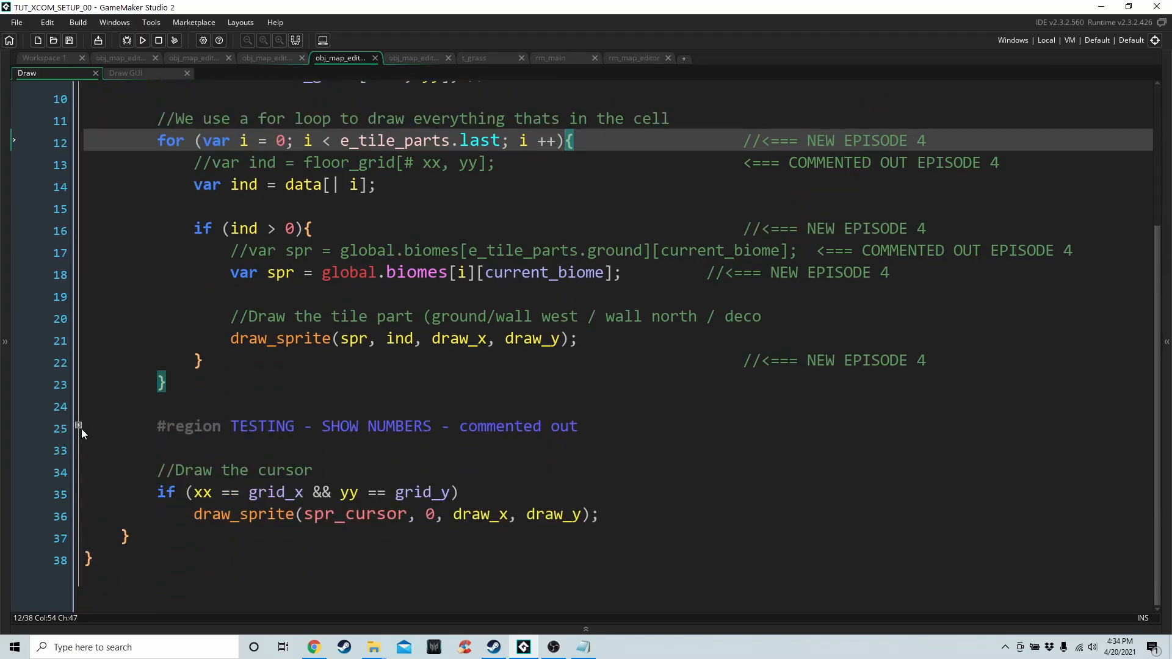
pyautogui.click(78, 430)
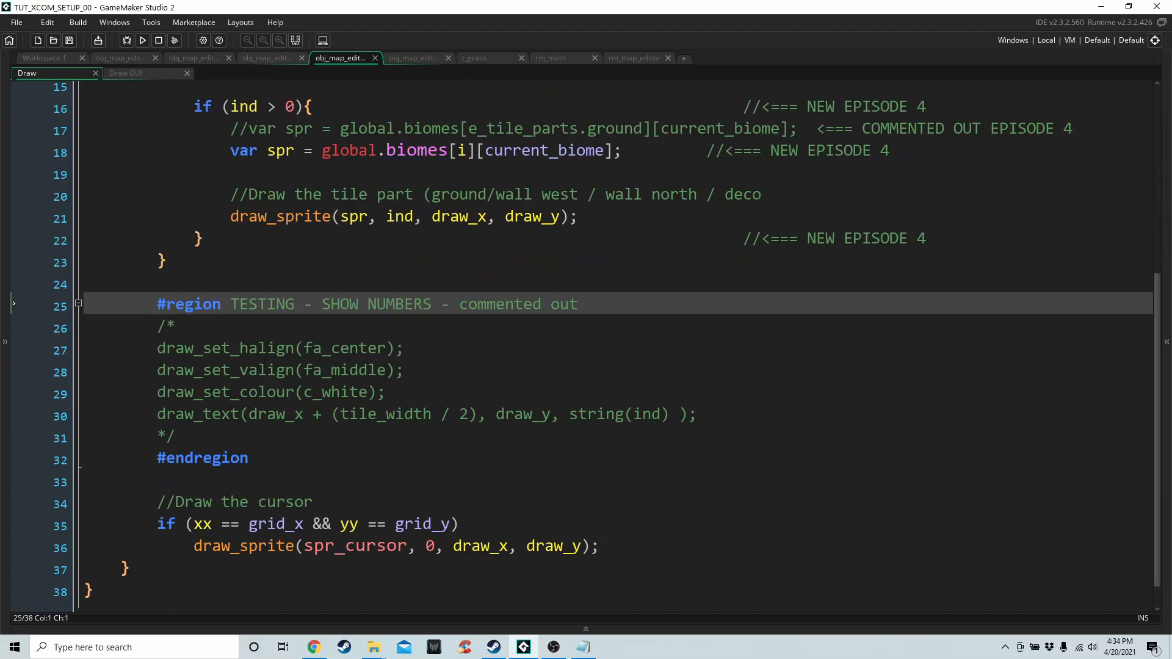
pyautogui.click(207, 327)
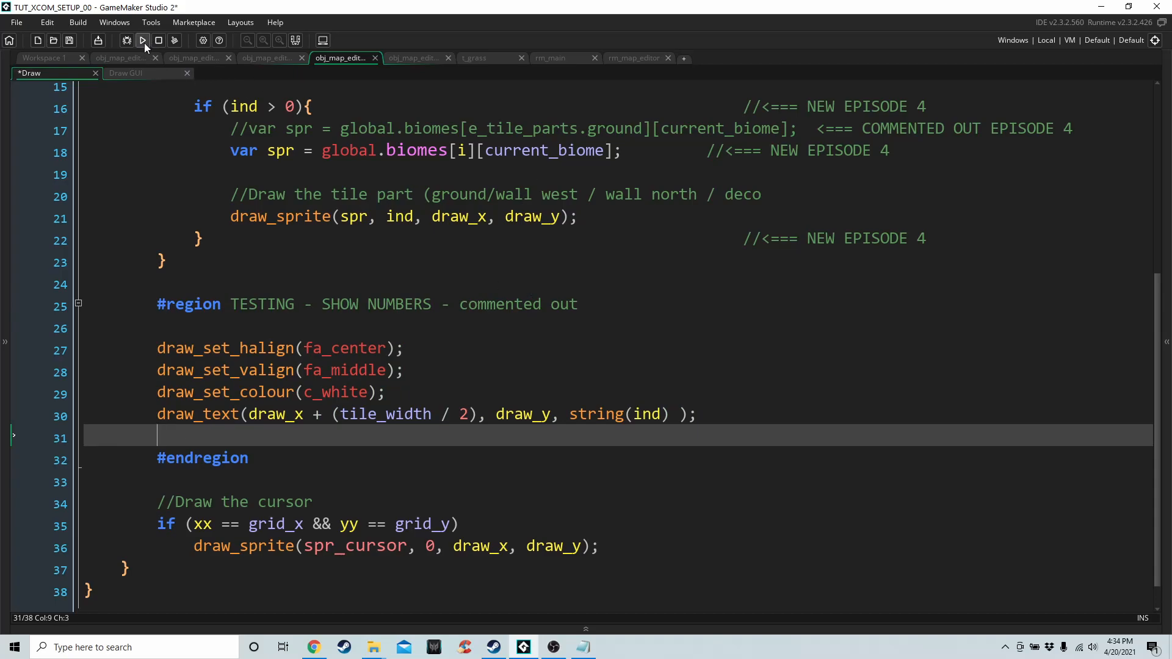
pyautogui.click(142, 41)
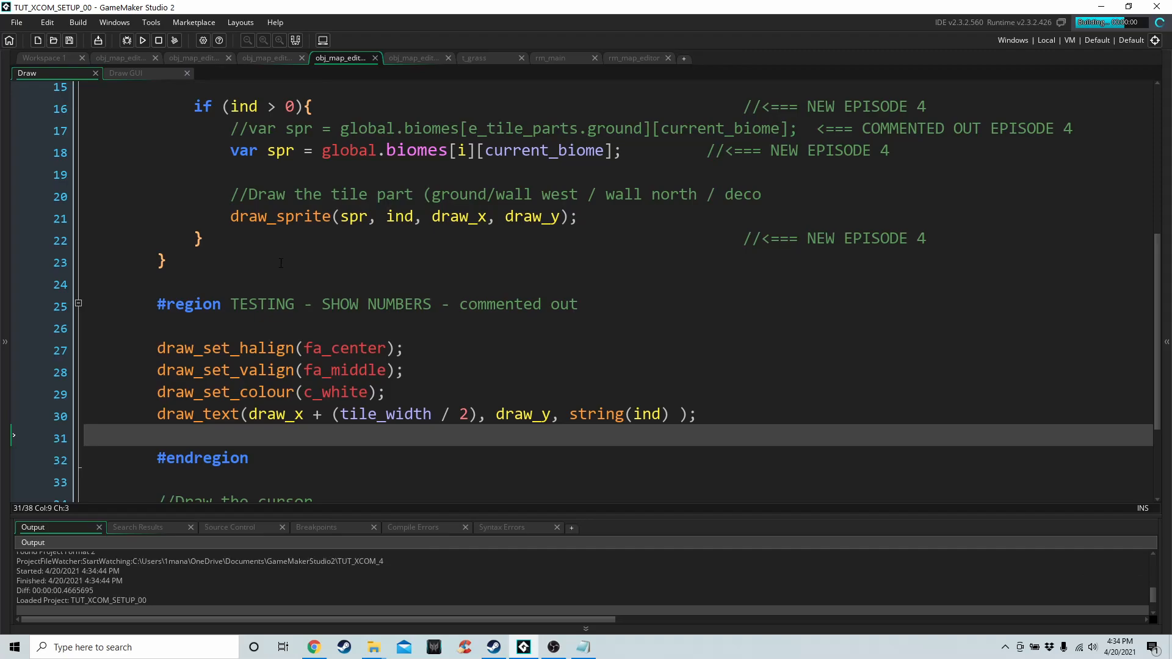
pyautogui.click(141, 40)
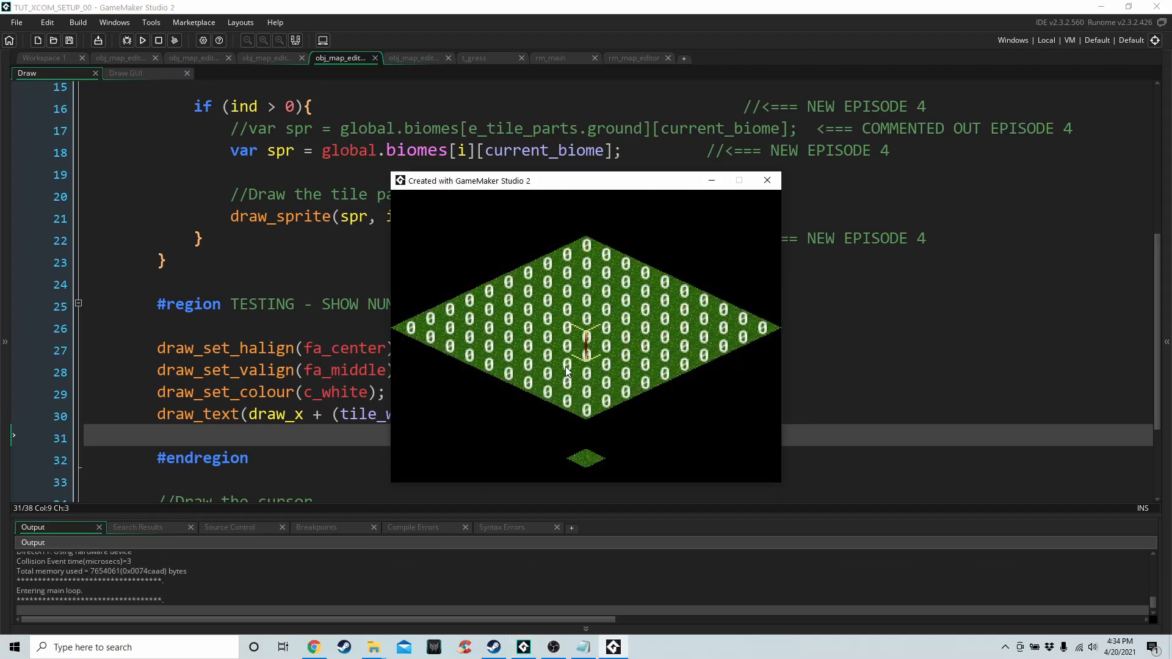
pyautogui.click(765, 180)
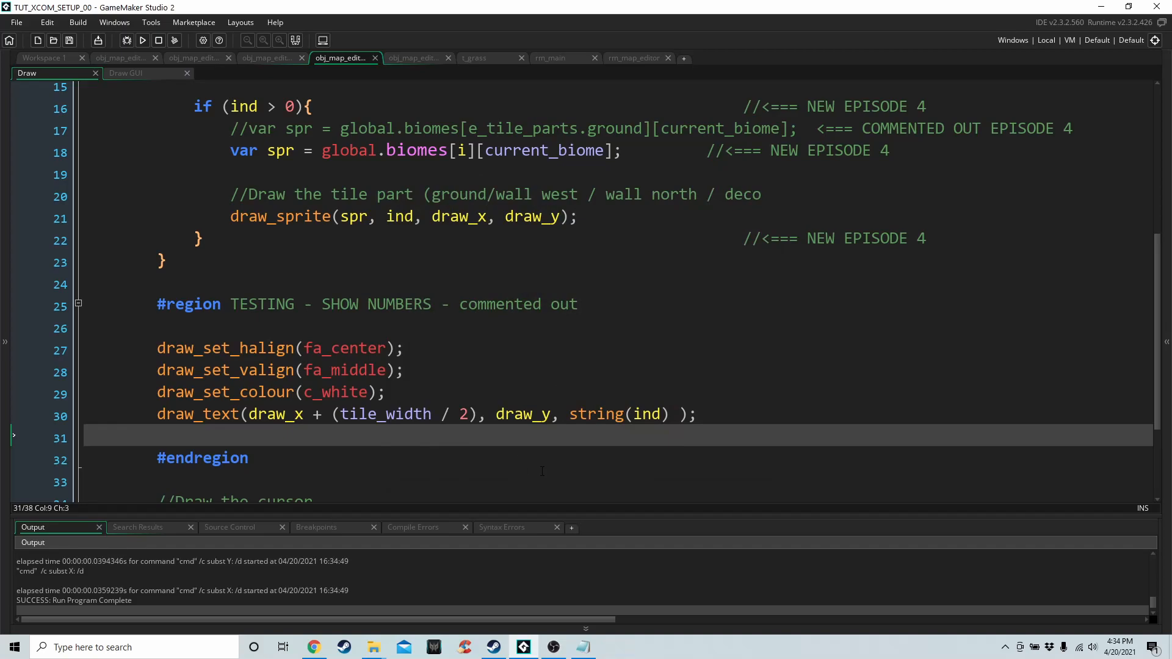
pyautogui.moveTo(566, 512)
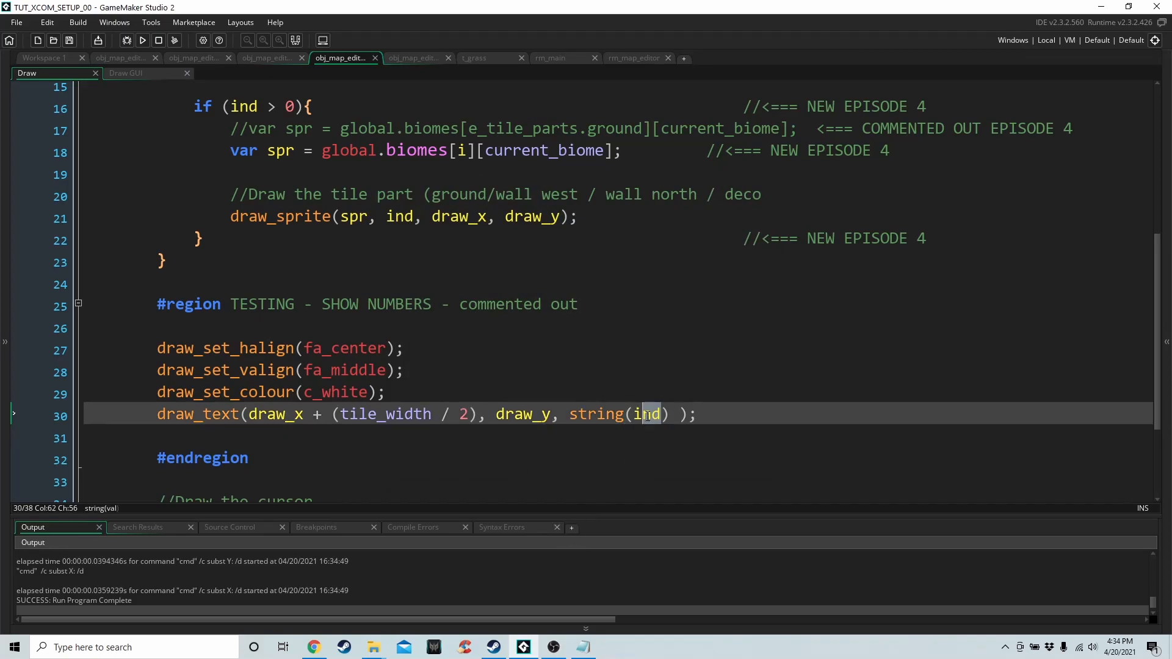
# Replace ind with floor_grid[# xx, yy] in draw_text and run the game again
pyautogui.doubleClick(647, 414)
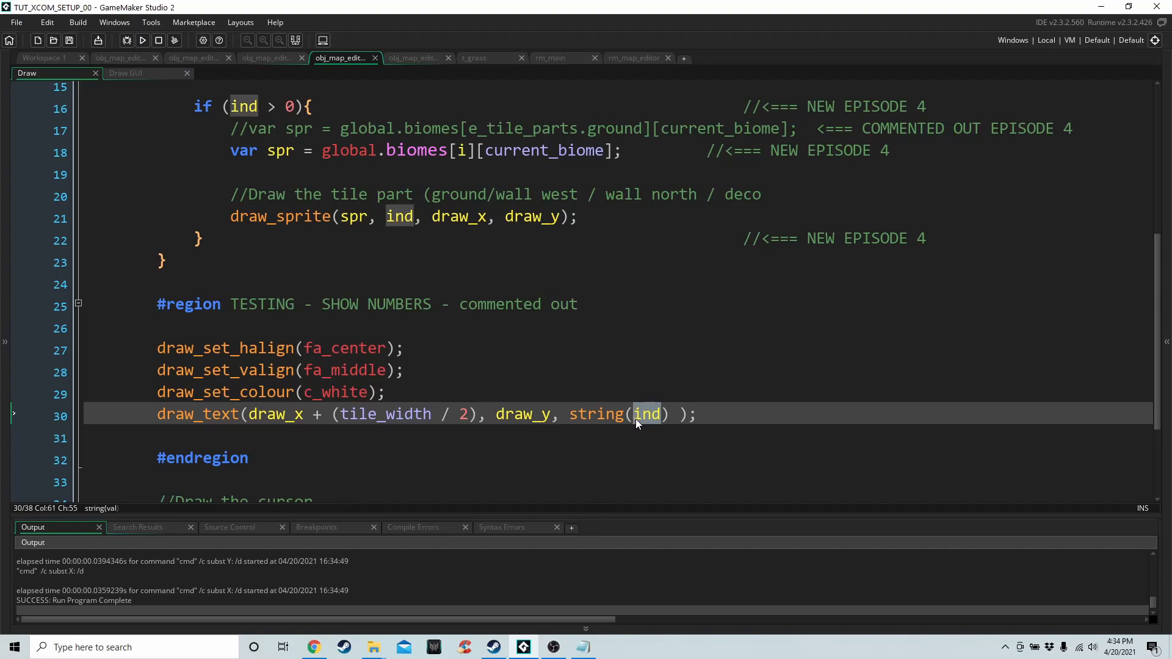
pyautogui.write('floor_grid[#')
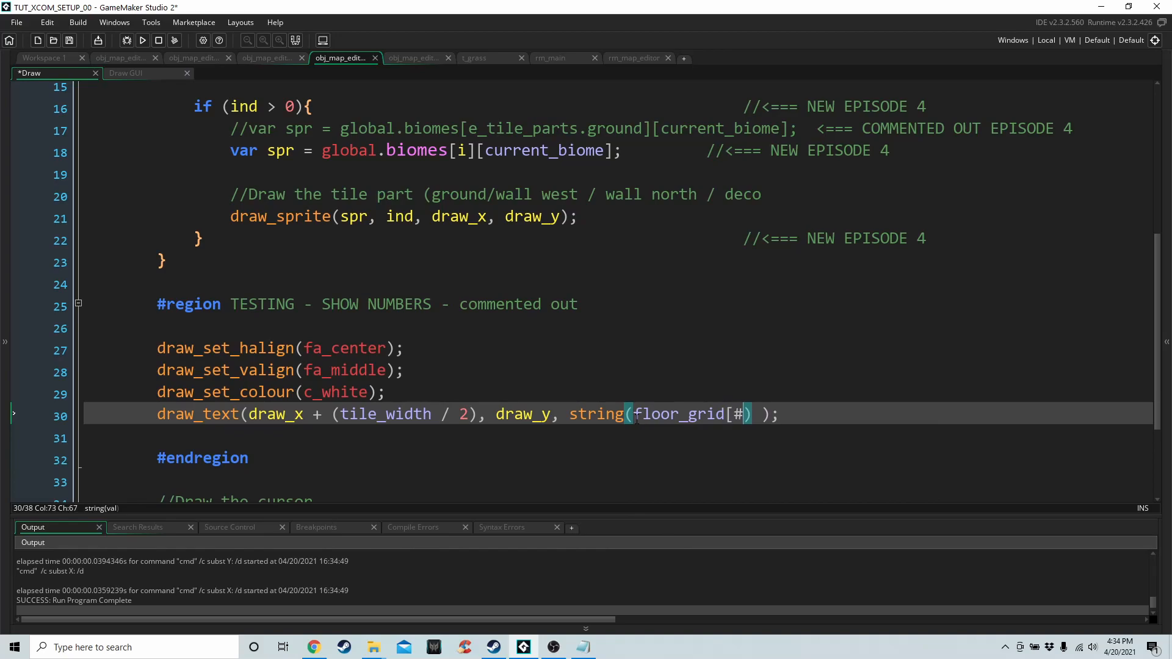
pyautogui.write('xx, yy]')
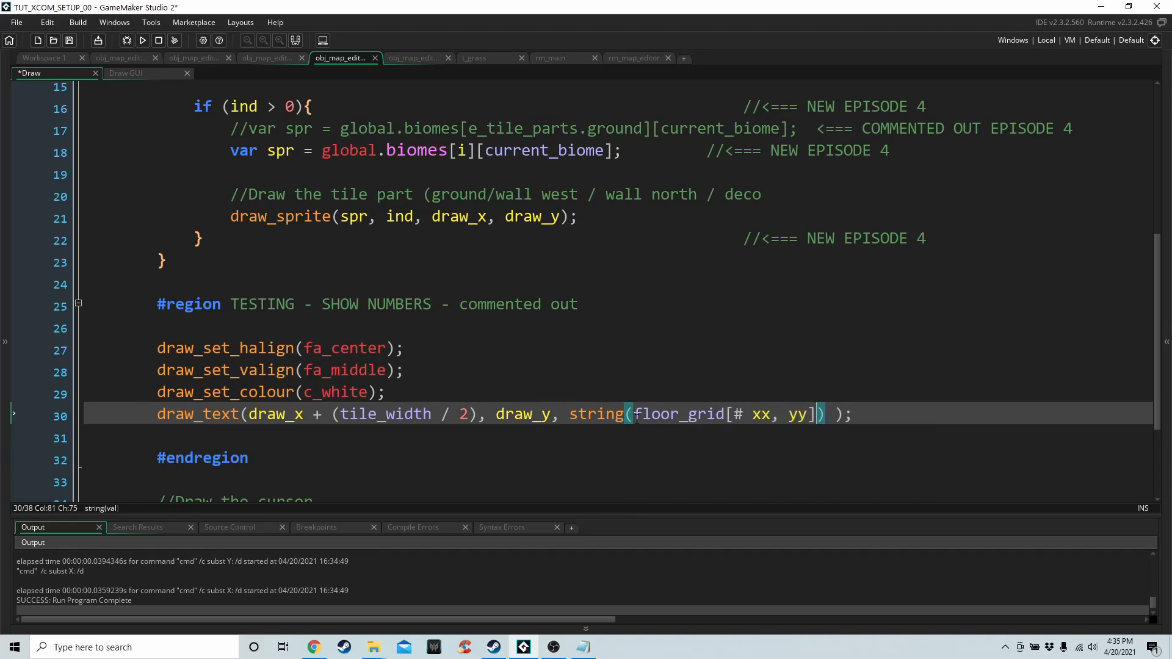
pyautogui.doubleClick(678, 414)
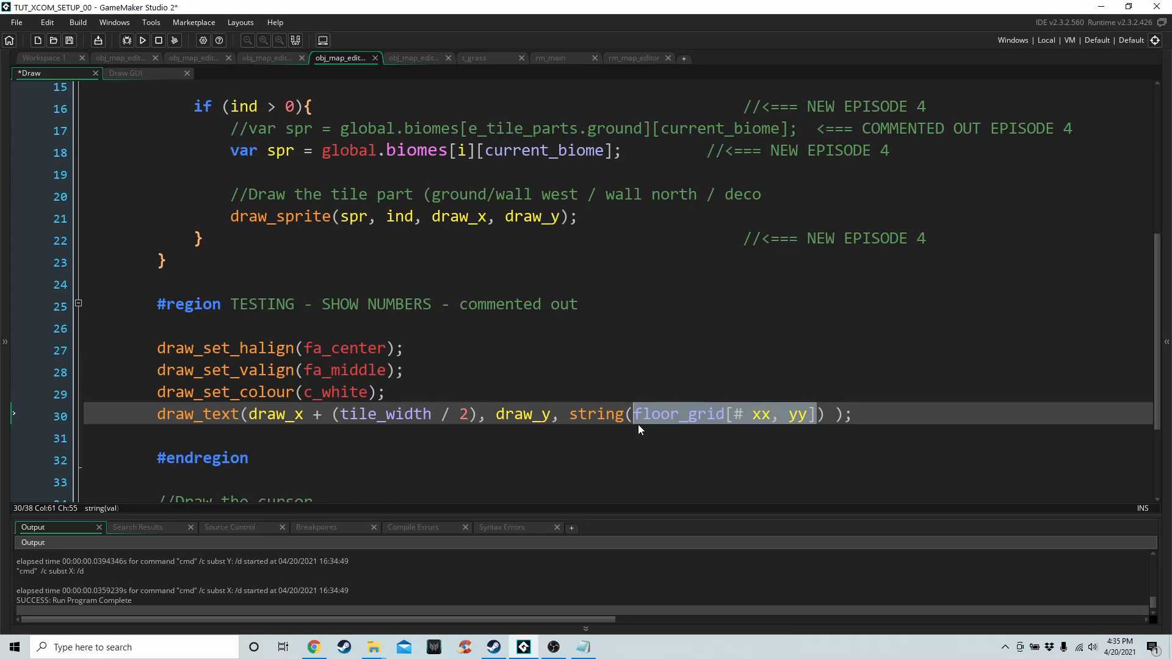
pyautogui.click(142, 40)
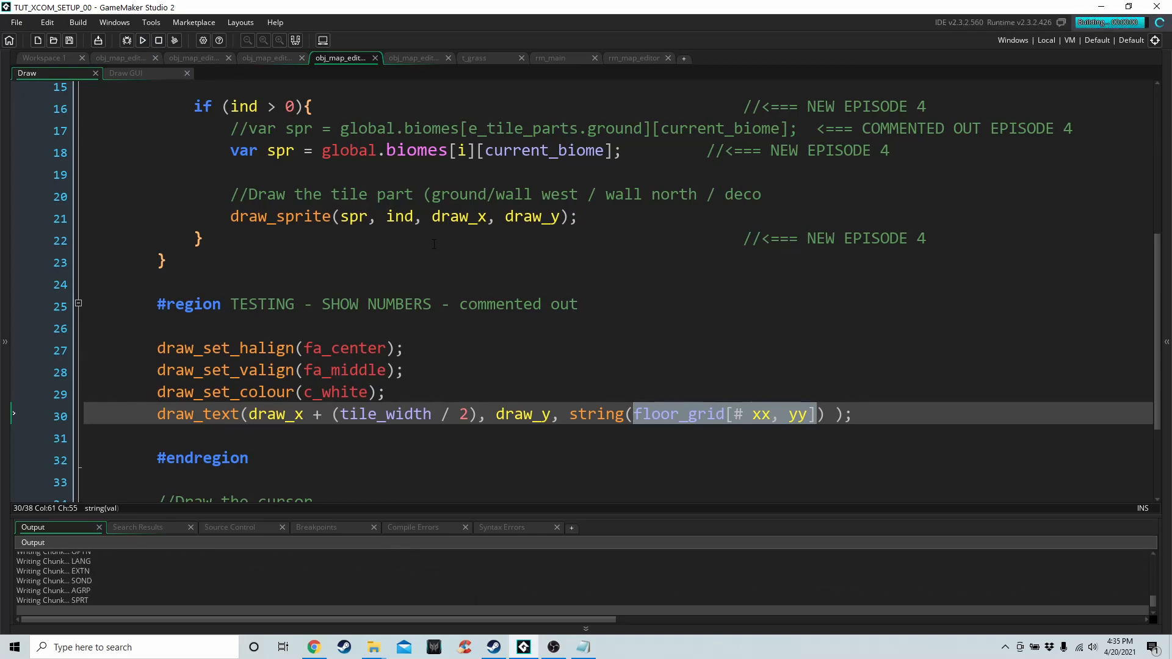
pyautogui.click(142, 40)
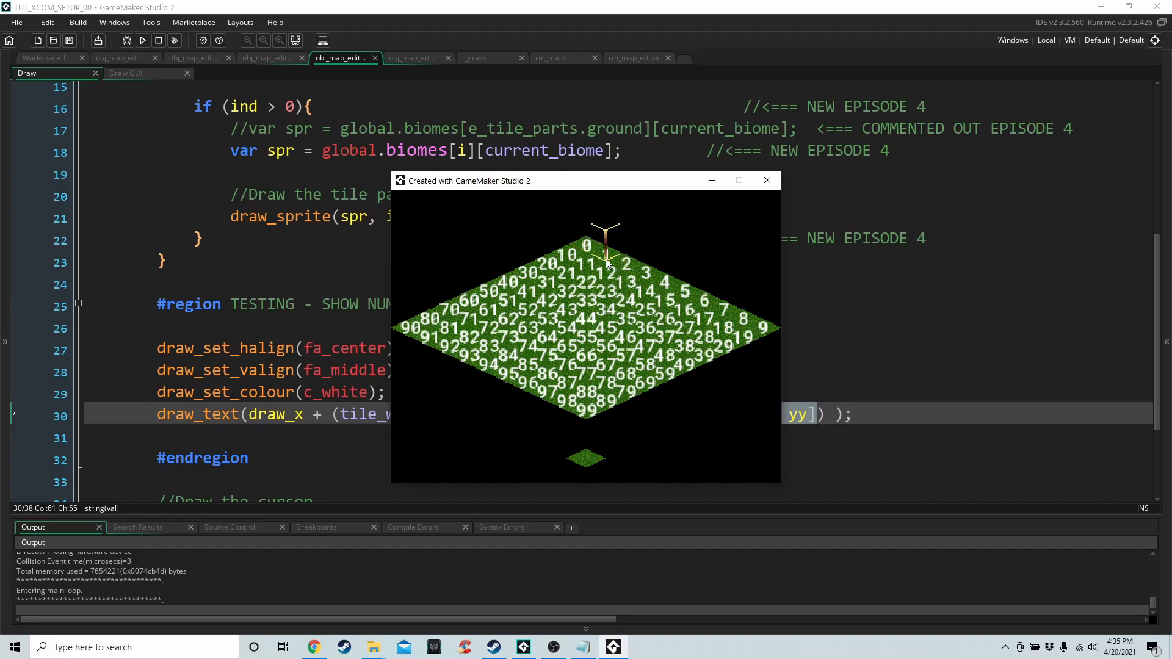
pyautogui.moveTo(623, 269)
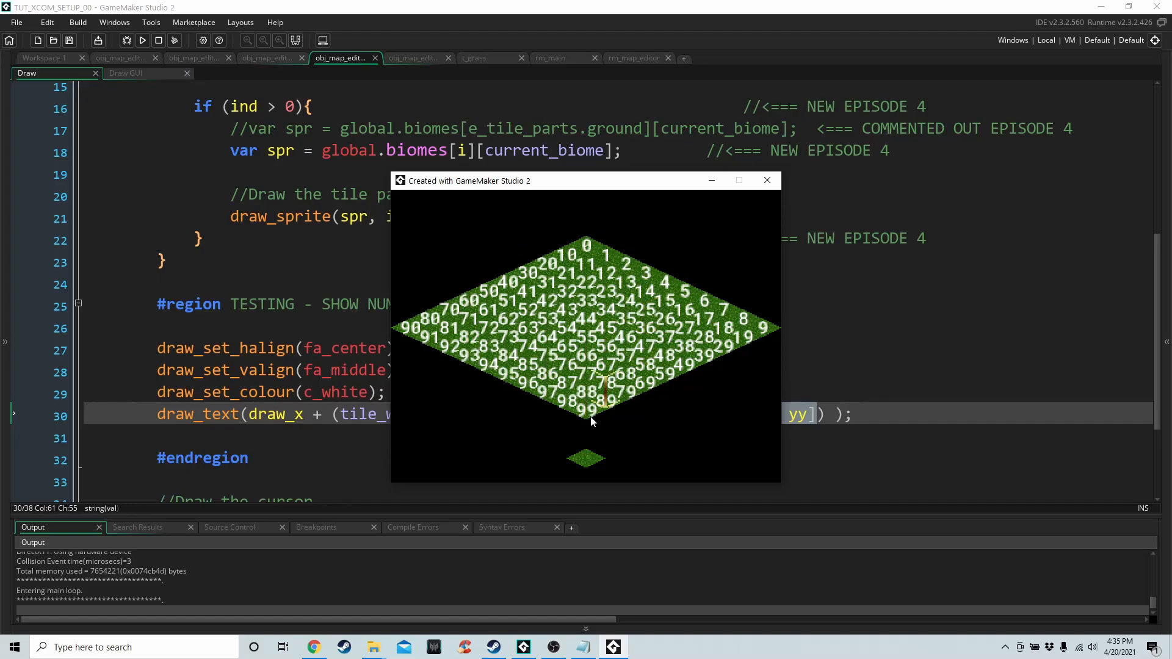
pyautogui.moveTo(579, 425)
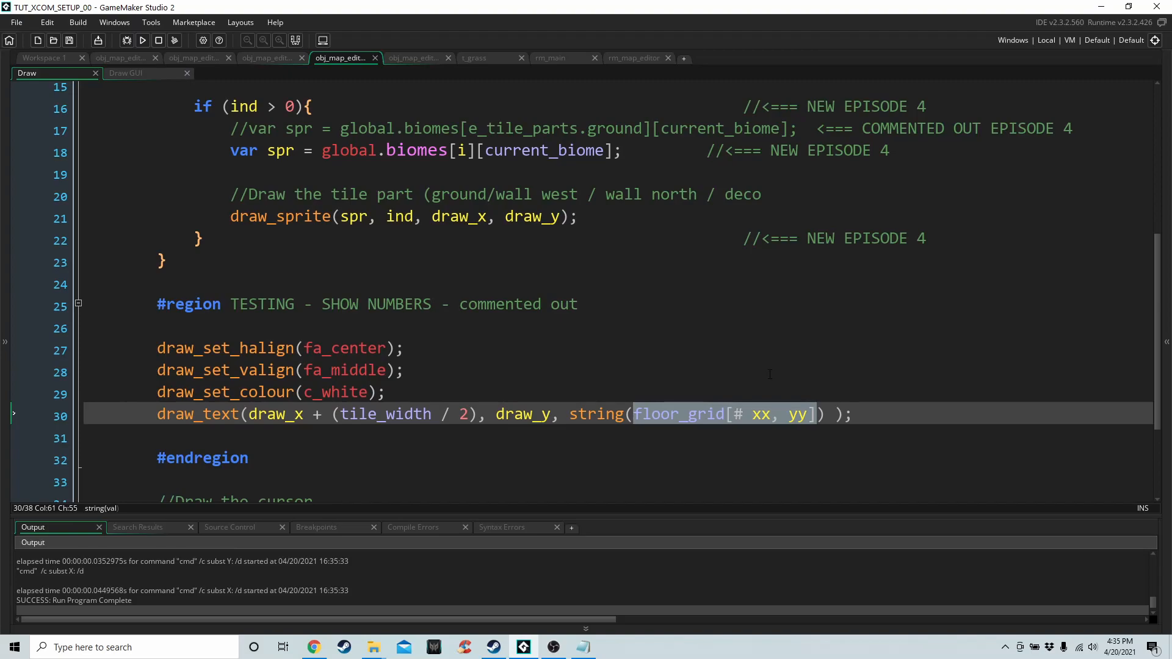
pyautogui.moveTo(820, 420)
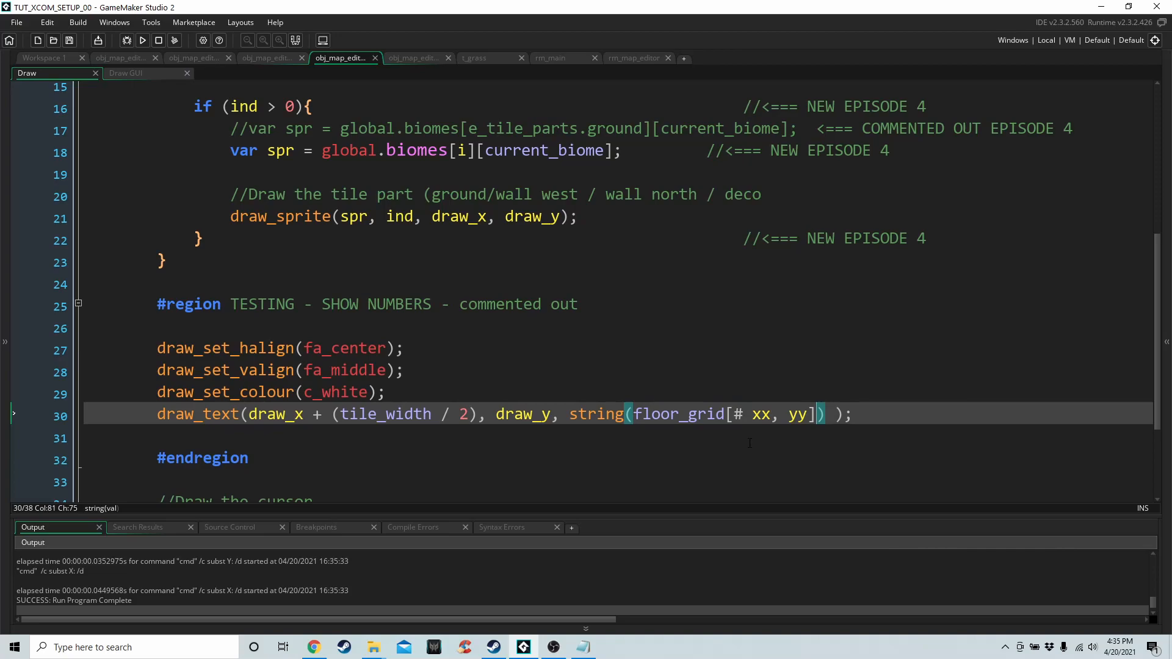
# Append [| e_tile_parts.ground] to the floor_grid lookup and test-run, showing 1 on every tile
pyautogui.write('[[')
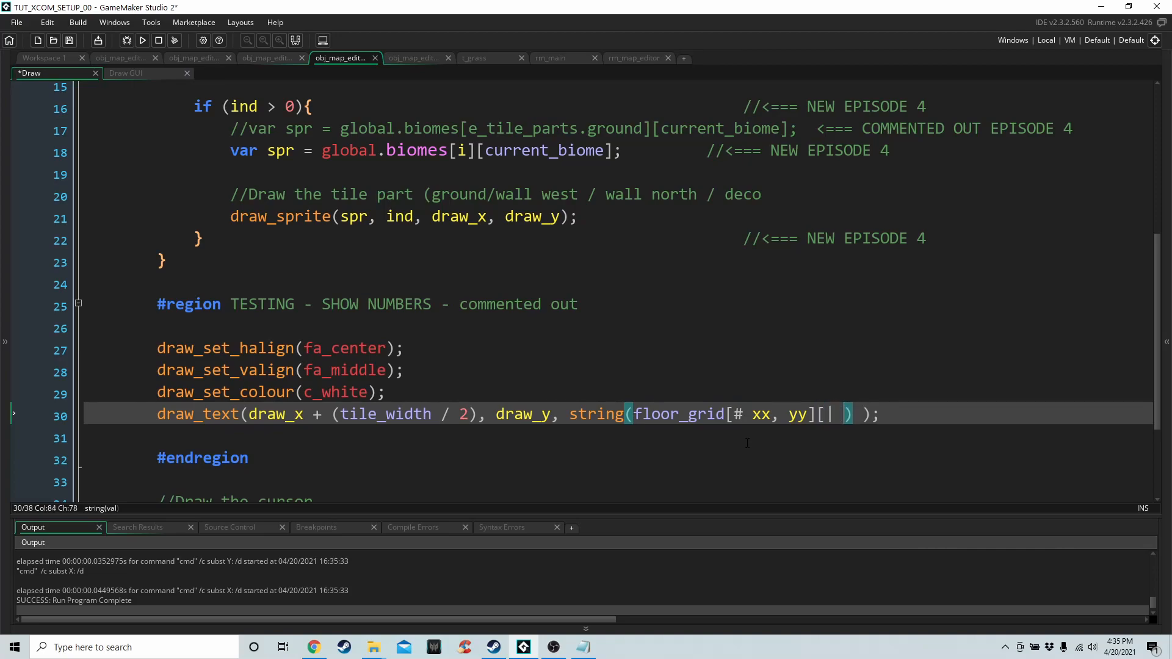
pyautogui.write('e')
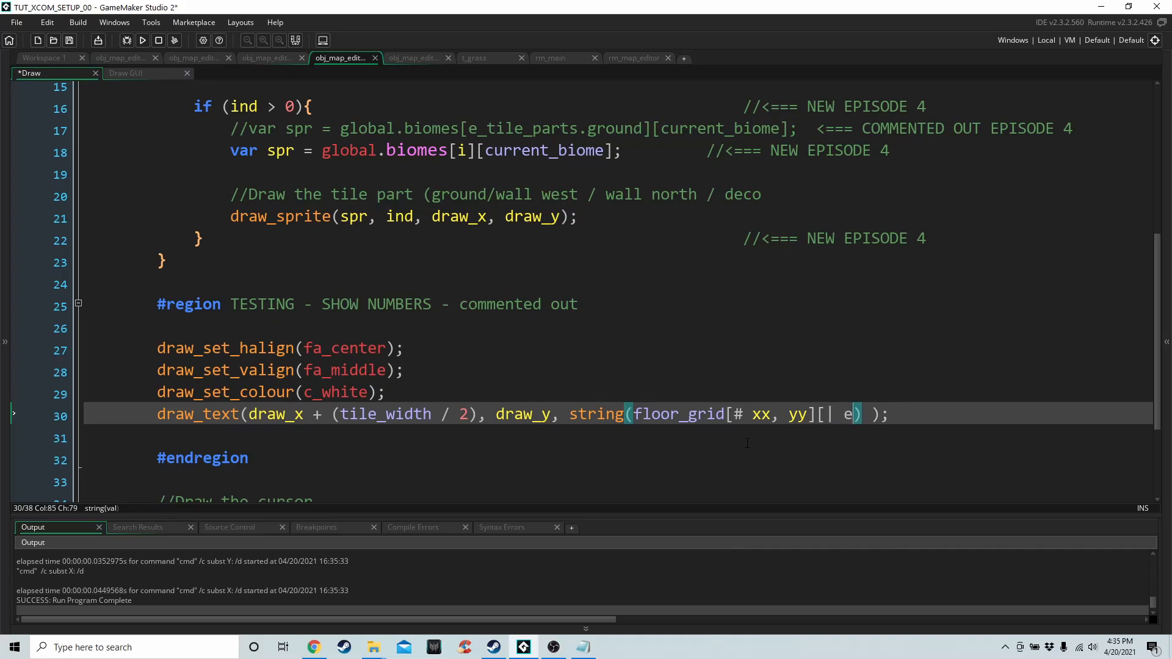
pyautogui.write('_tile_parts.')
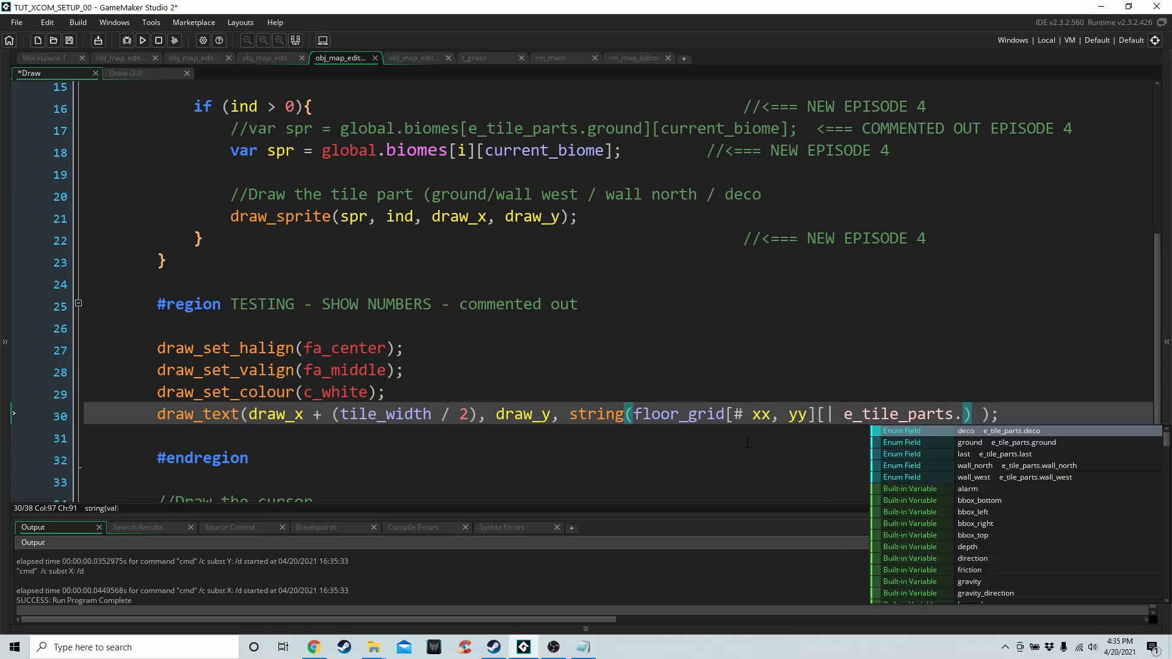
pyautogui.write('gro')
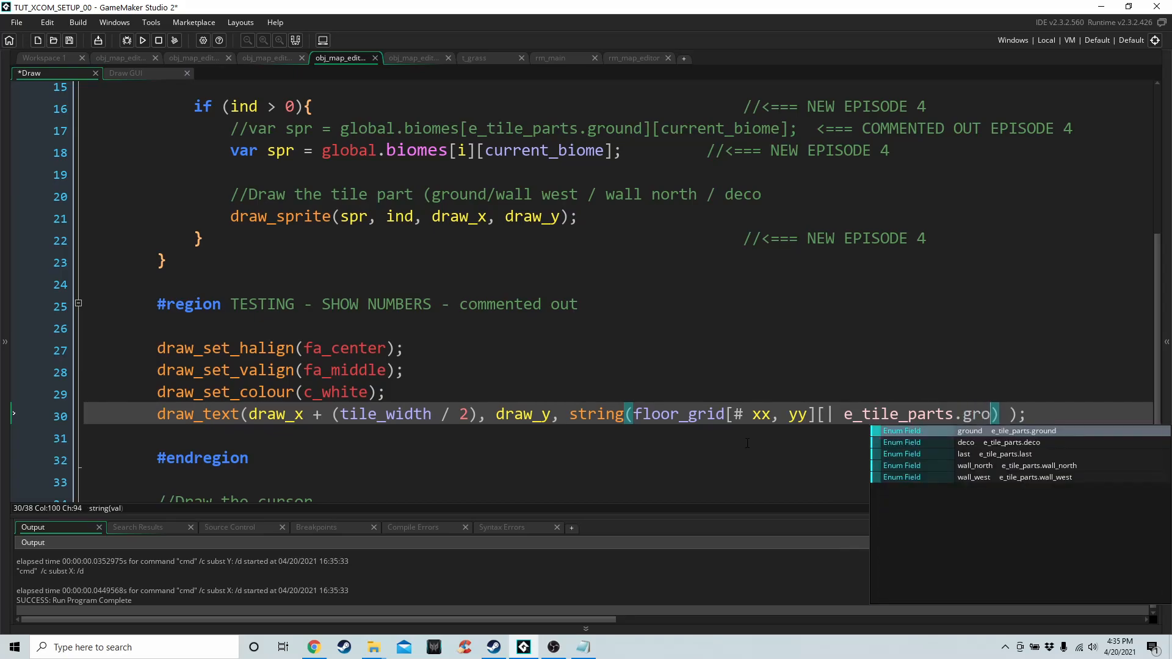
pyautogui.click(1023, 431)
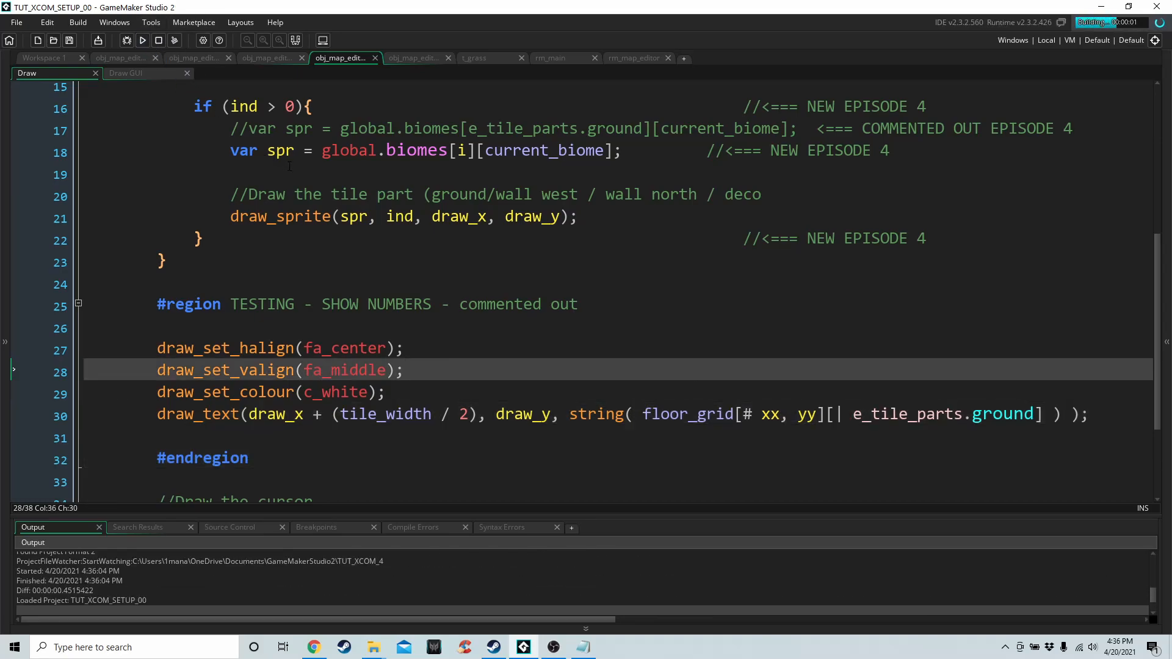
pyautogui.click(142, 40)
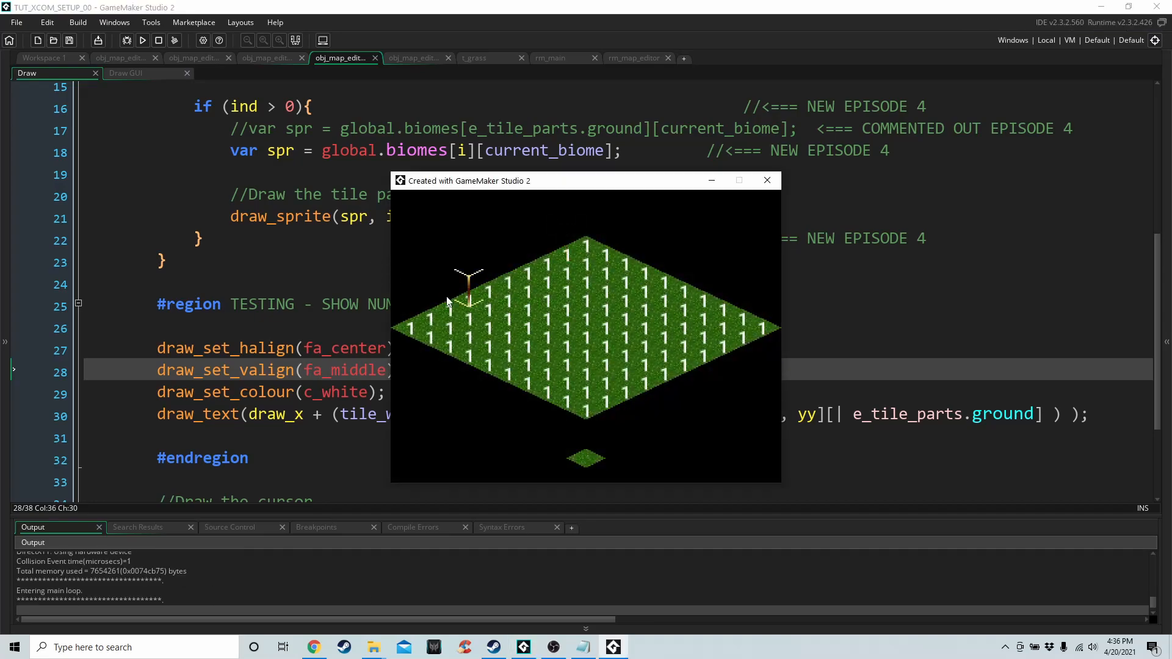
pyautogui.moveTo(624, 346)
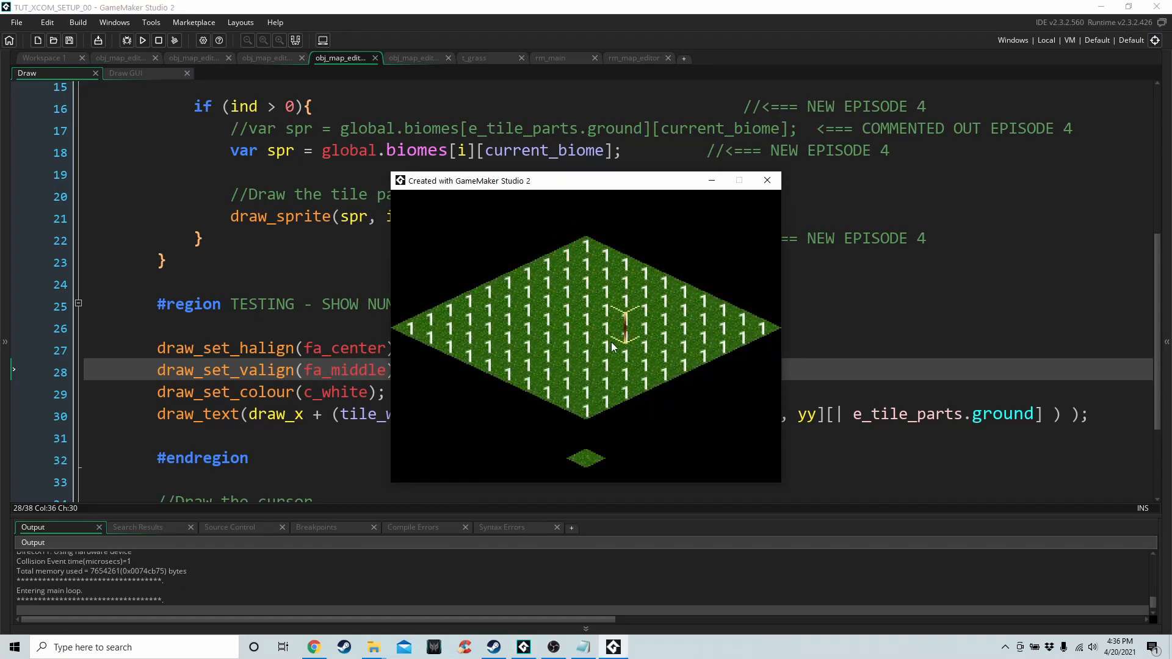
pyautogui.moveTo(598, 329)
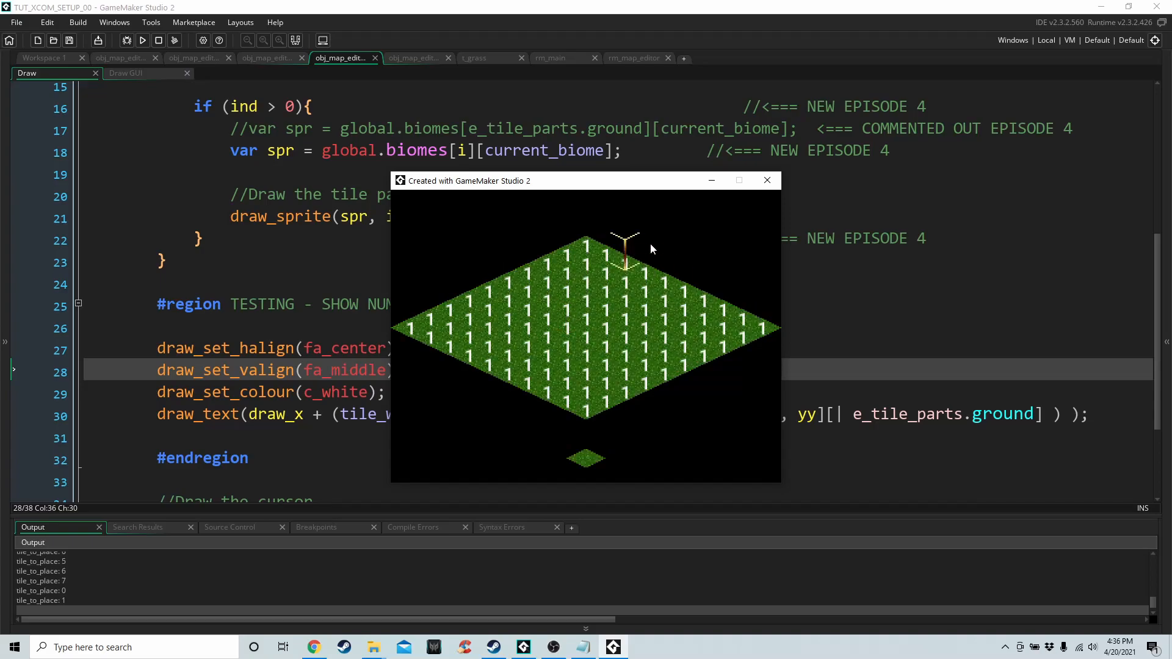
pyautogui.click(766, 180)
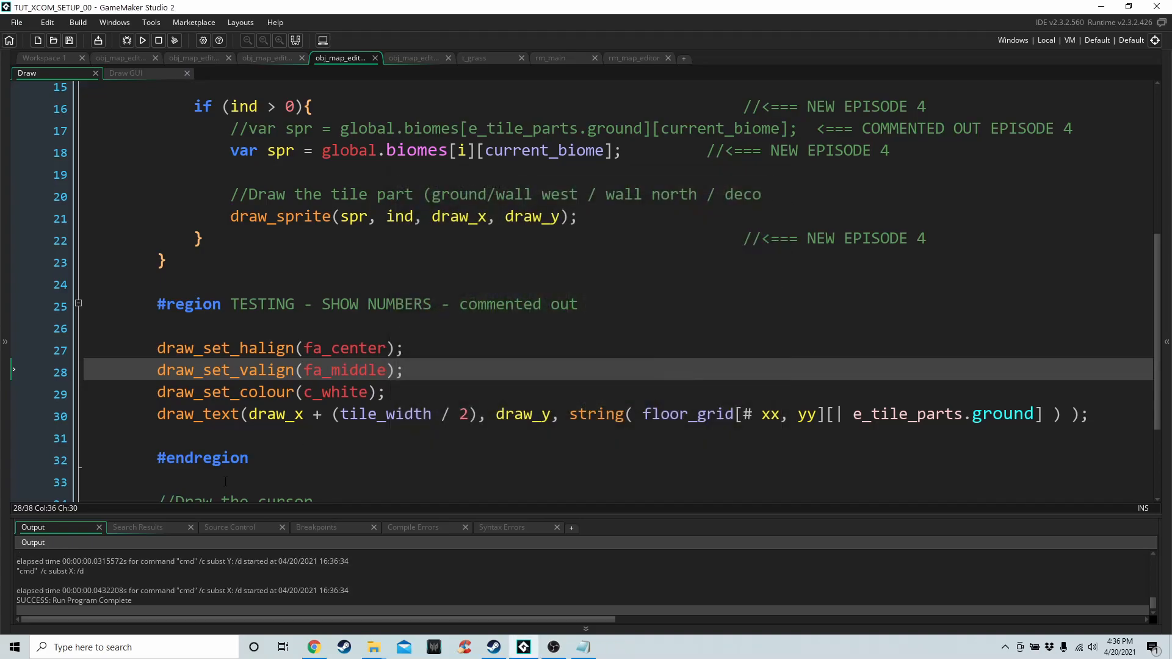
# Wrap the TESTING - SHOW NUMBERS lines back in /* */ comment markers
pyautogui.write('*')
pyautogui.click(617, 328)
pyautogui.write('/')
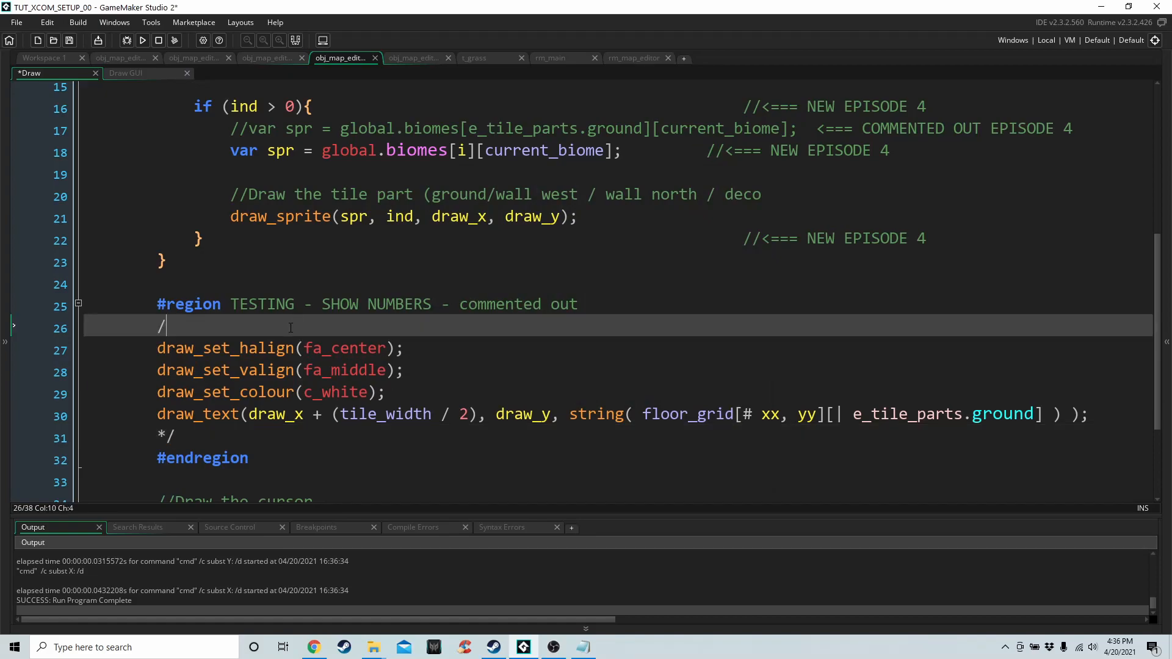
pyautogui.write('*')
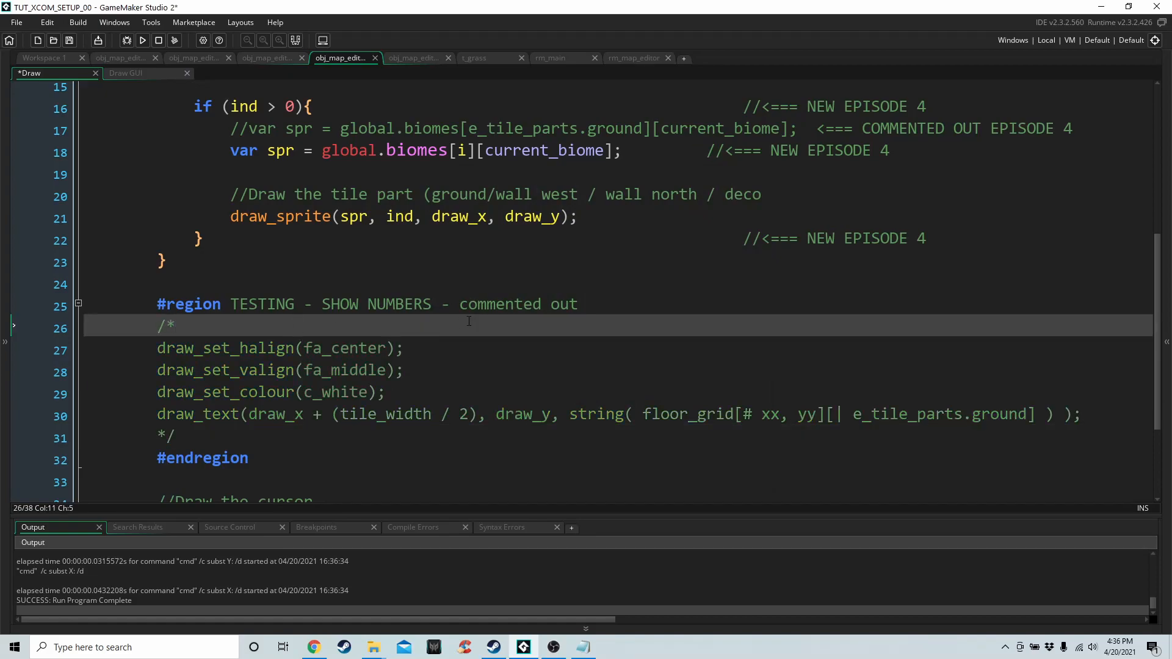
pyautogui.moveTo(553, 646)
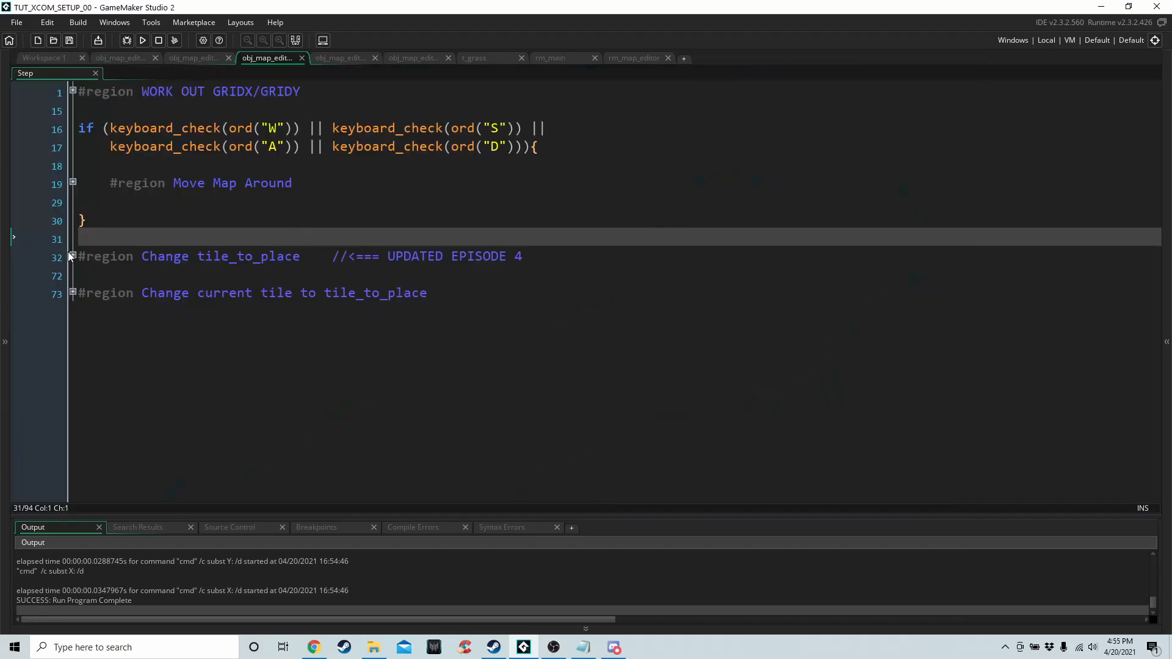
pyautogui.moveTo(31, 274)
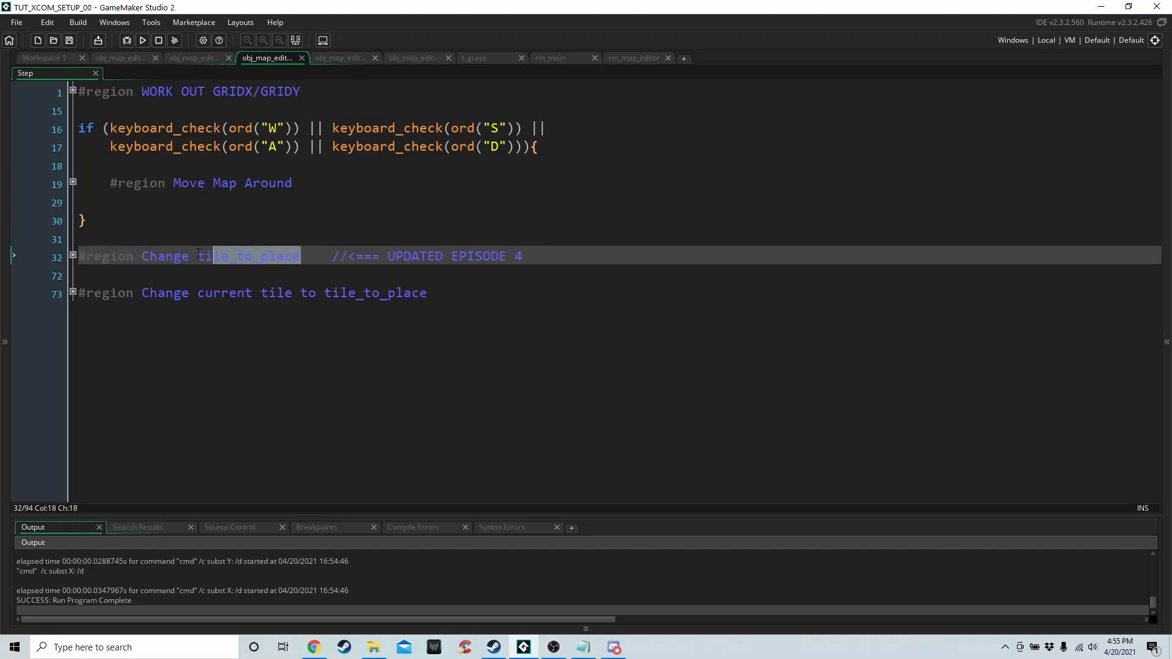
# Expand the Change tile_to_place region and scroll through the vk_right tile-switching block
pyautogui.click(73, 255)
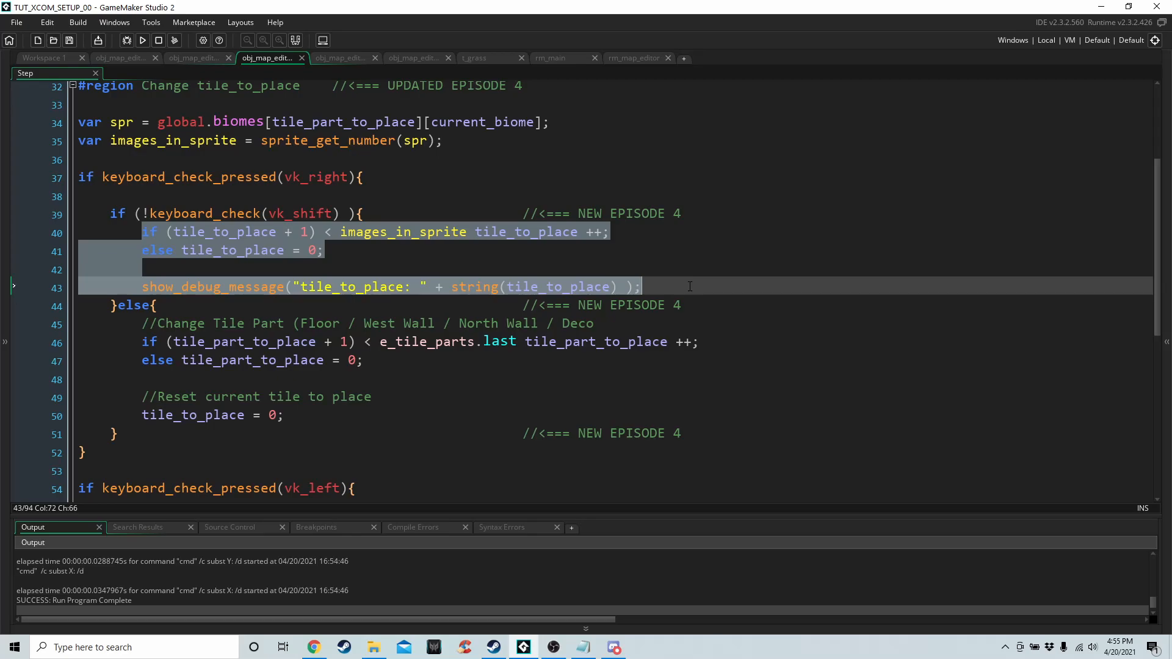
pyautogui.moveTo(542, 271)
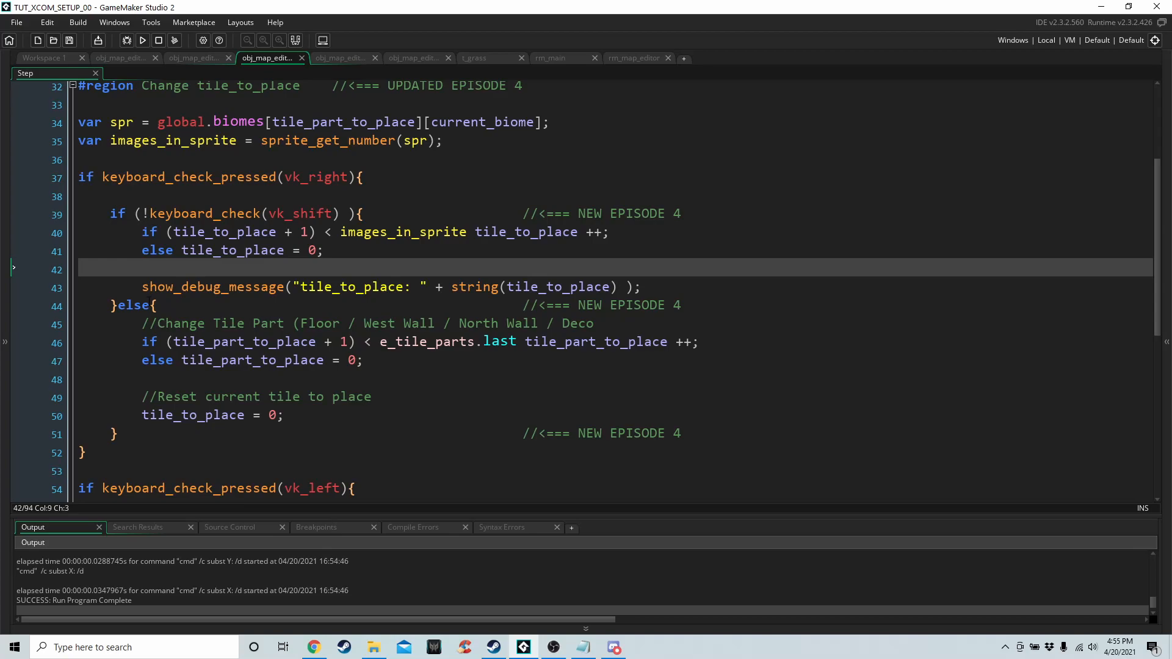
pyautogui.click(153, 305)
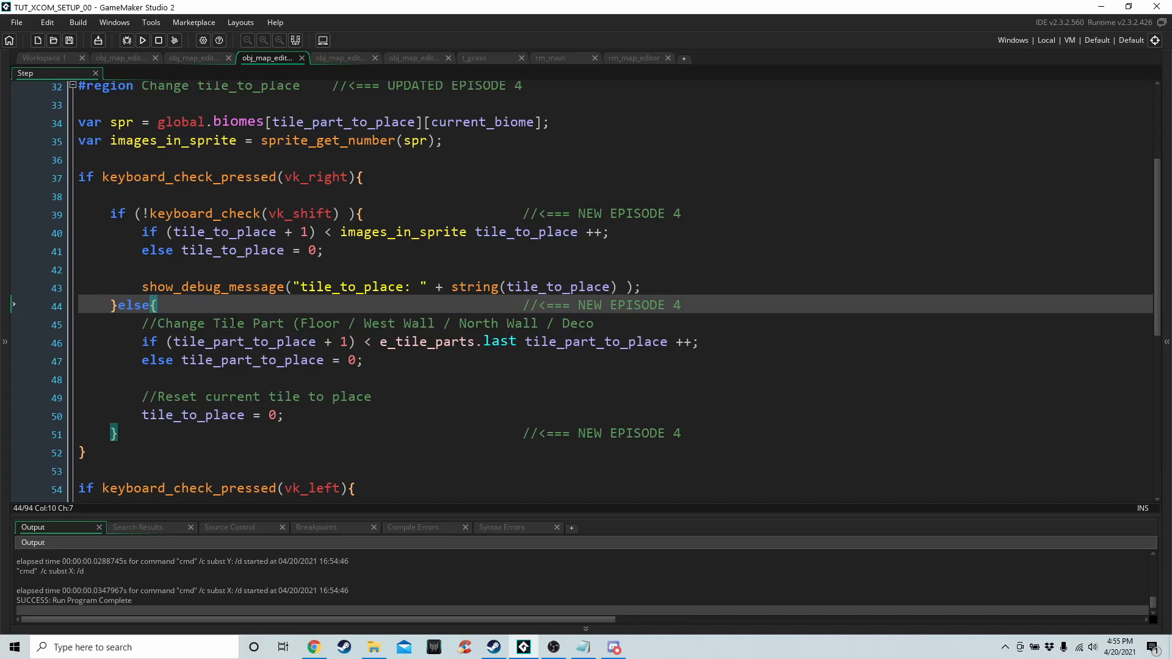
pyautogui.click(332, 322)
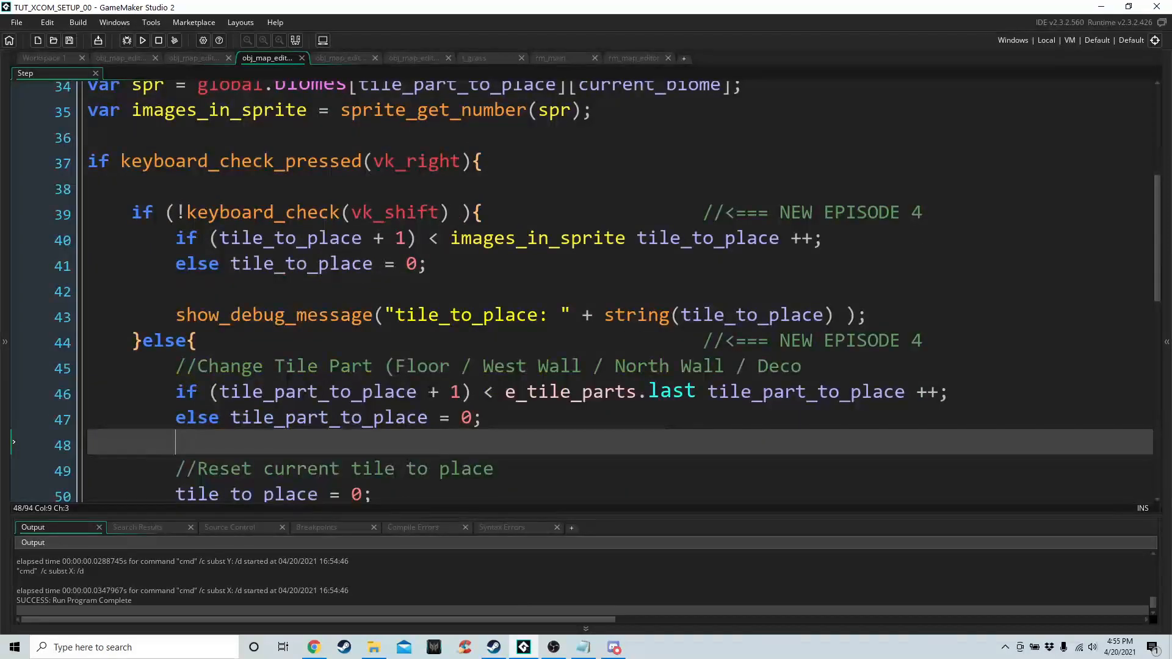
pyautogui.scroll(-3)
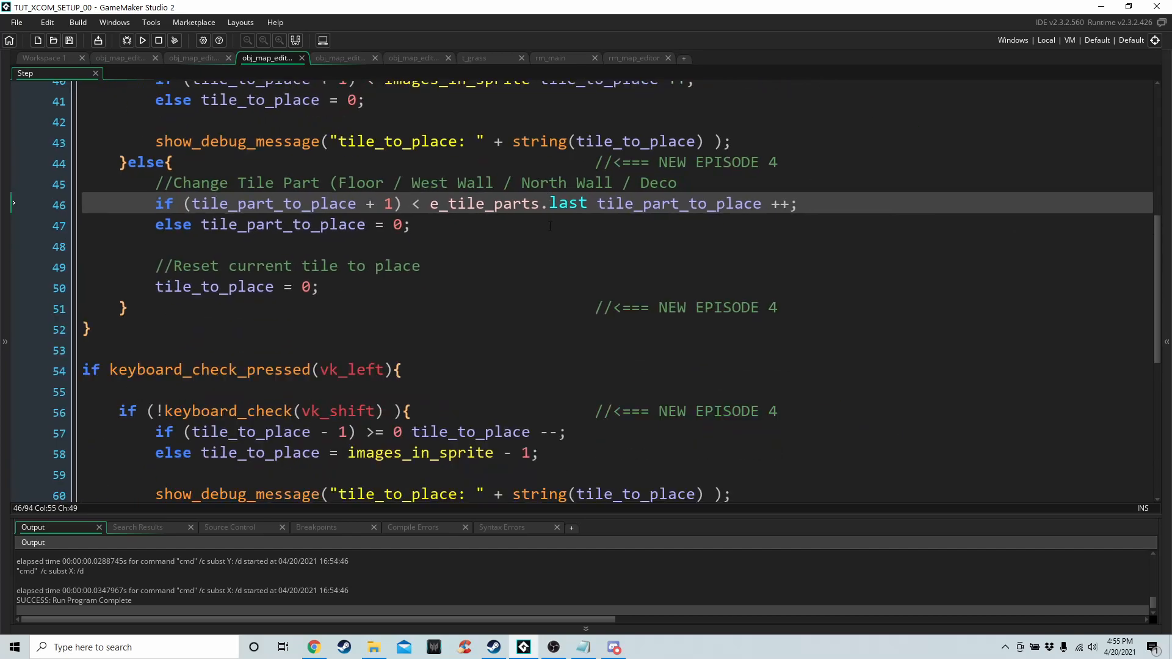
pyautogui.scroll(-3)
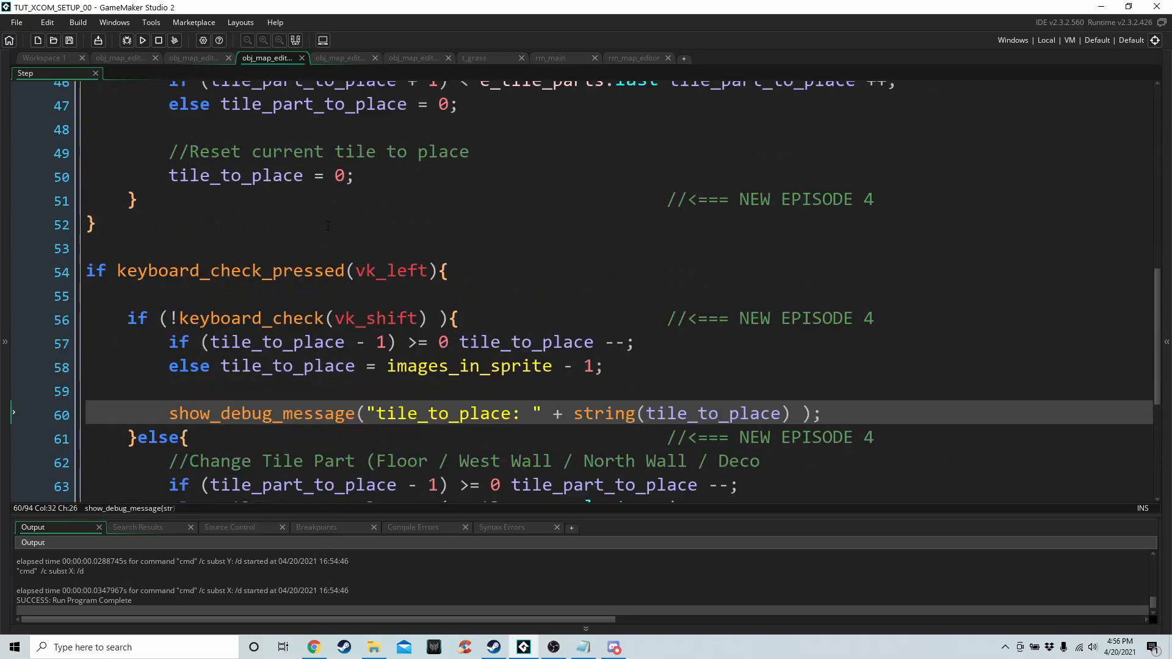
pyautogui.scroll(-3)
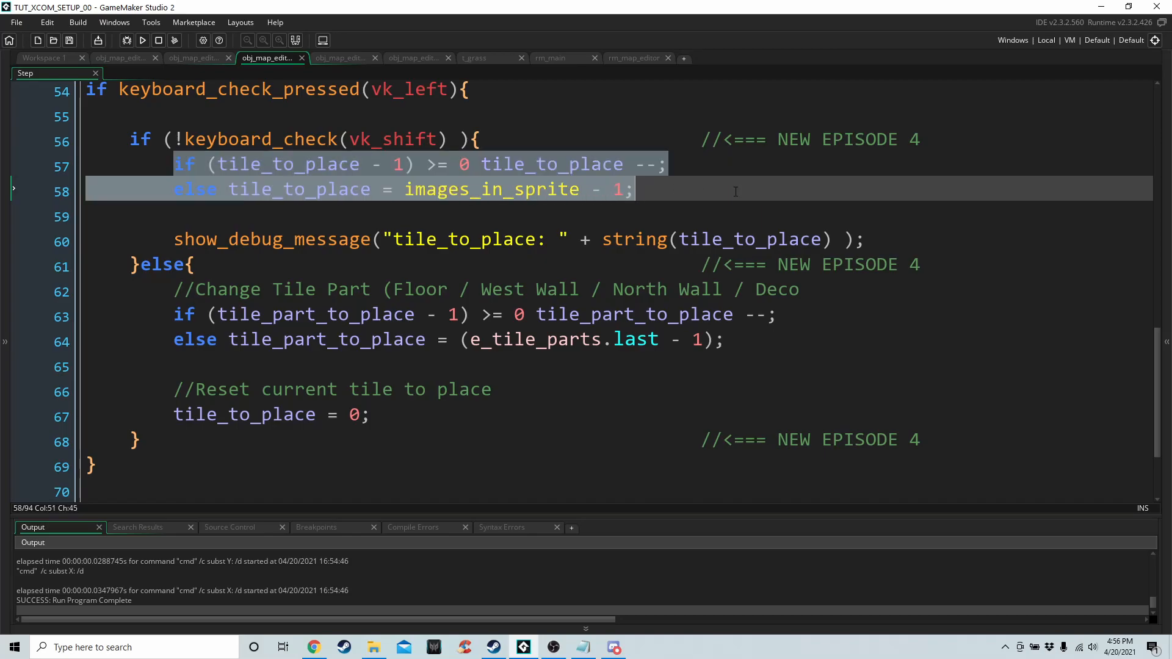
pyautogui.click(327, 240)
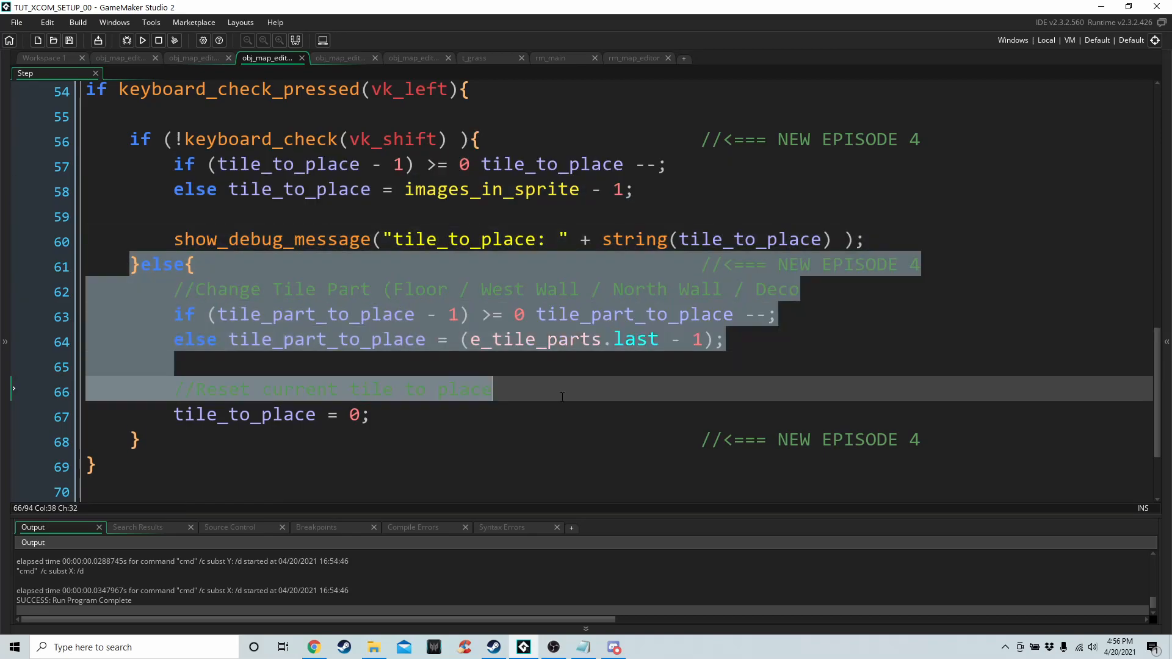
pyautogui.click(492, 390)
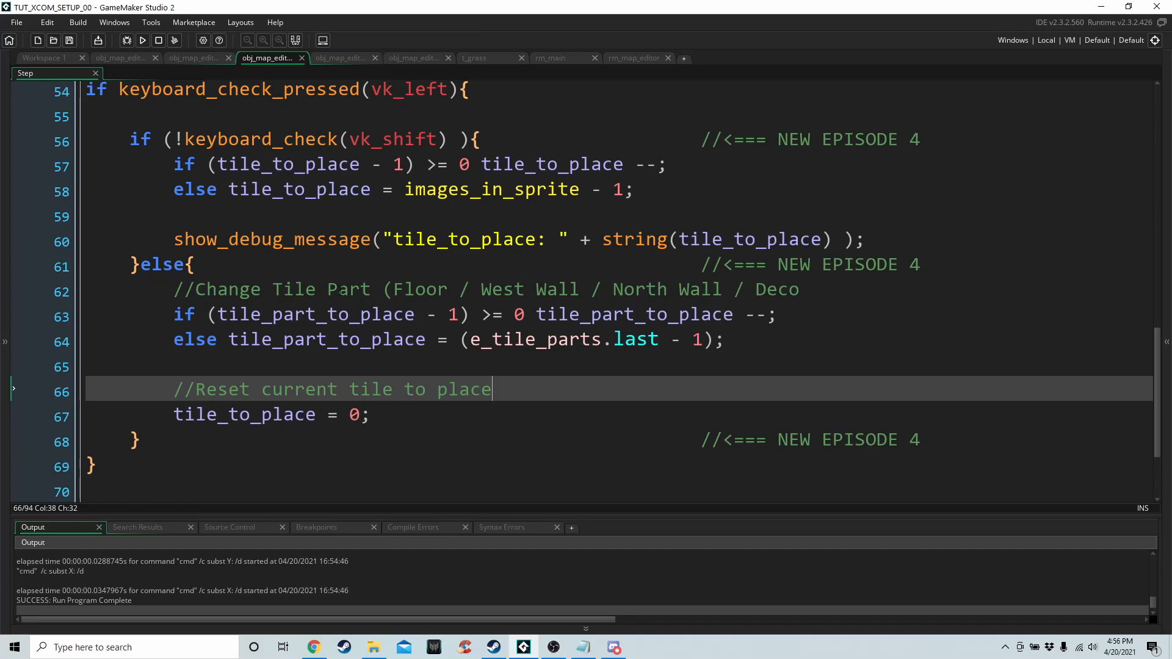
pyautogui.click(261, 390)
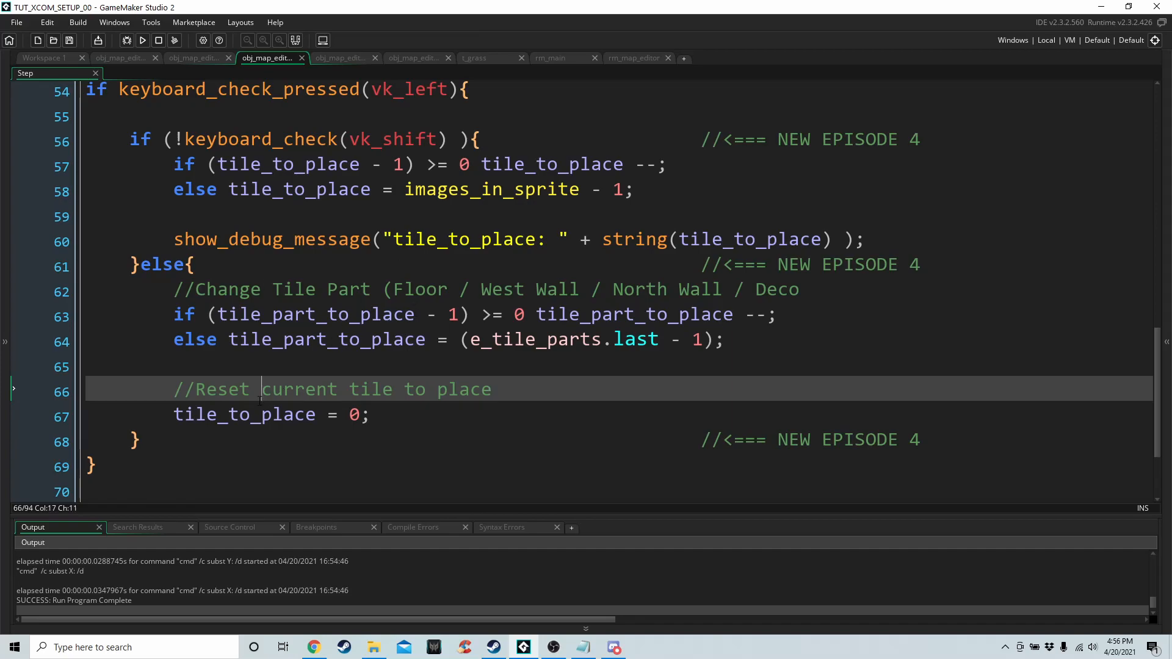
pyautogui.click(247, 413)
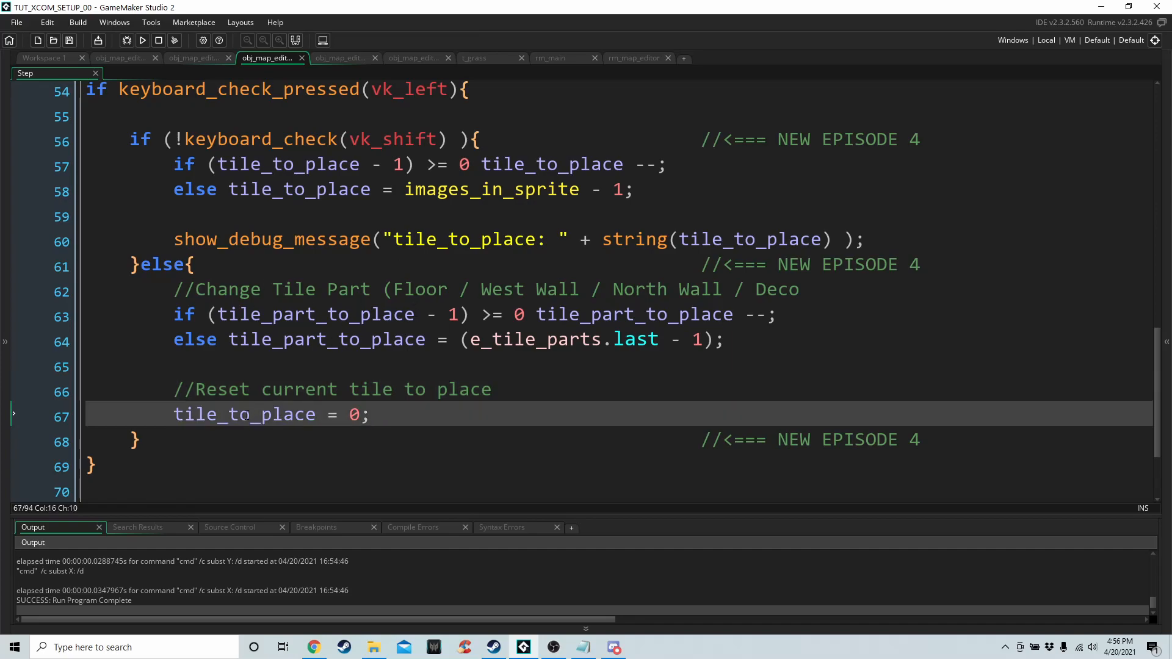
pyautogui.moveTo(252, 417)
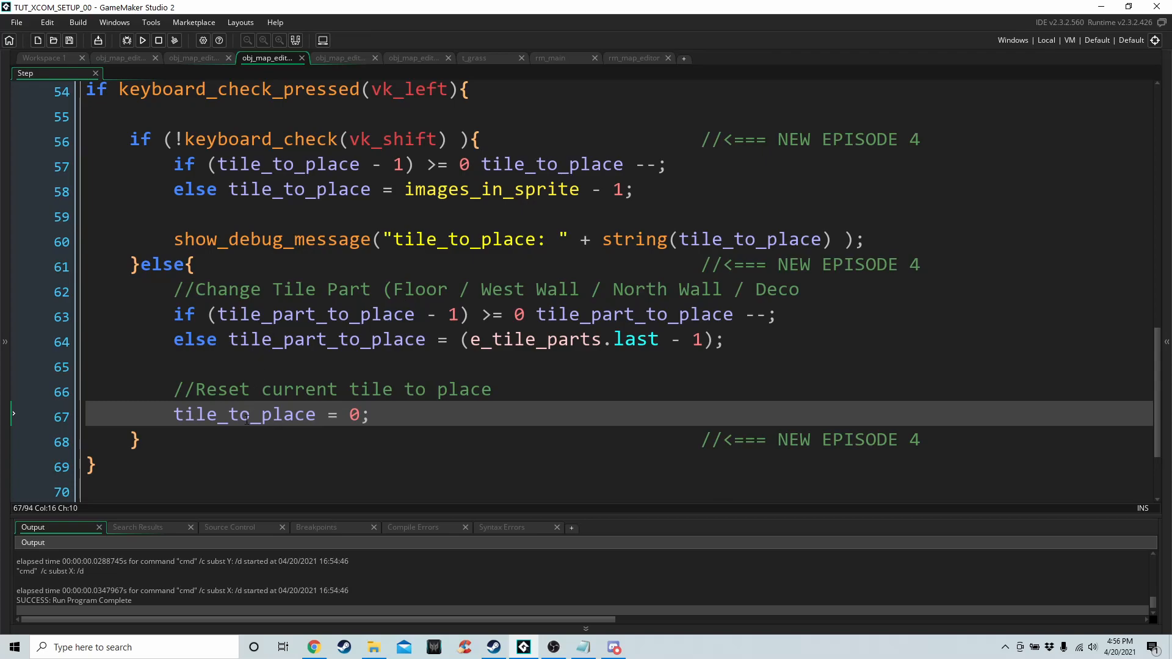
pyautogui.doubleClick(243, 413)
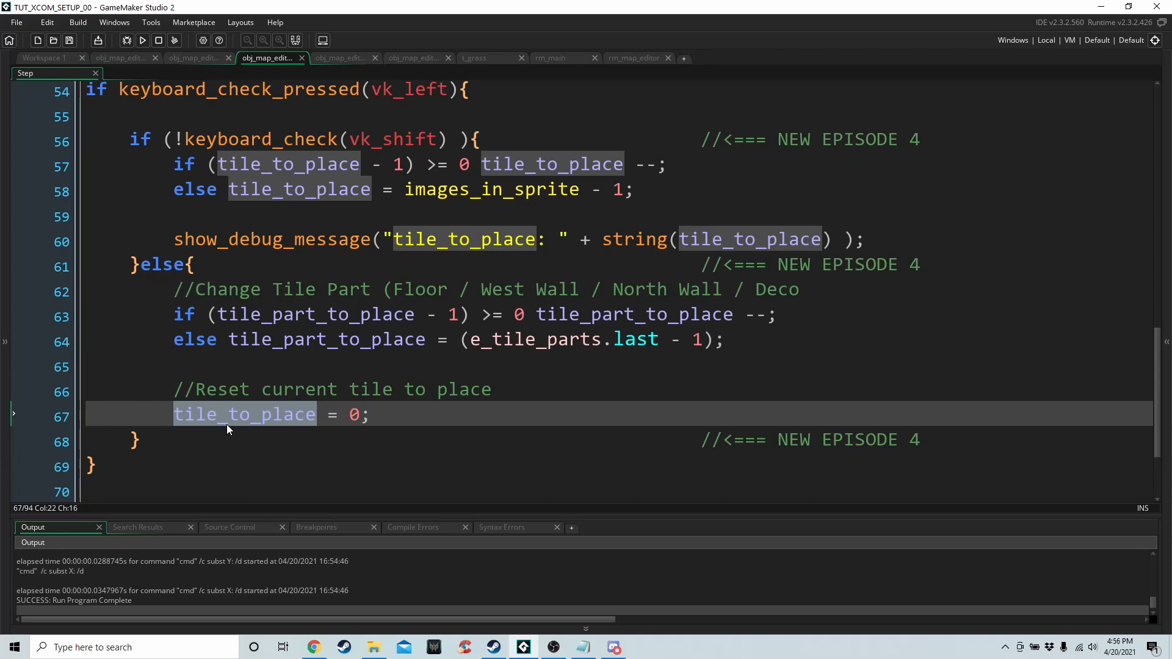
pyautogui.moveTo(457, 359)
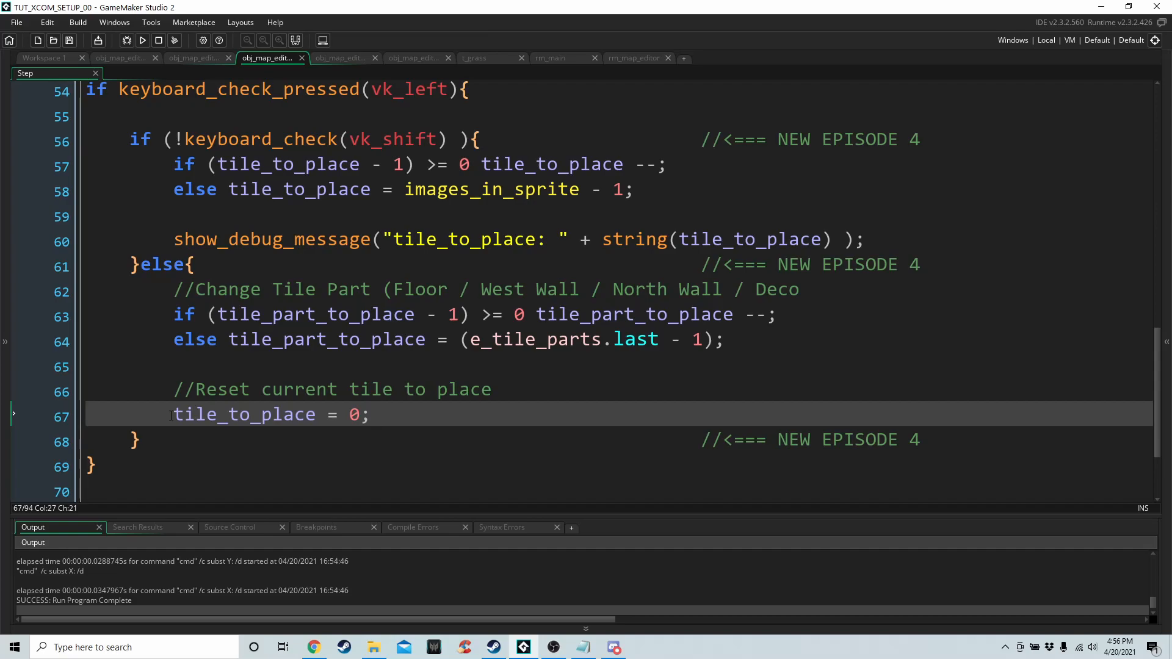
pyautogui.scroll(3)
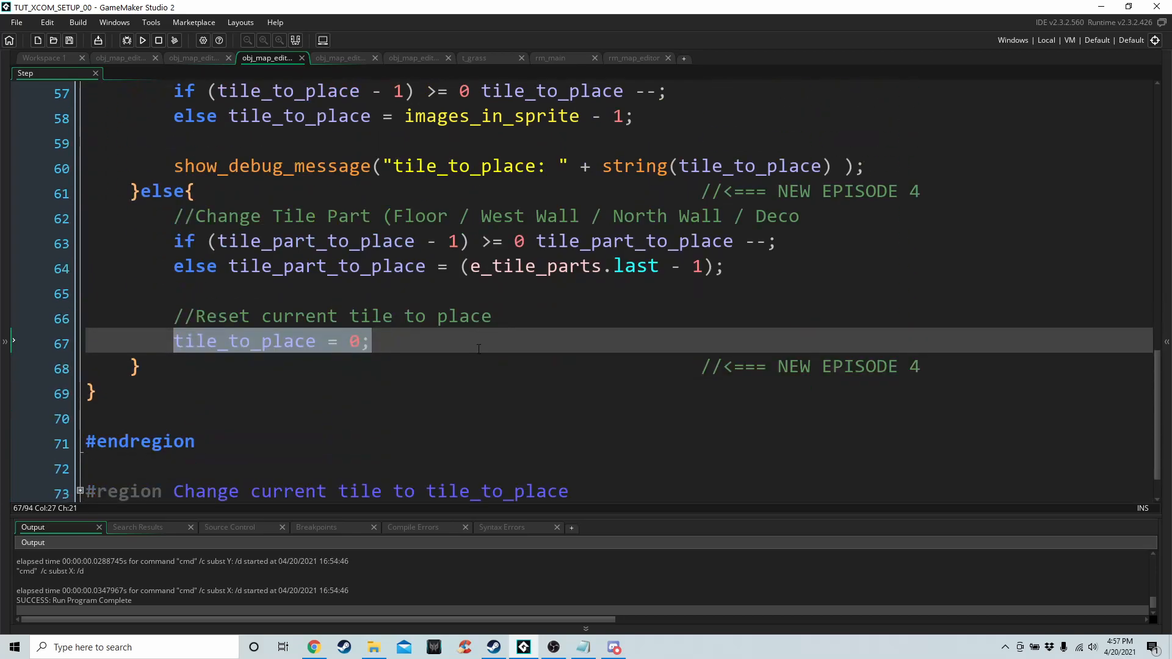
# Build and run the project to test the map editor
pyautogui.click(141, 41)
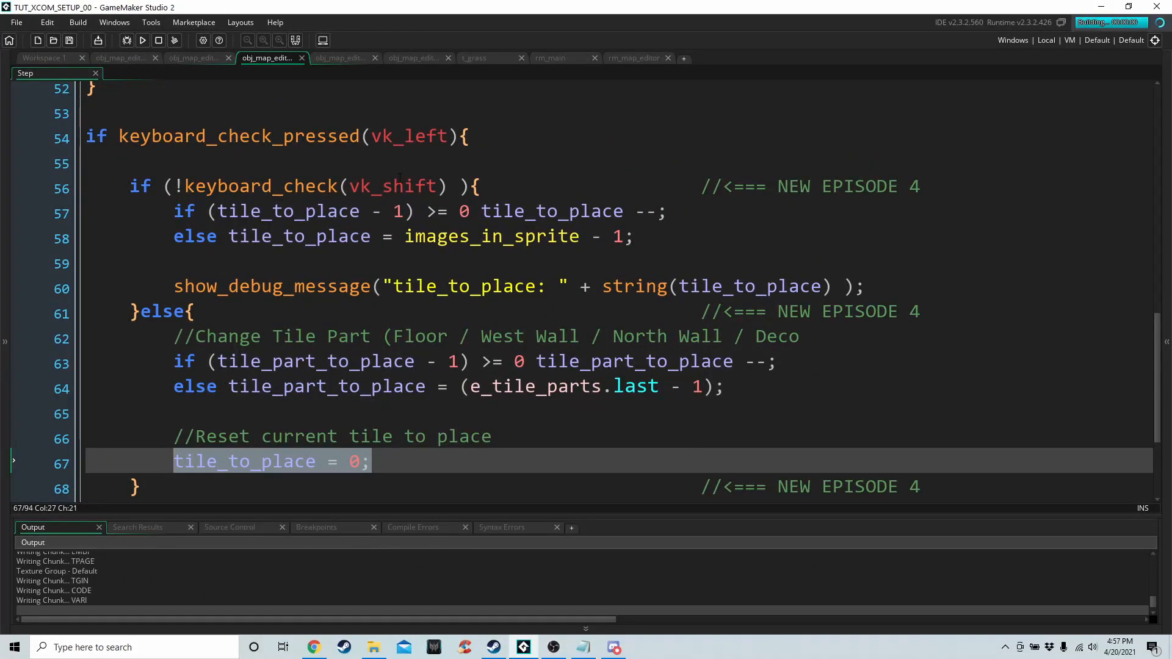
pyautogui.click(142, 40)
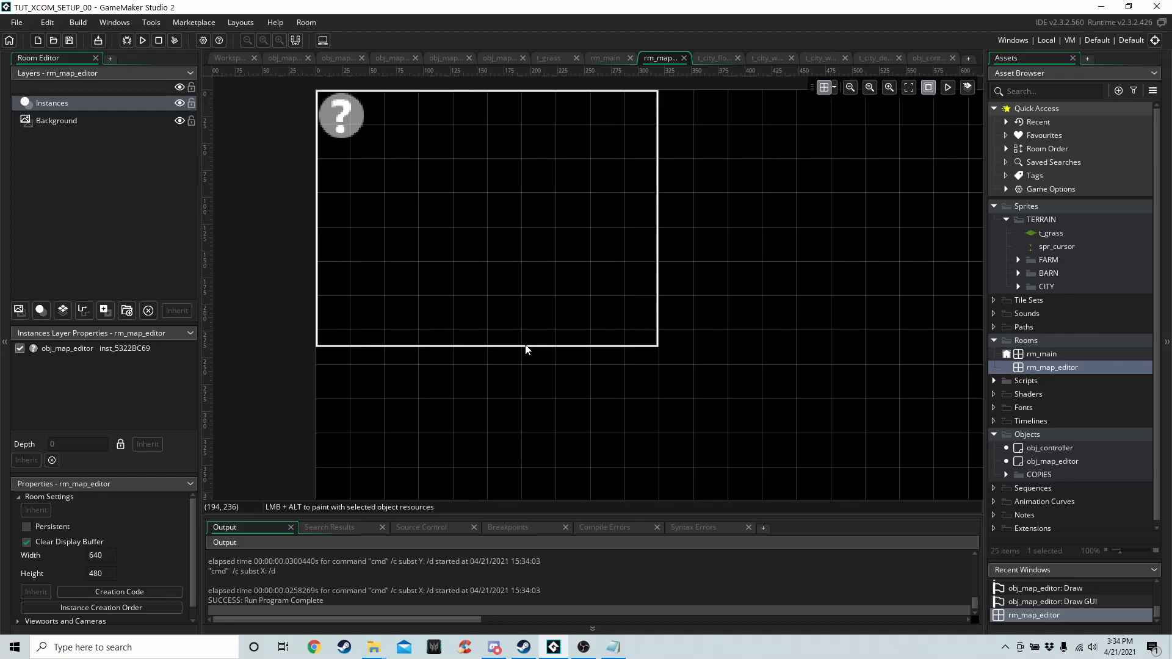
pyautogui.moveTo(1106, 406)
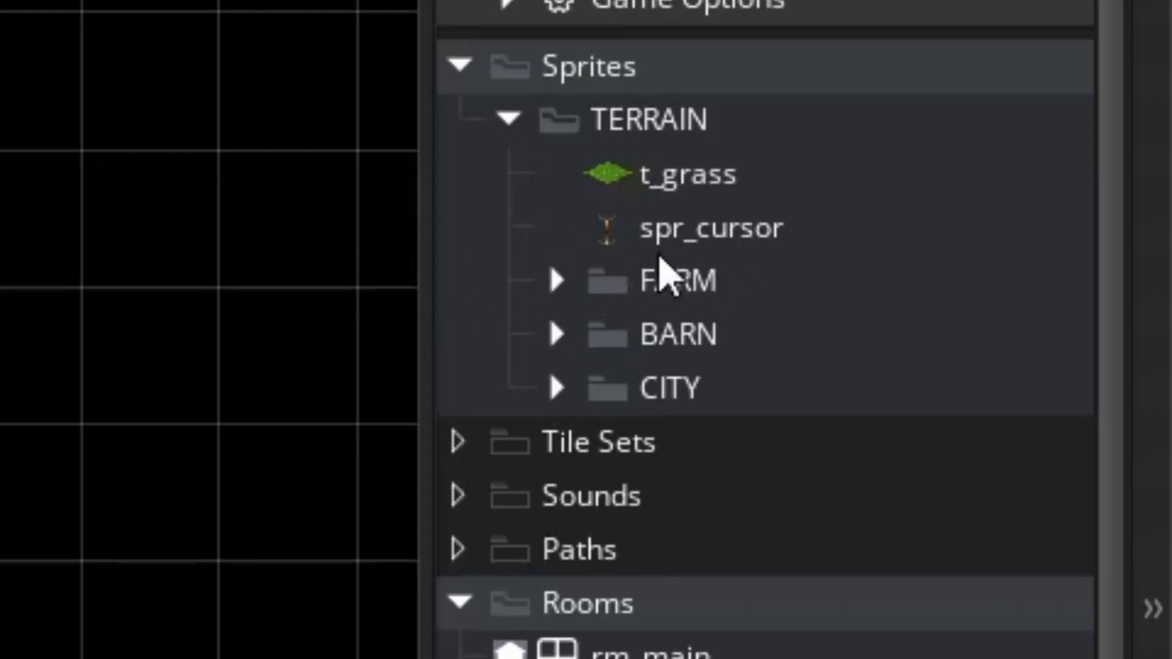
# Expand the BARN and CITY terrain sprite folders to show their floor, wall and deco sprites
pyautogui.click(557, 334)
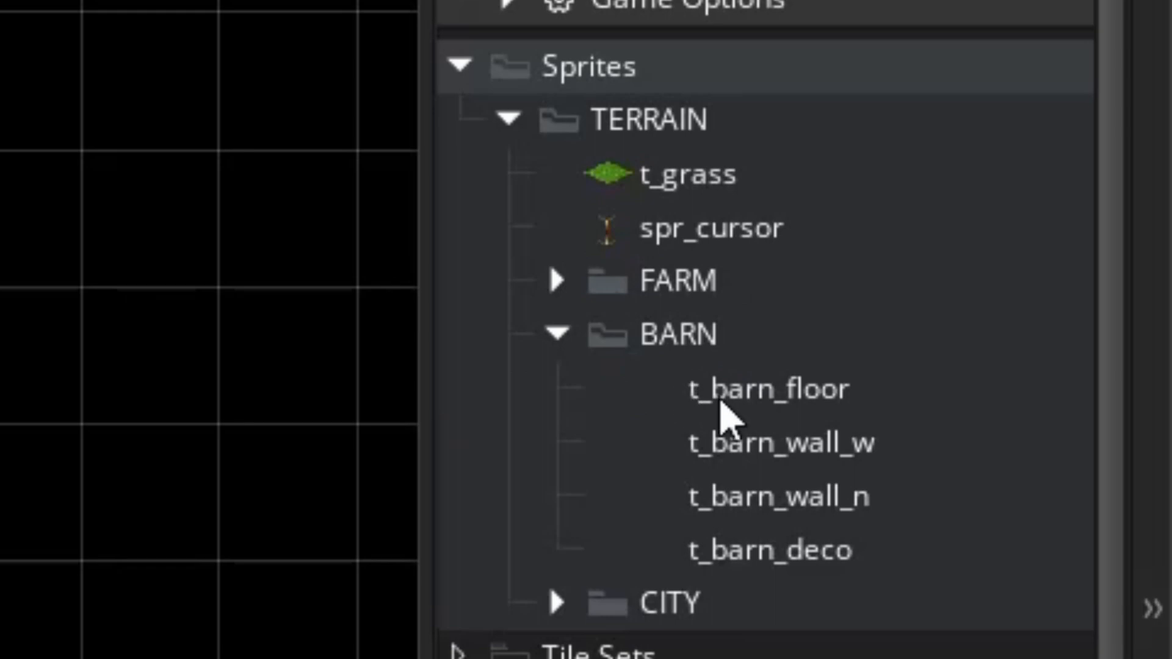
pyautogui.moveTo(807, 456)
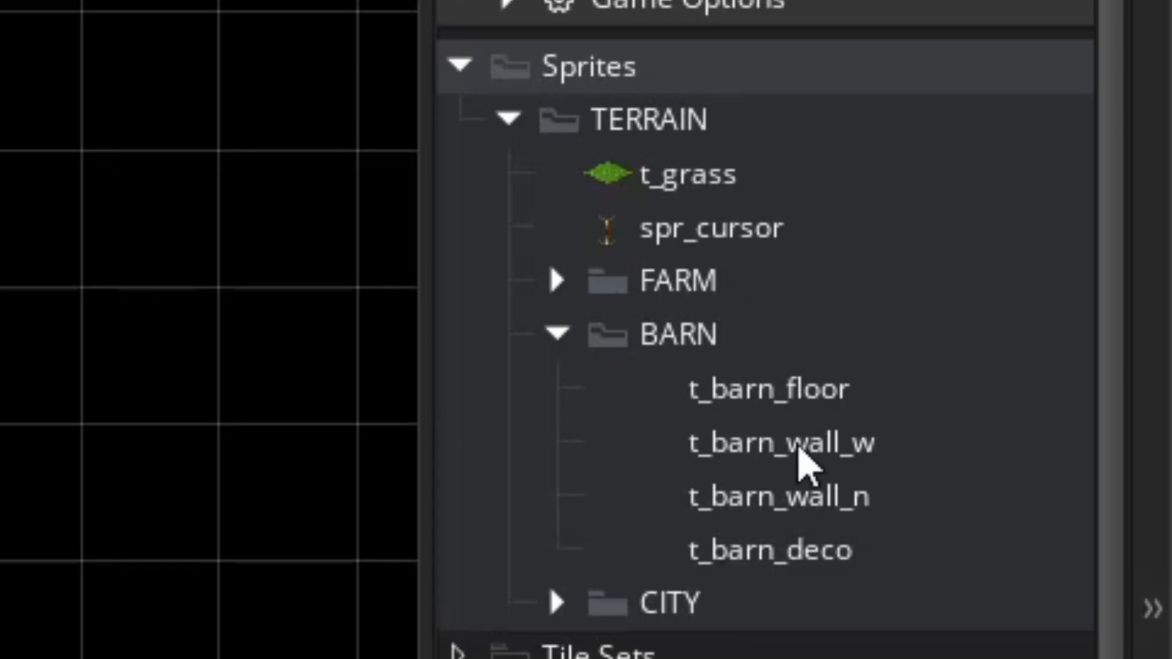
pyautogui.moveTo(751, 527)
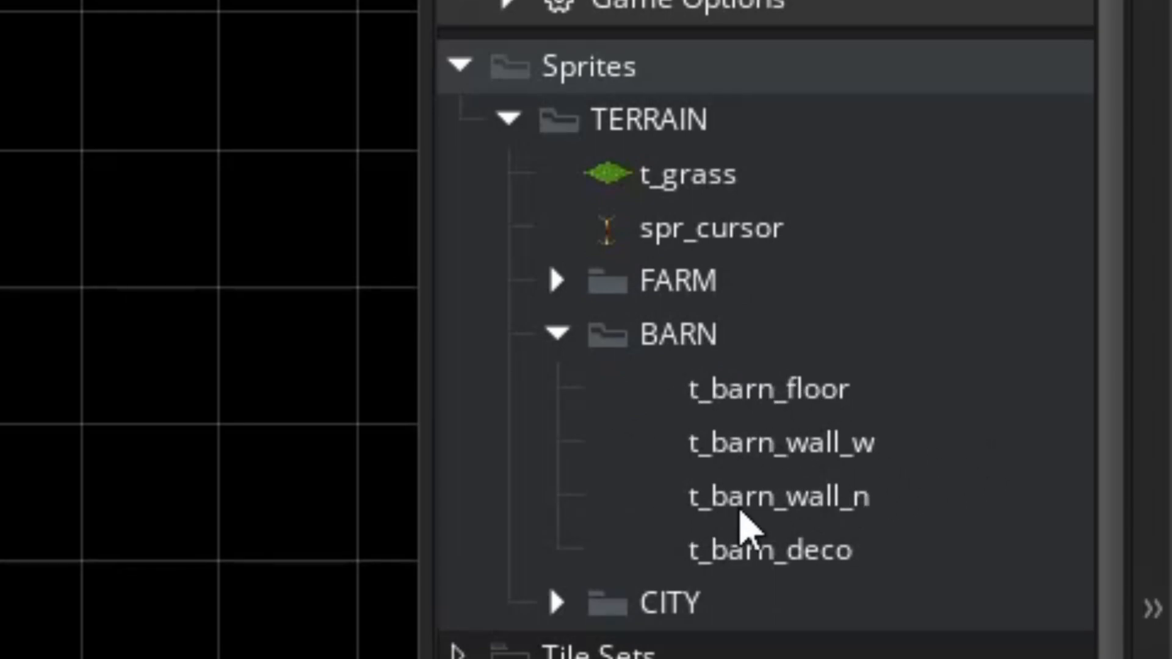
pyautogui.moveTo(623, 605)
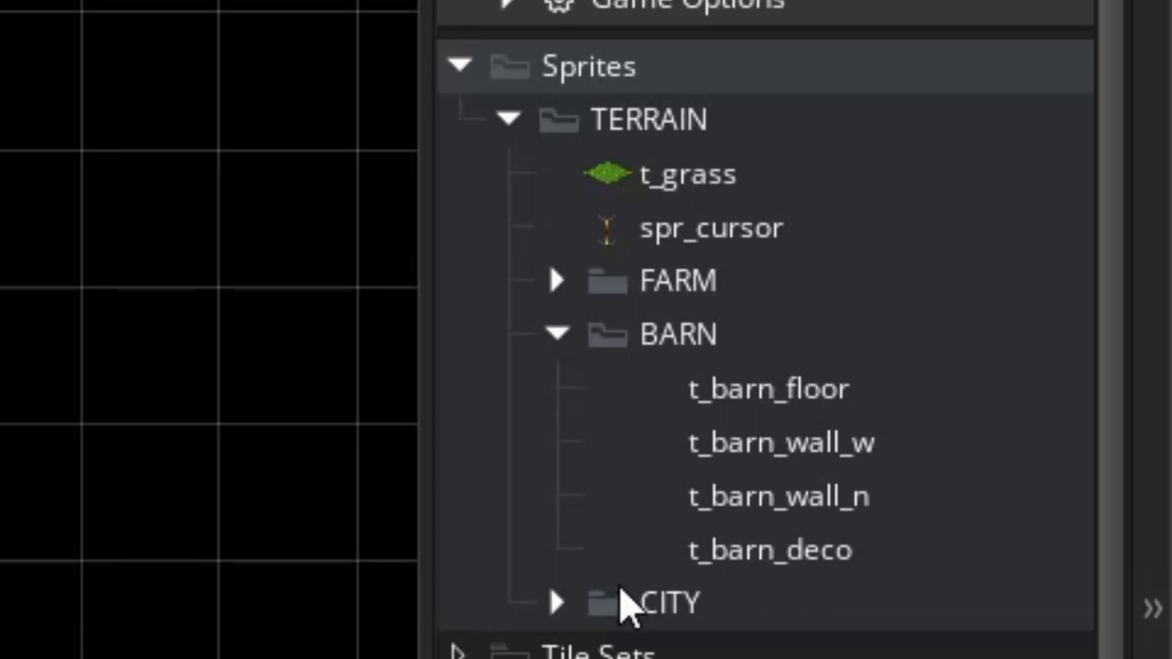
pyautogui.click(556, 603)
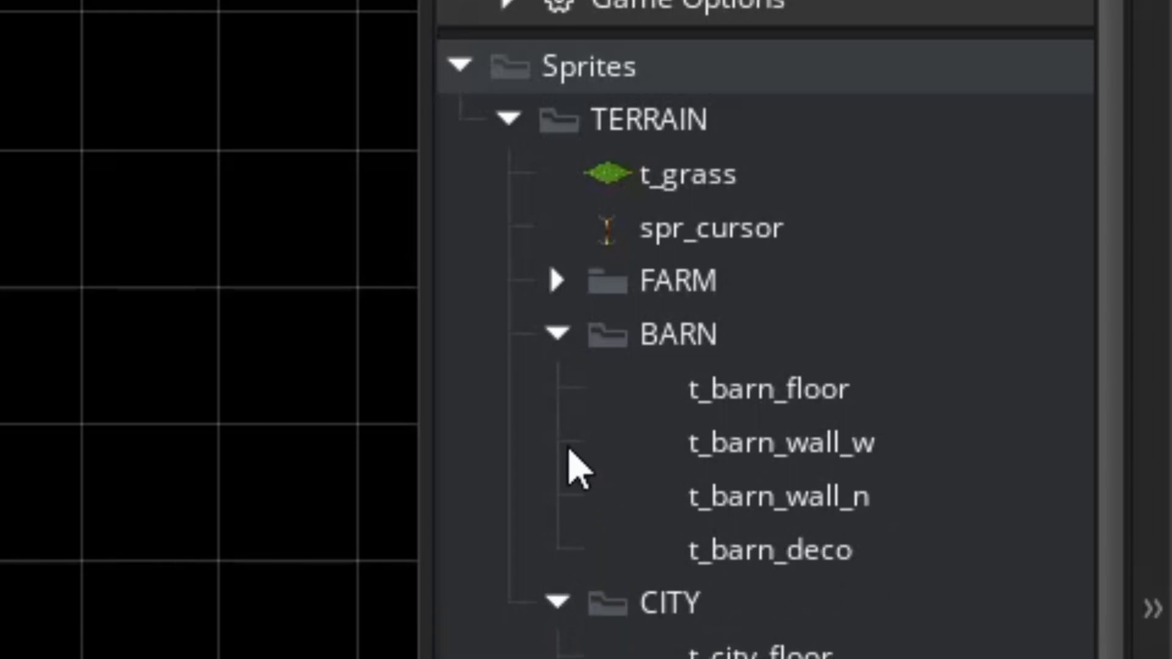
pyautogui.scroll(-3)
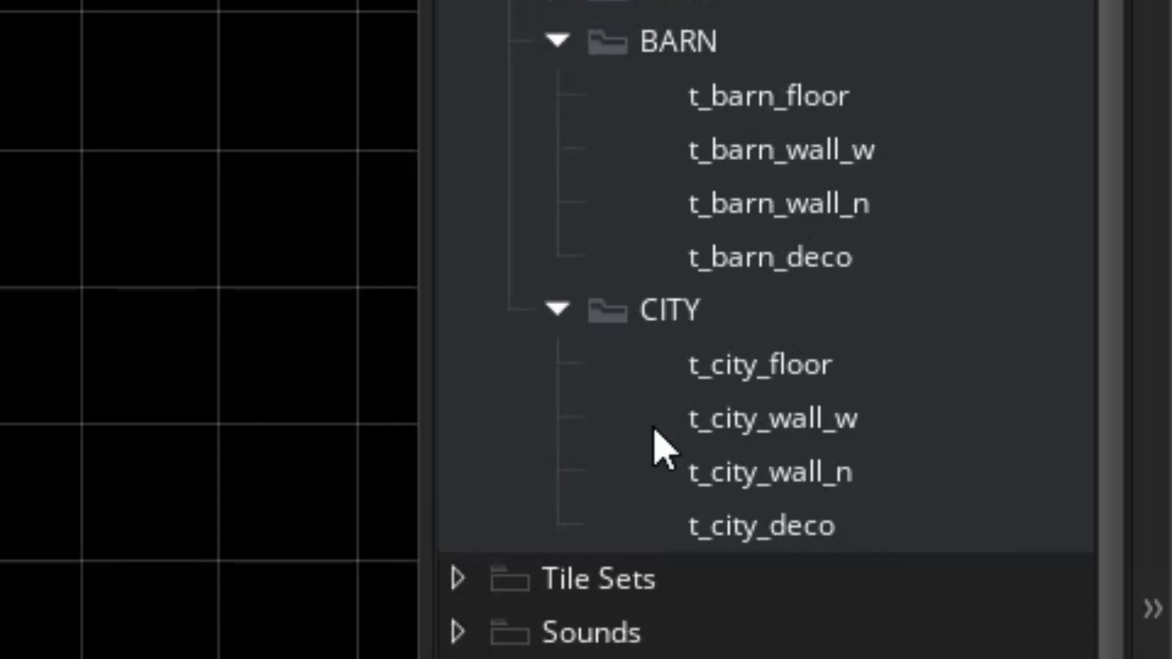
pyautogui.moveTo(866, 568)
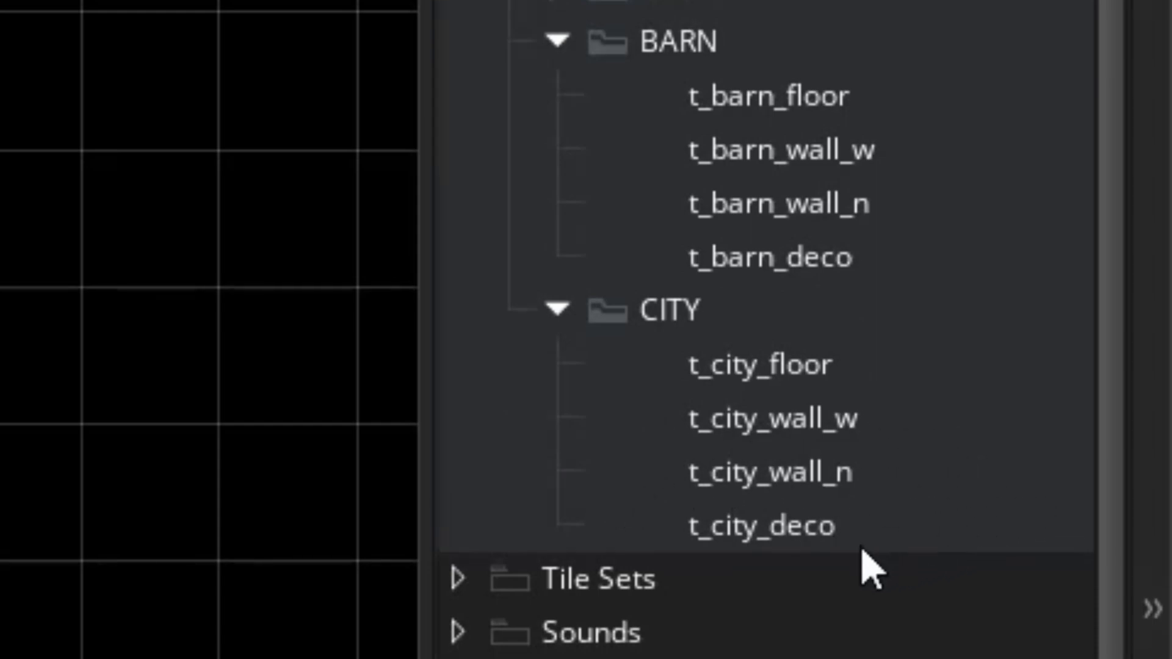
pyautogui.moveTo(266, 489)
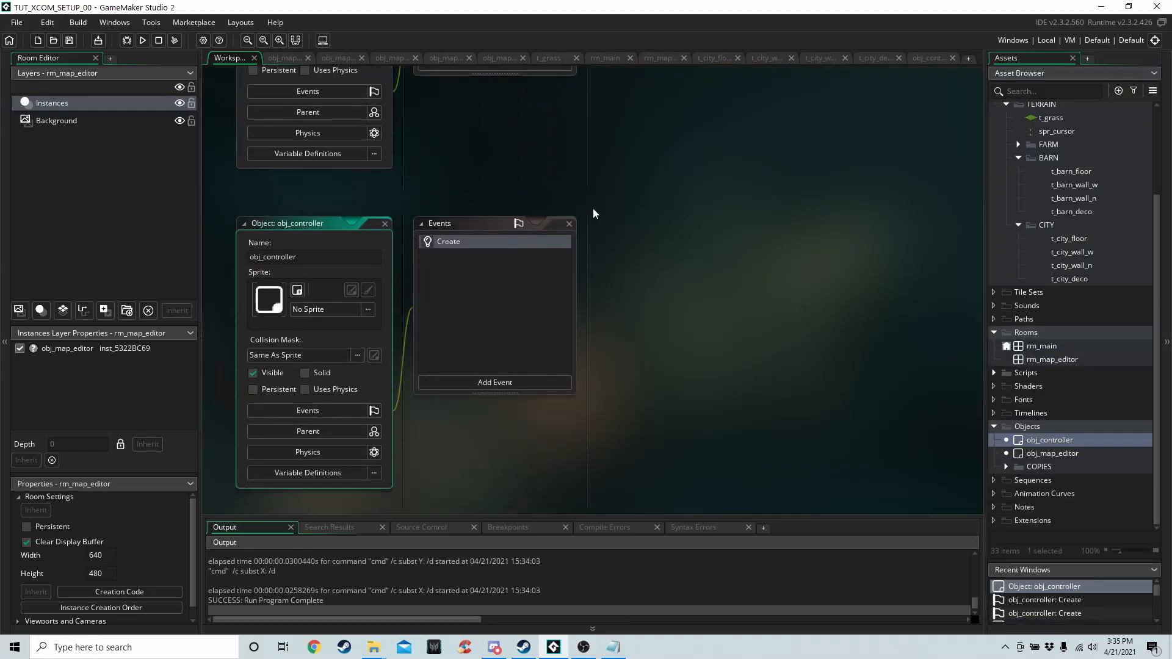
pyautogui.doubleClick(447, 240)
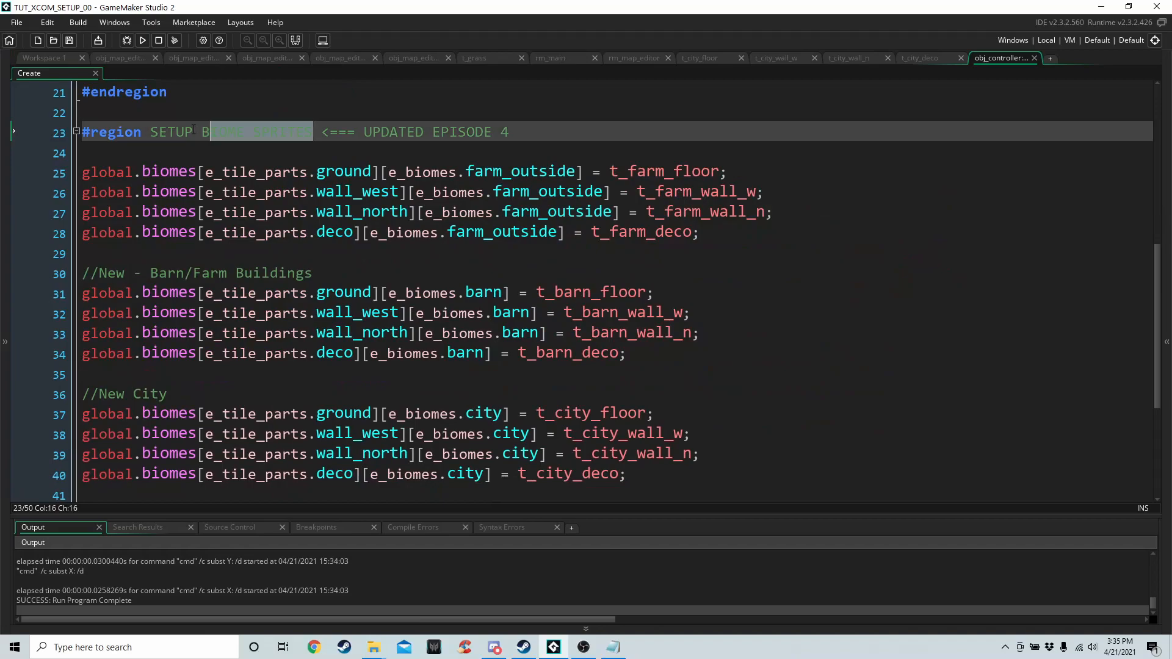
pyautogui.scroll(3)
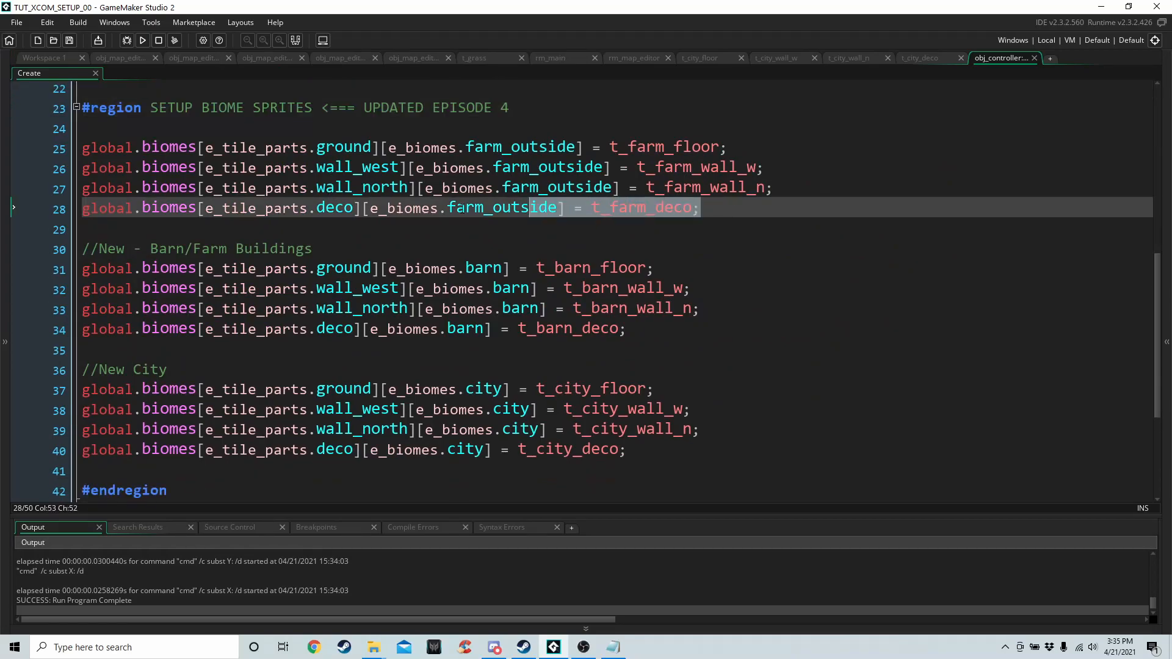
pyautogui.click(202, 207)
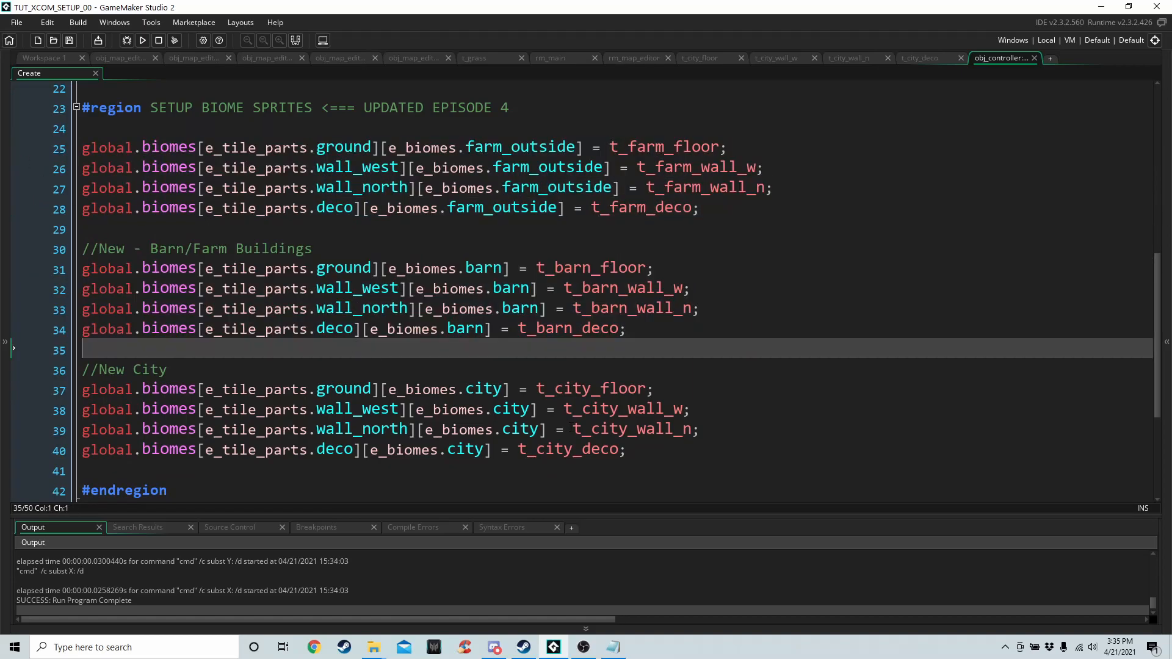
pyautogui.click(295, 328)
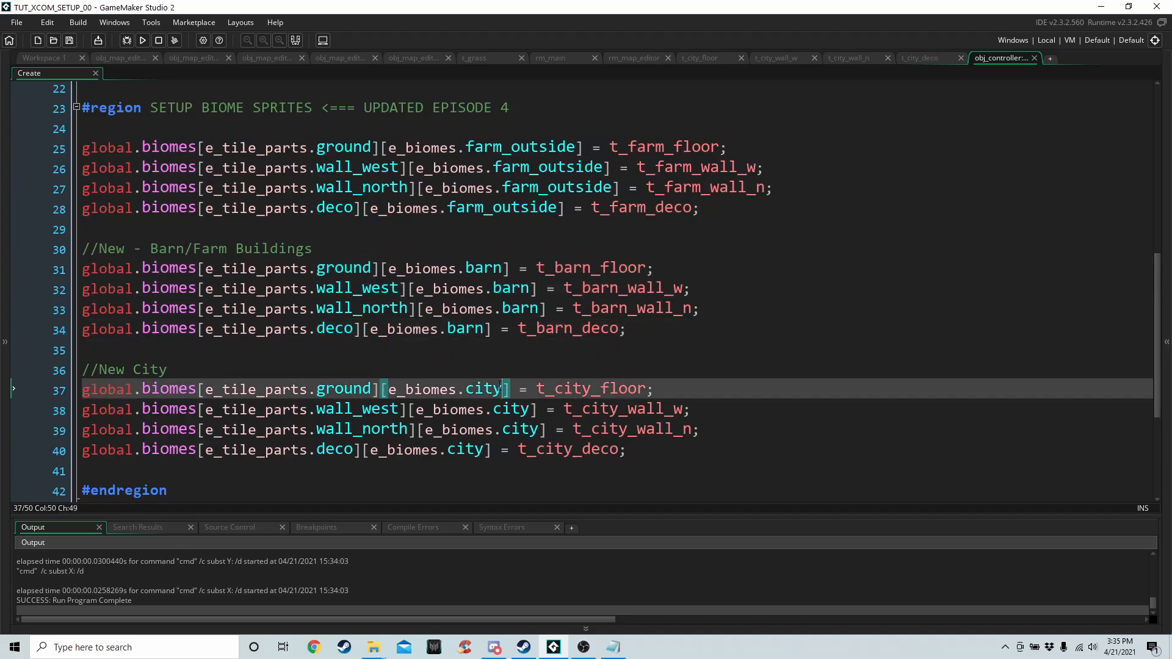
pyautogui.click(112, 470)
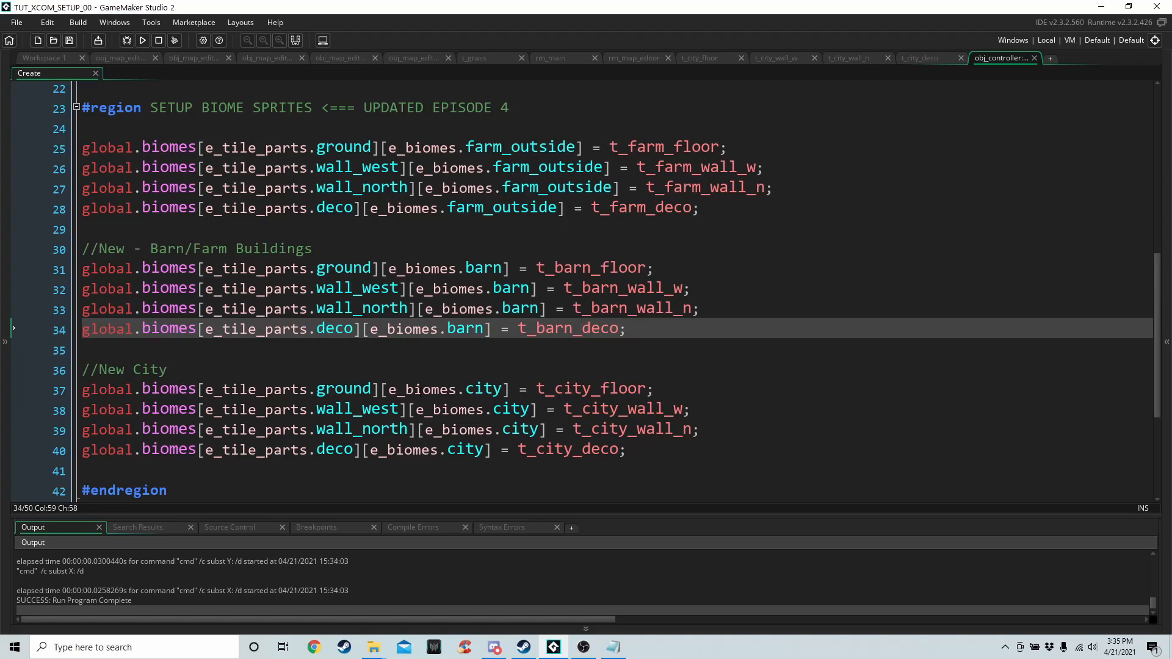
pyautogui.click(347, 408)
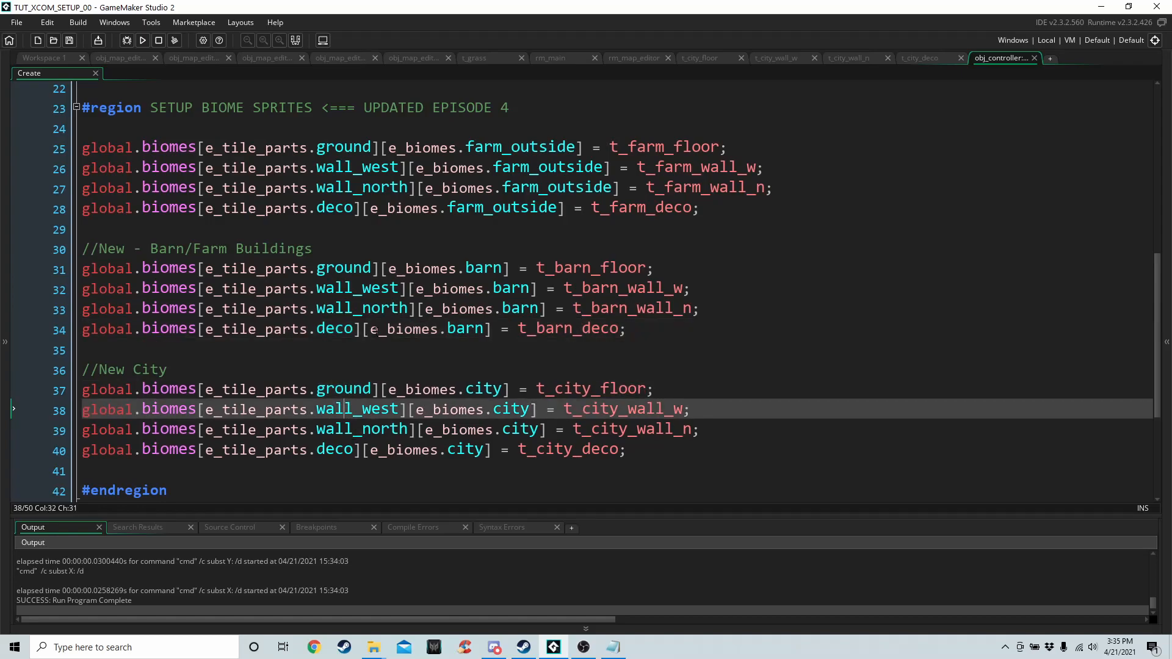
pyautogui.click(352, 288)
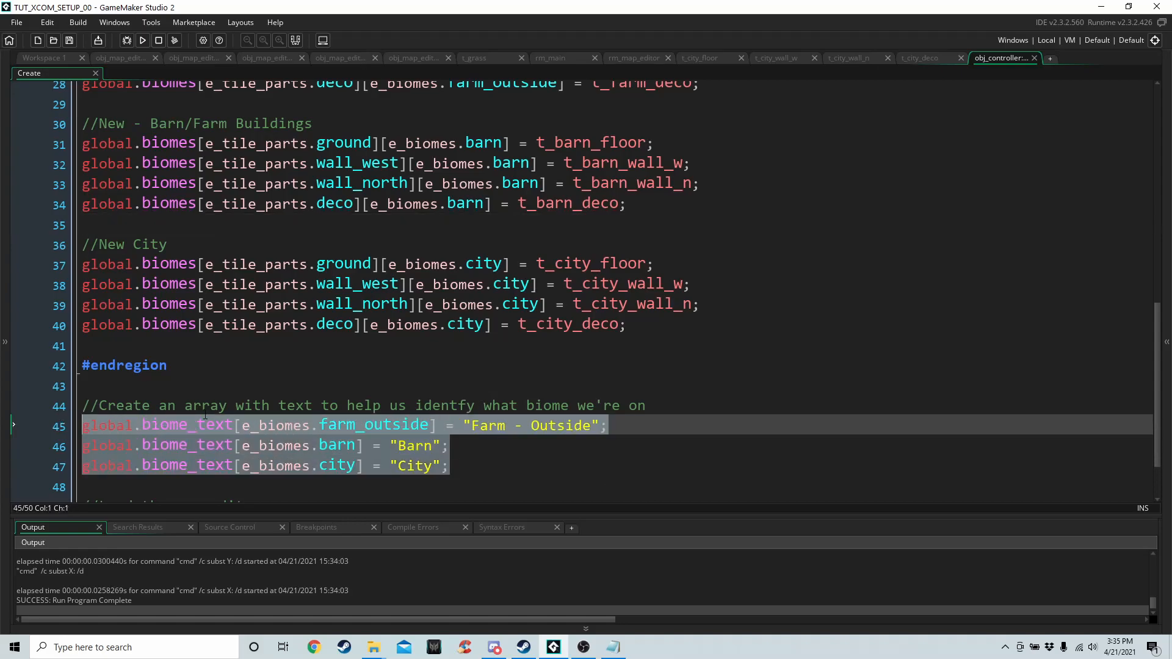
pyautogui.click(605, 425)
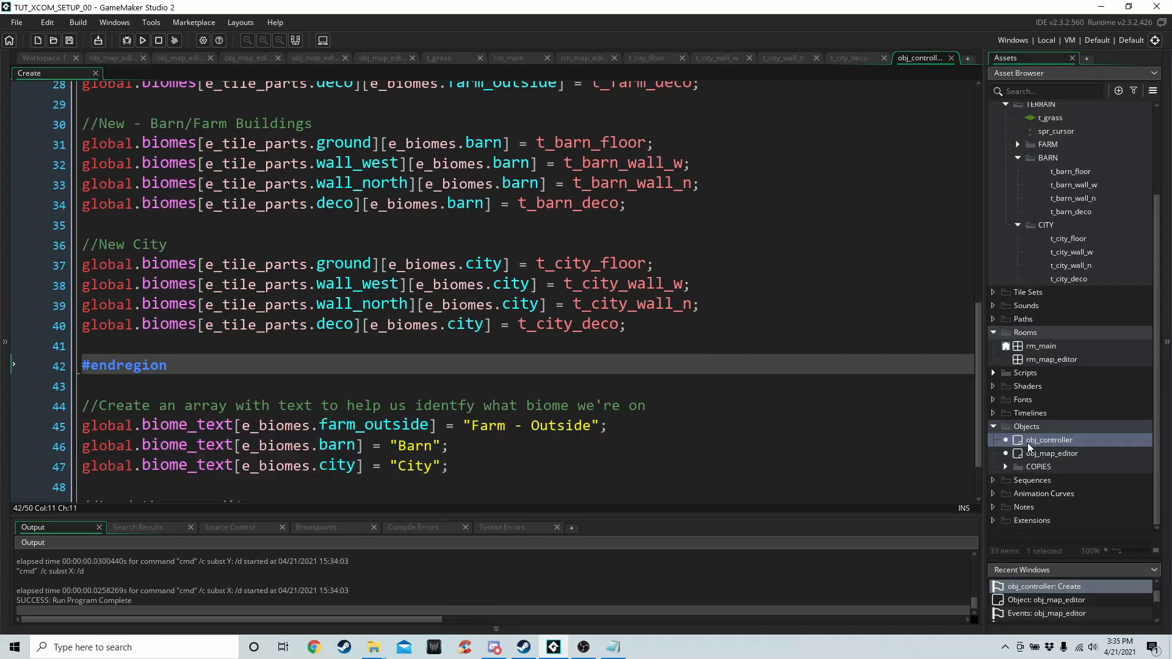
# Open obj_map_editor's Draw GUI event and review the code drawing the current biome name
pyautogui.doubleClick(1051, 452)
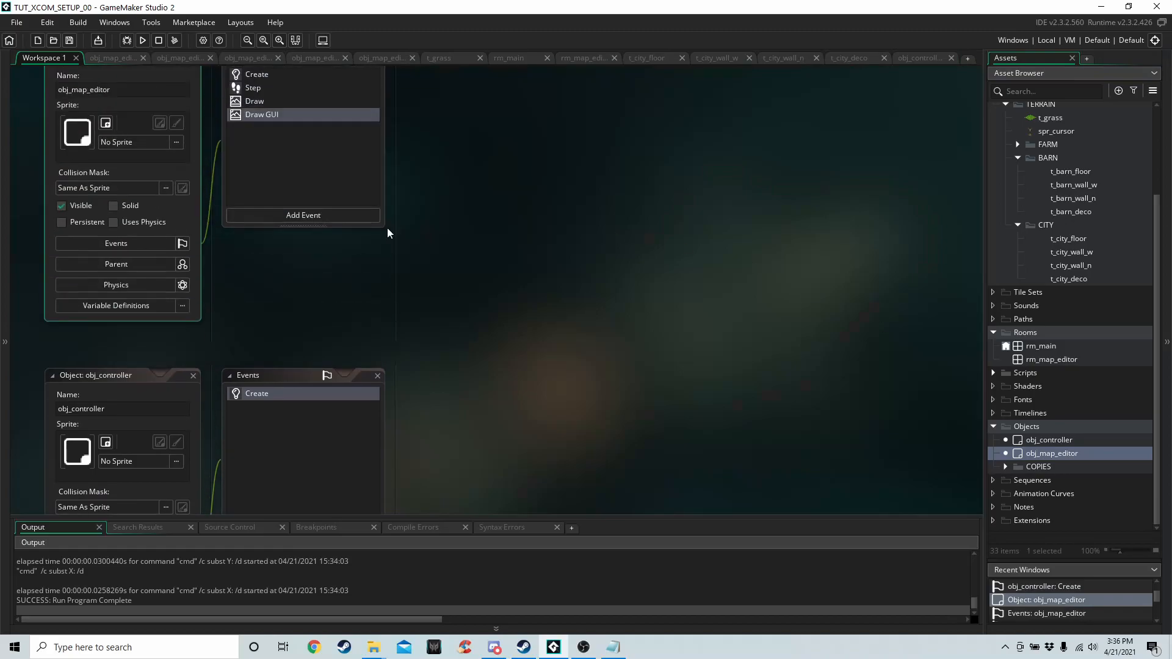
pyautogui.doubleClick(262, 114)
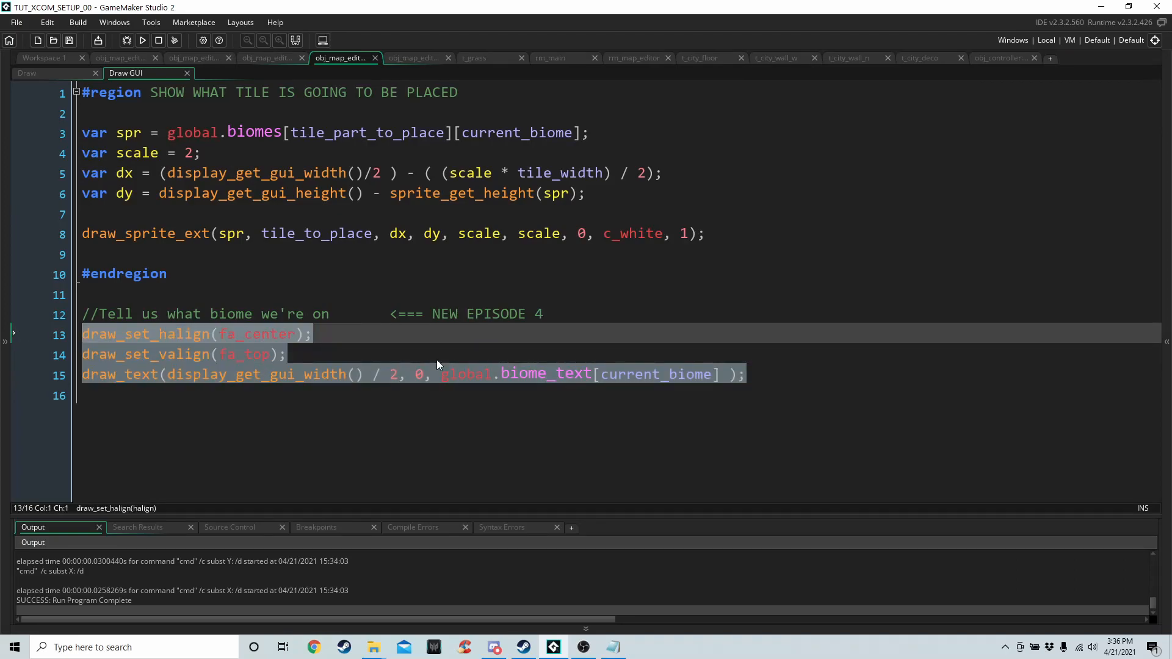
pyautogui.click(708, 320)
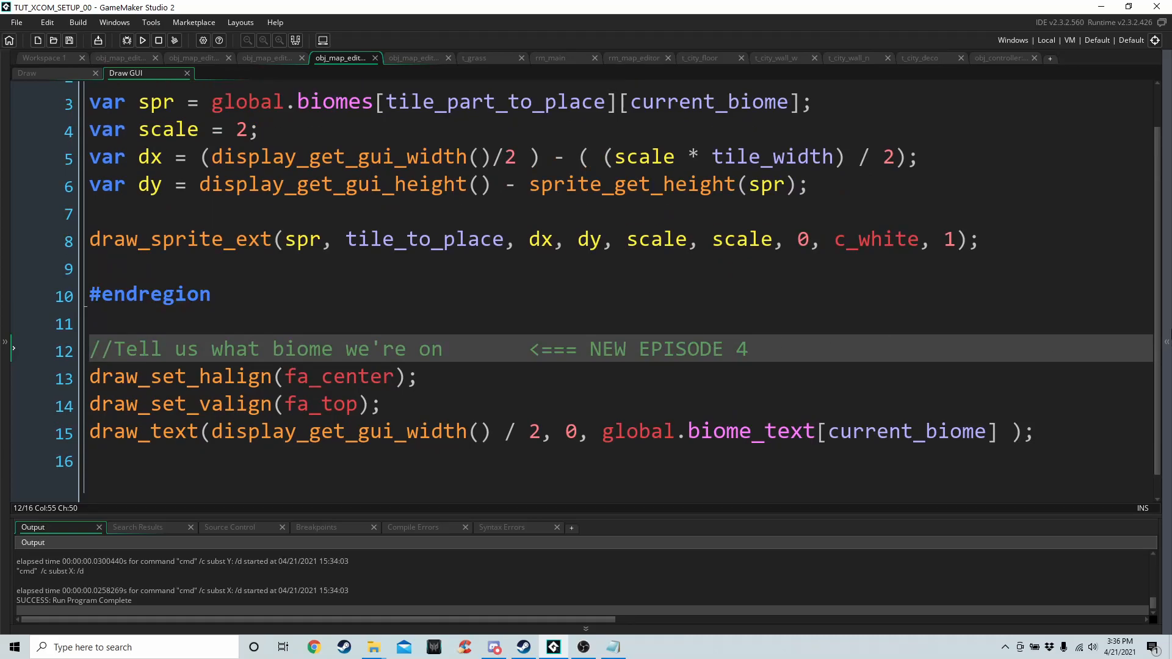
pyautogui.click(45, 58)
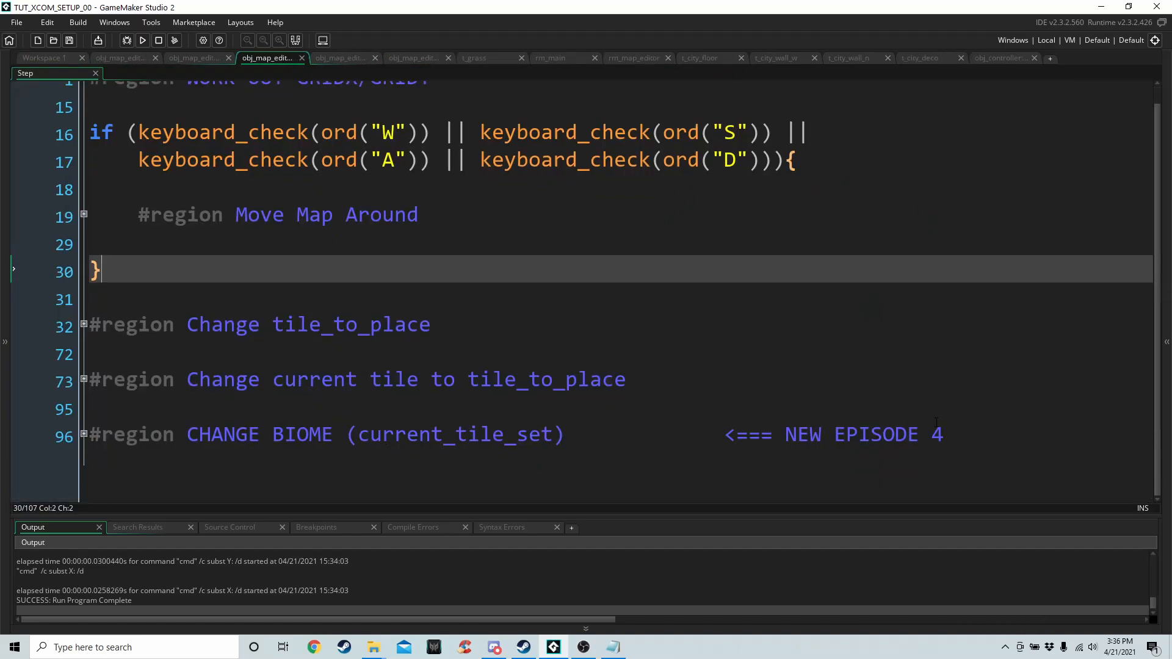
# Expand the CHANGE BIOME region and highlight every use of current_biome
pyautogui.click(154, 351)
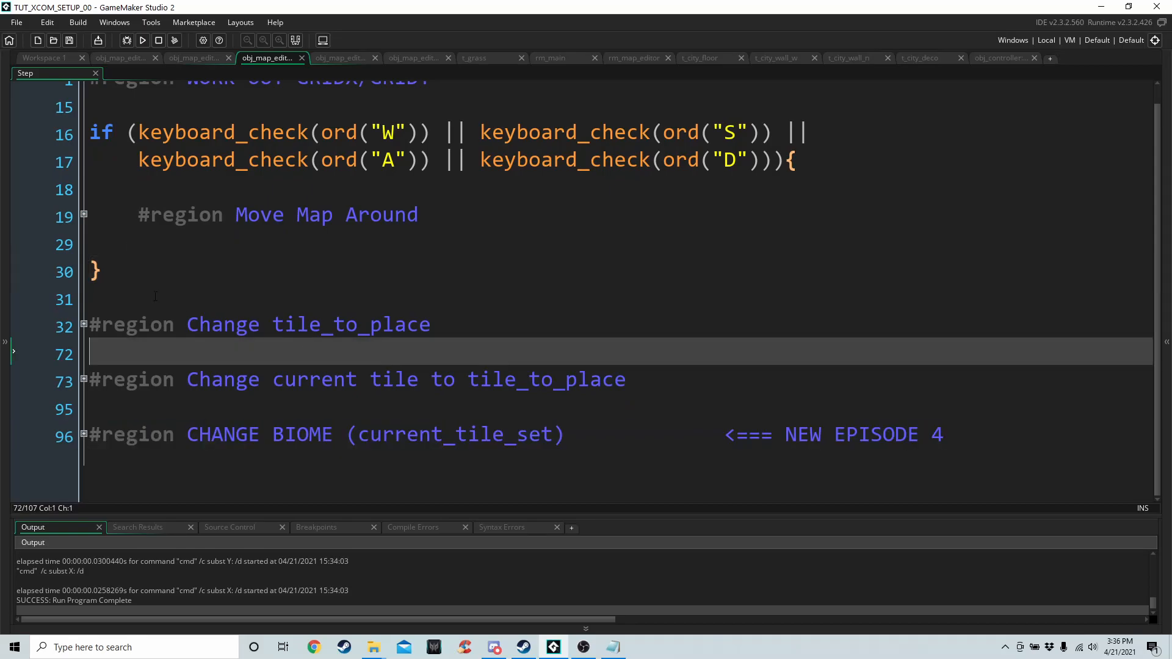
pyautogui.click(83, 434)
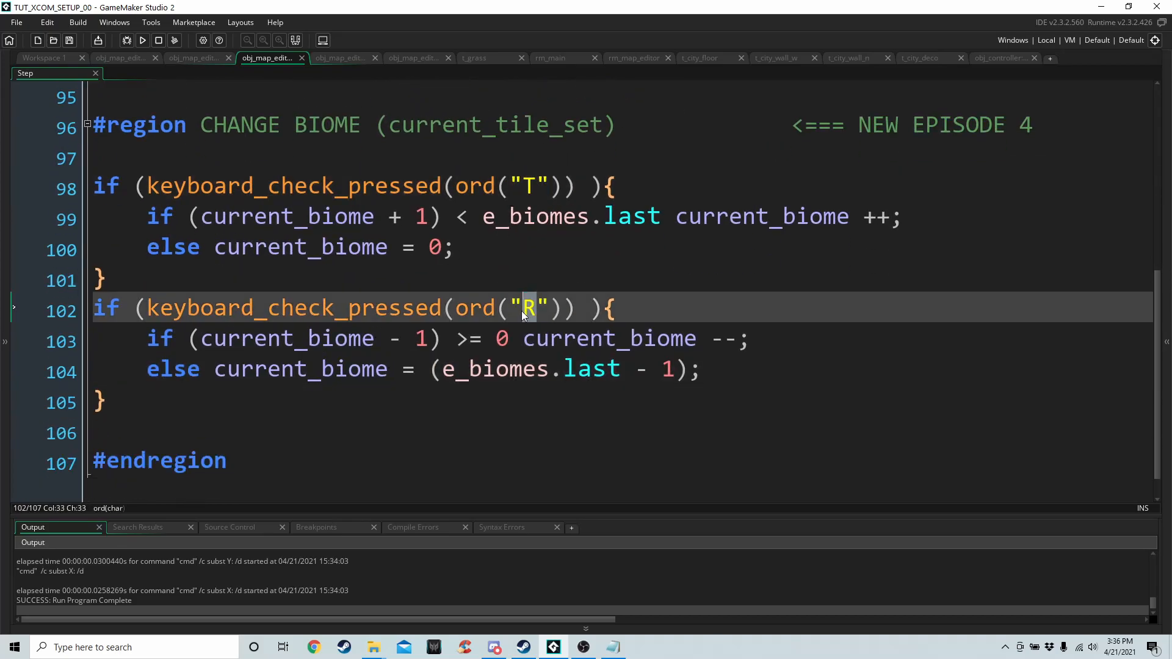
pyautogui.click(240, 216)
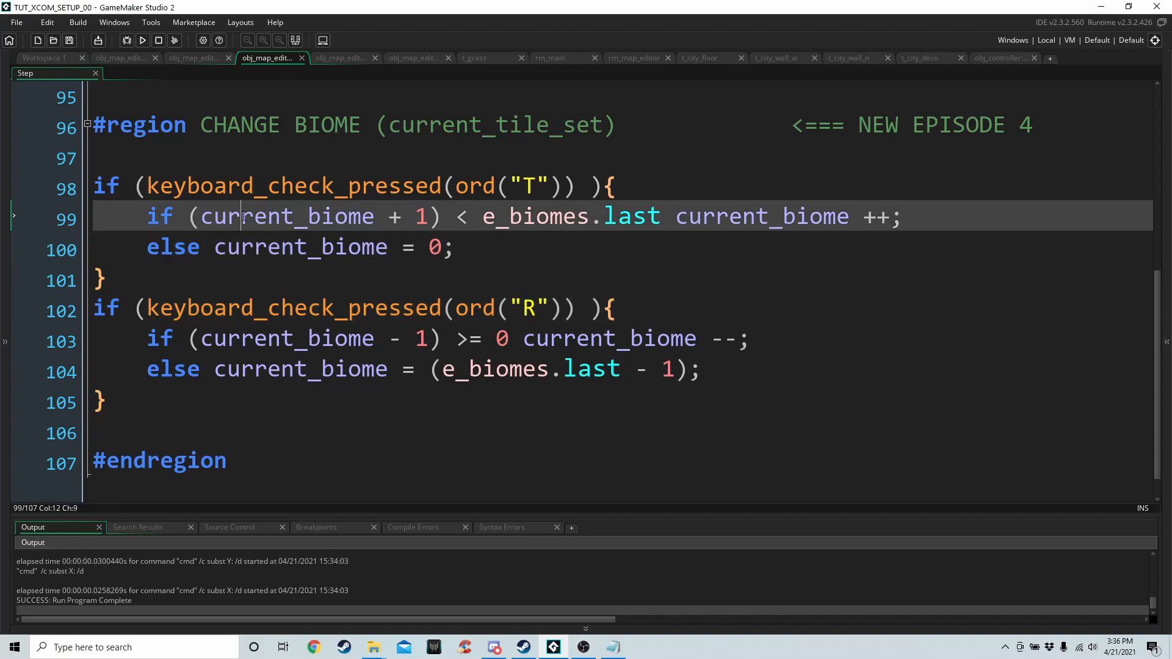
pyautogui.doubleClick(285, 216)
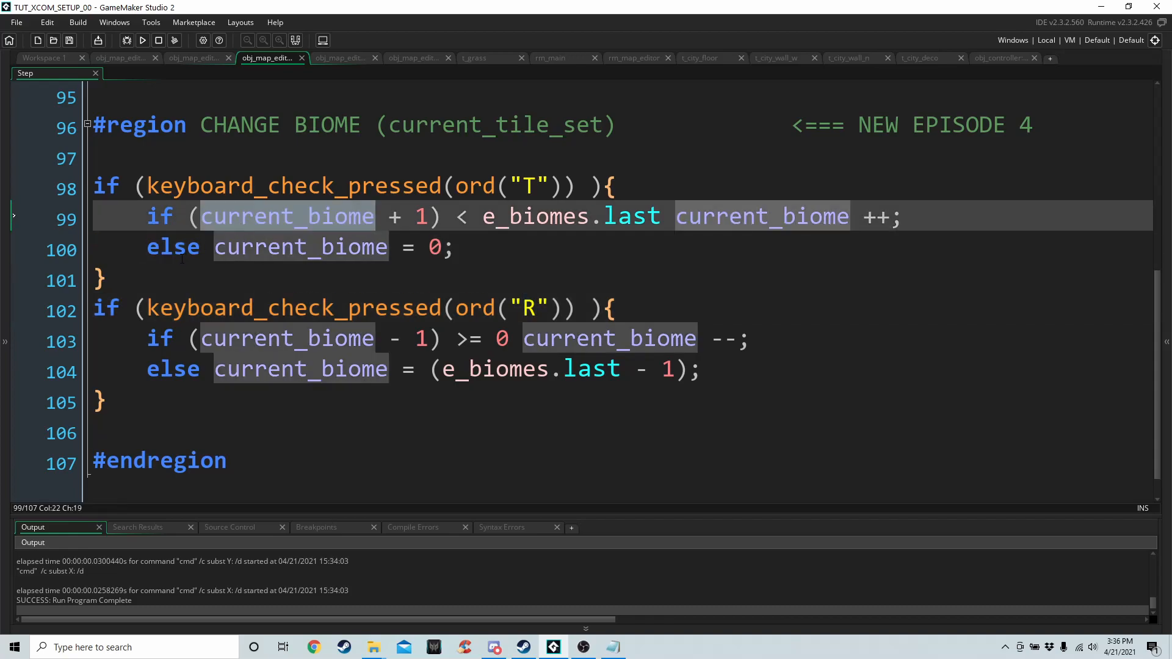
# Collapse the Change tile_to_place region, review the T/R biome blocks, and run the game
pyautogui.scroll(3)
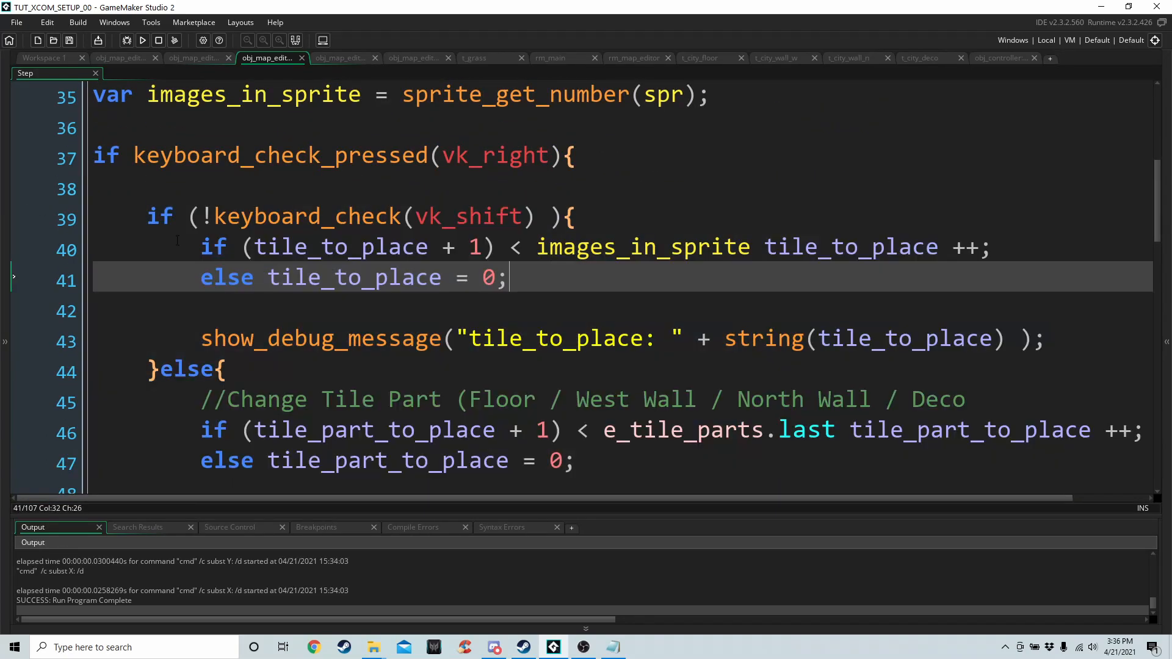
pyautogui.click(87, 223)
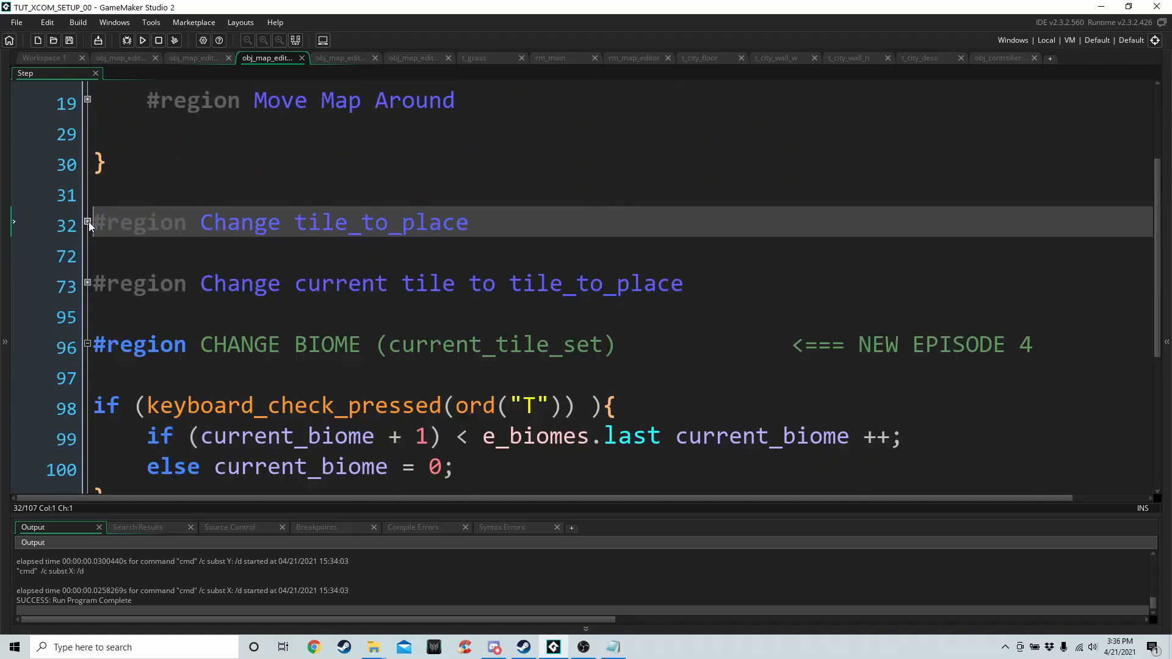
pyautogui.scroll(-3)
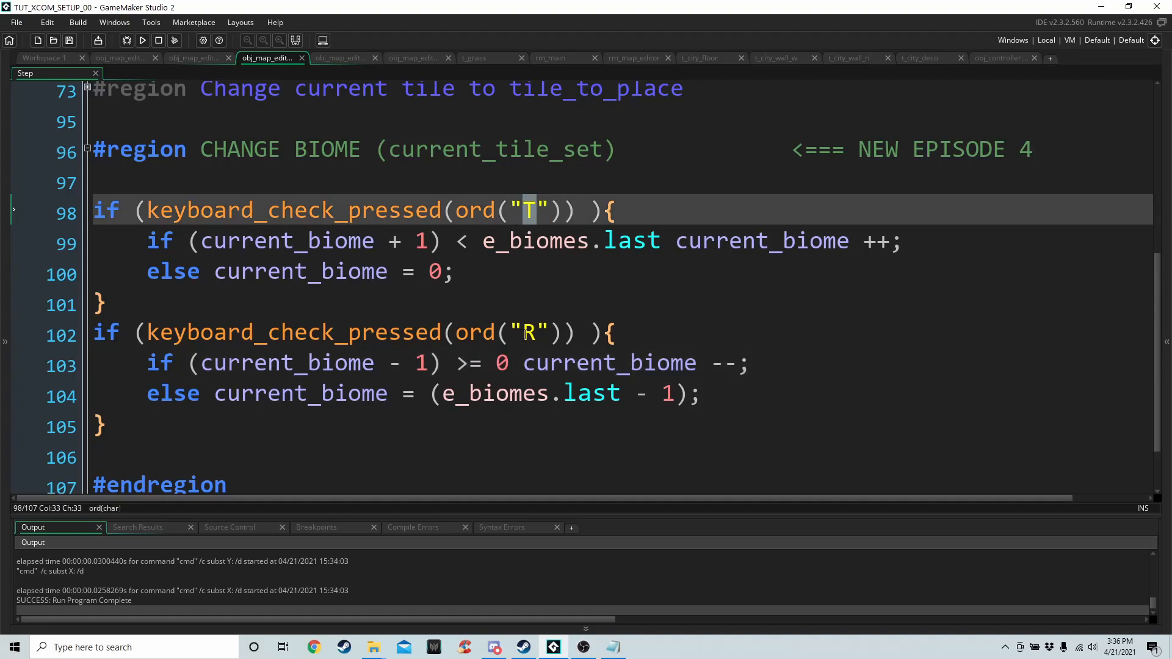
pyautogui.click(526, 307)
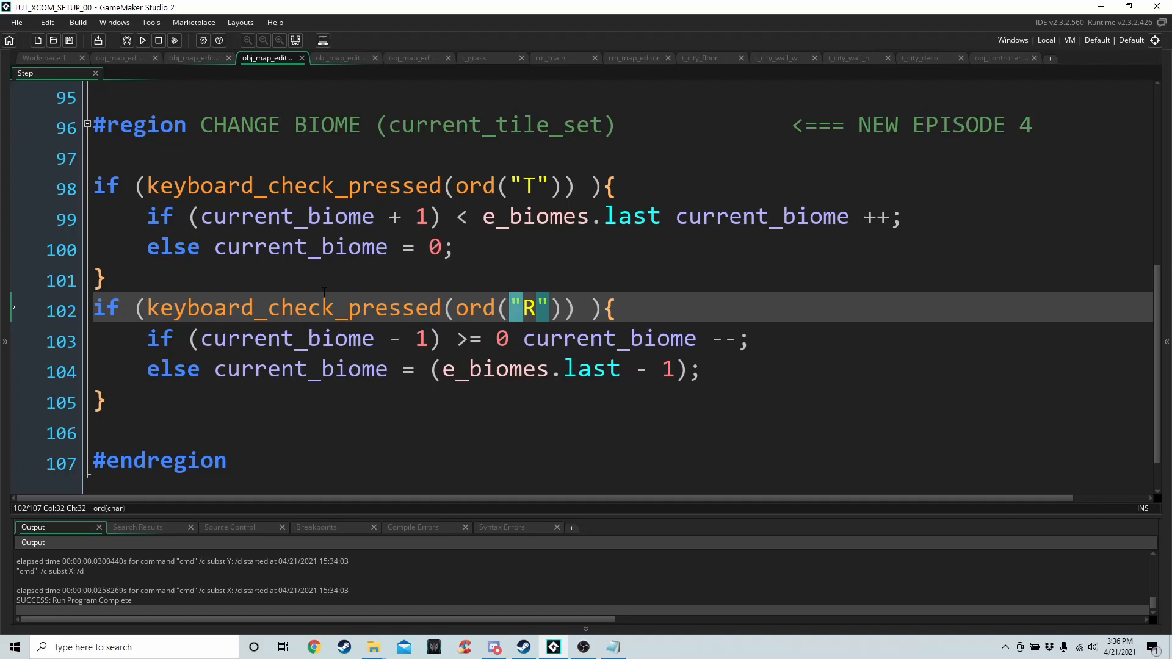
pyautogui.click(141, 40)
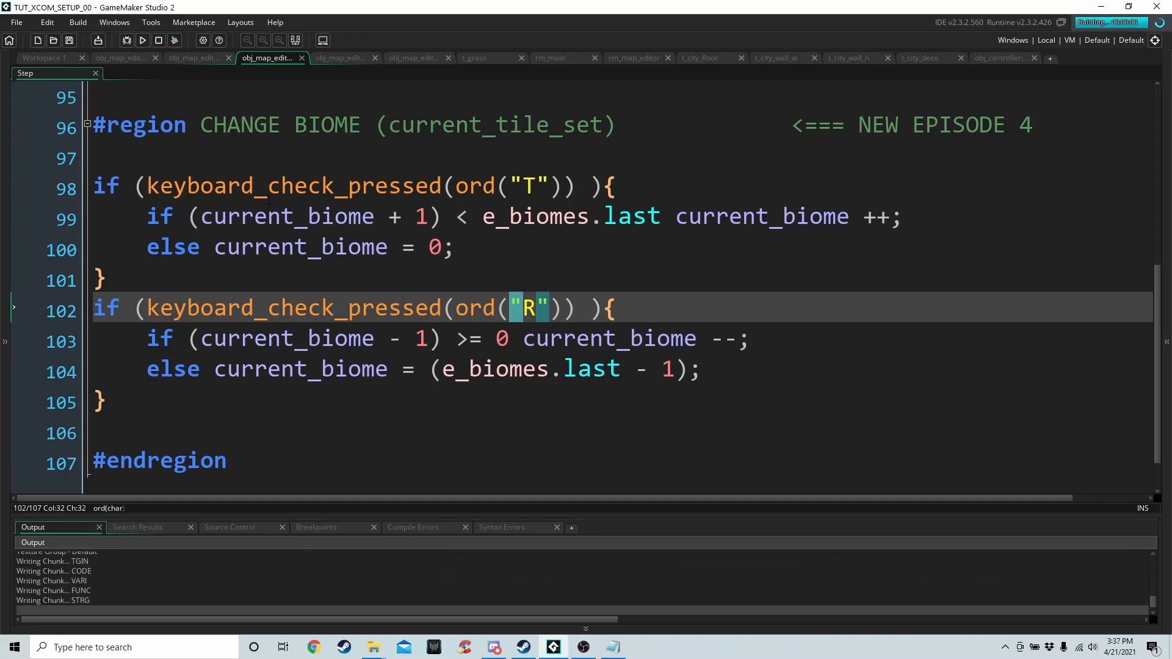
pyautogui.click(142, 40)
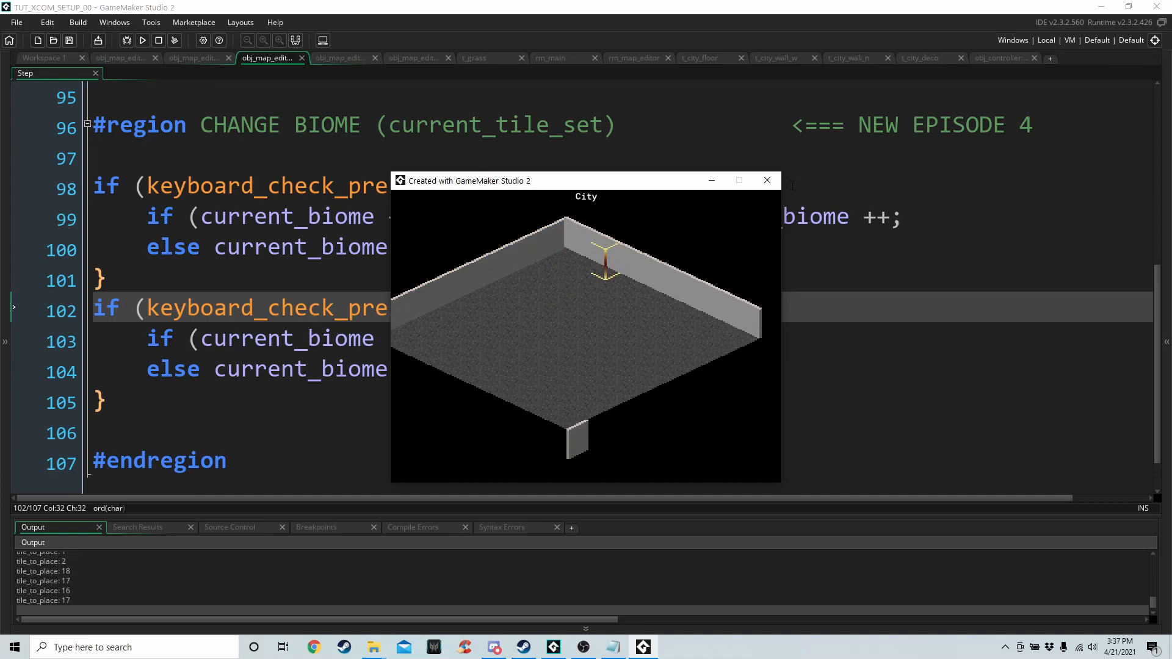
pyautogui.click(766, 180)
pyautogui.write('//Reset Walls/Deco')
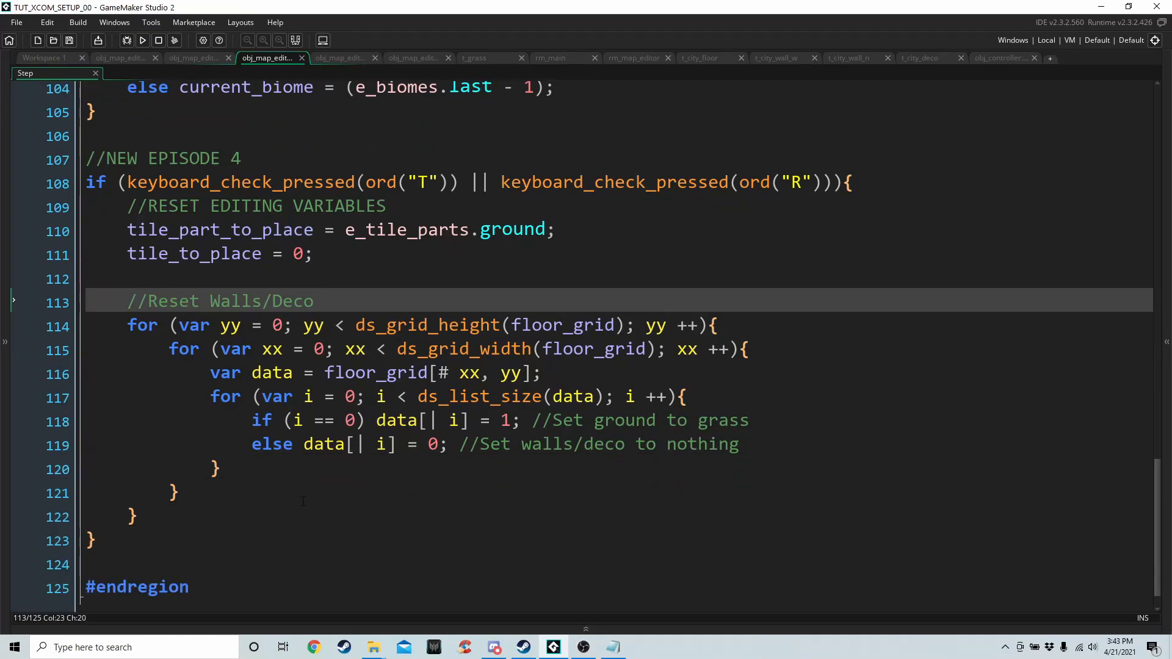
# Walk through the T/R reset code setting ground tile part, tile 0, and clearing floor_grid lists
pyautogui.scroll(3)
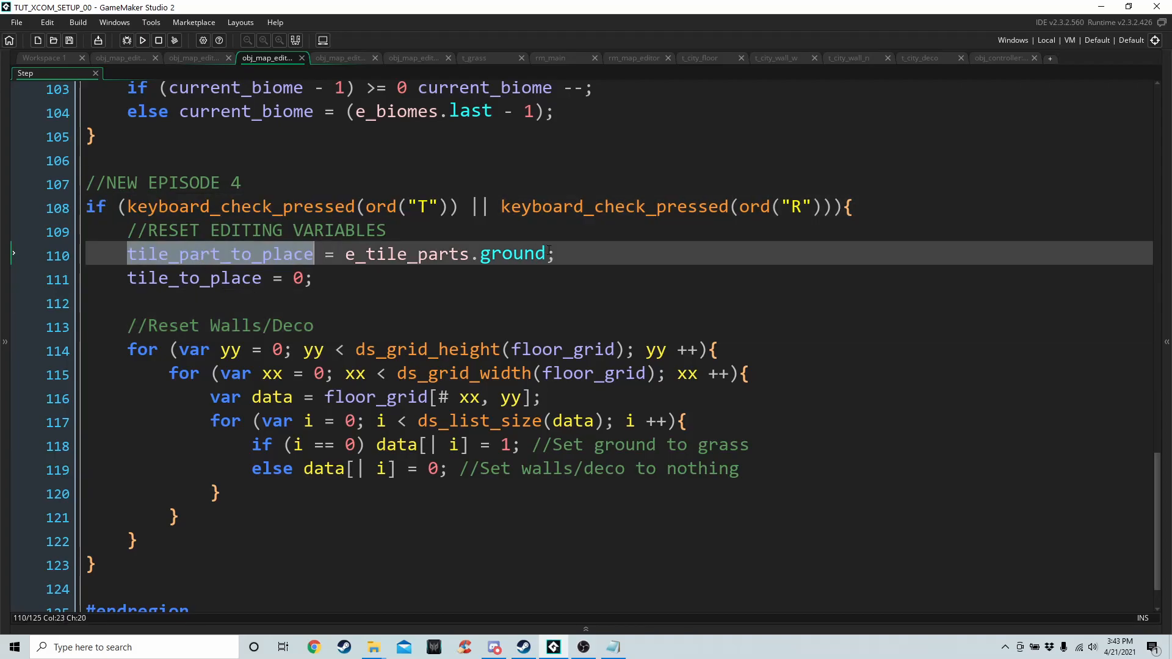
pyautogui.click(194, 279)
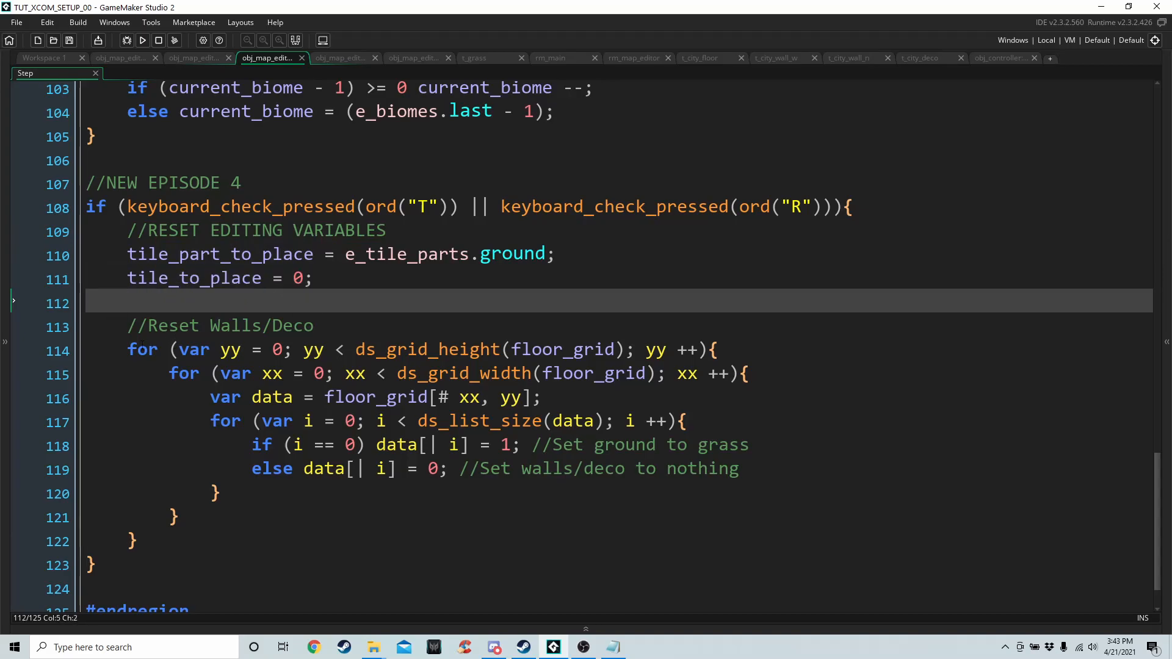
pyautogui.click(546, 396)
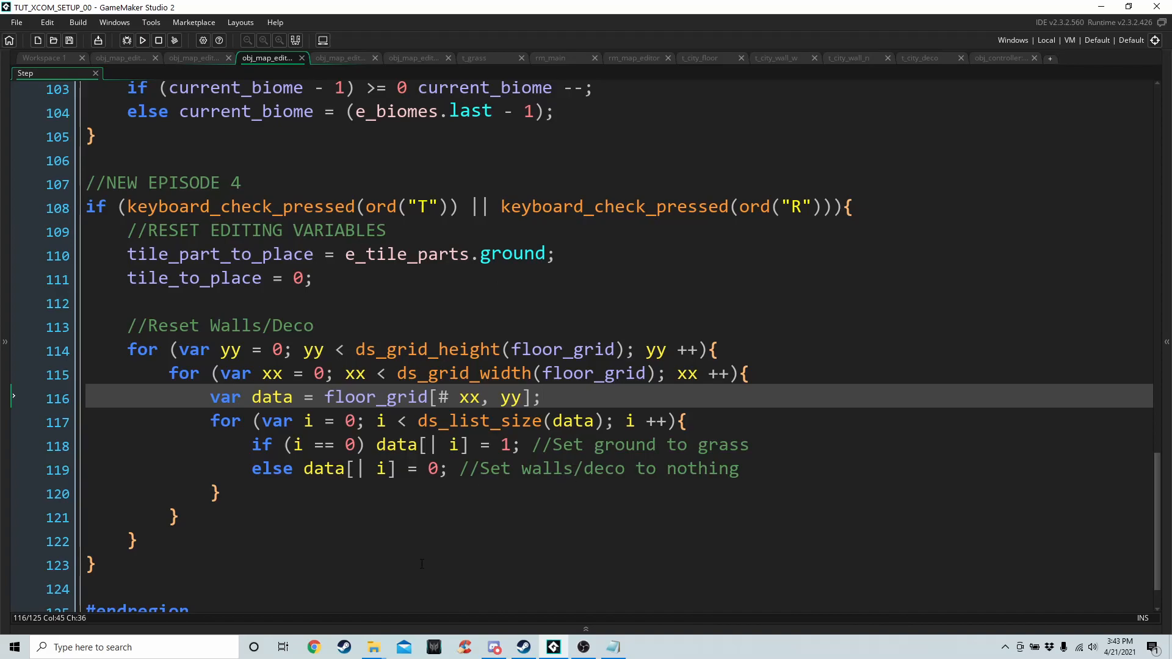
pyautogui.scroll(-3)
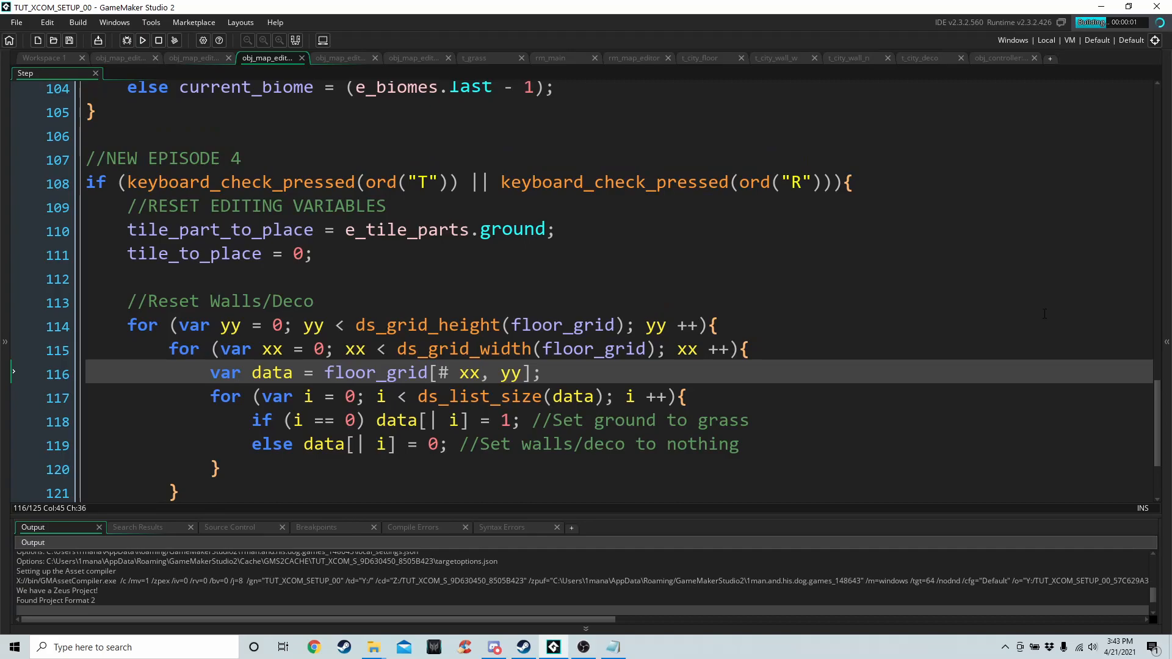
pyautogui.click(142, 41)
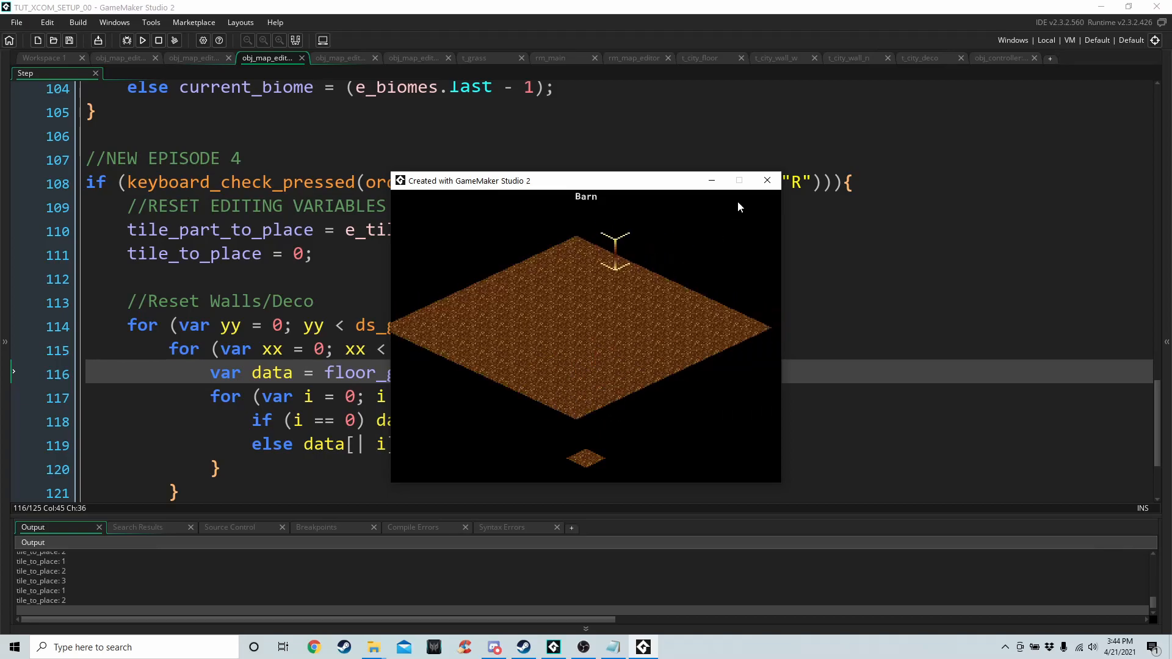
pyautogui.moveTo(766, 180)
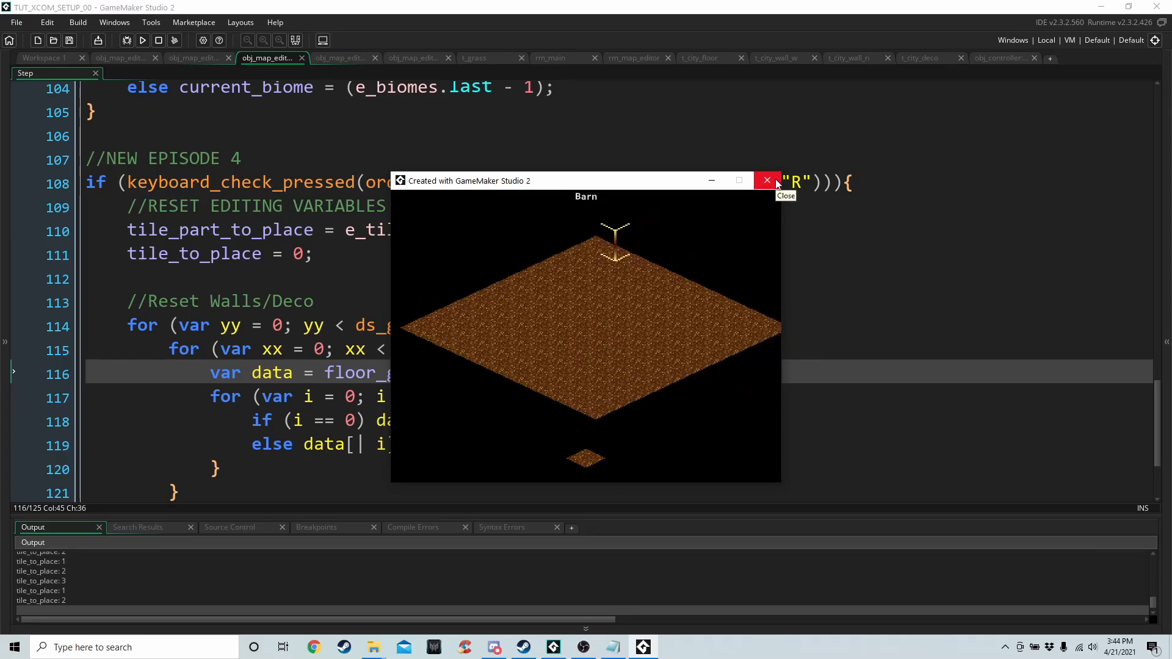